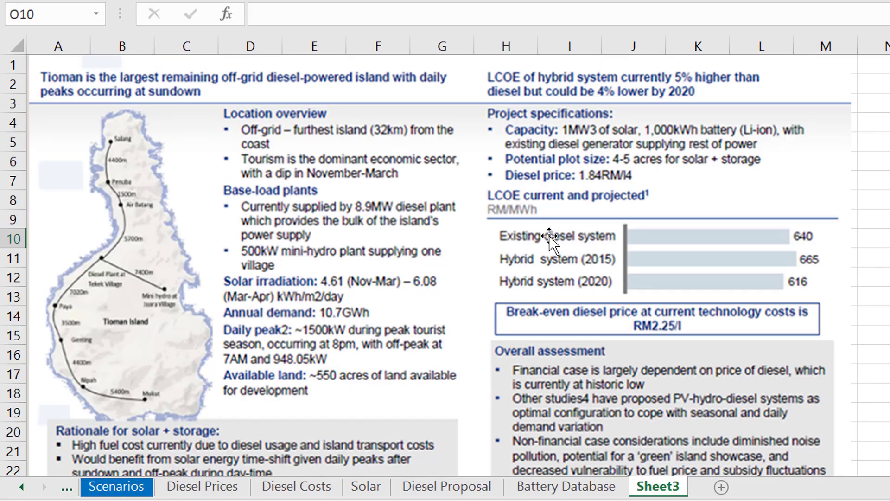
- Show the Battery Database sheet and widen the Battery Type, Function and Title columns
click(558, 486)
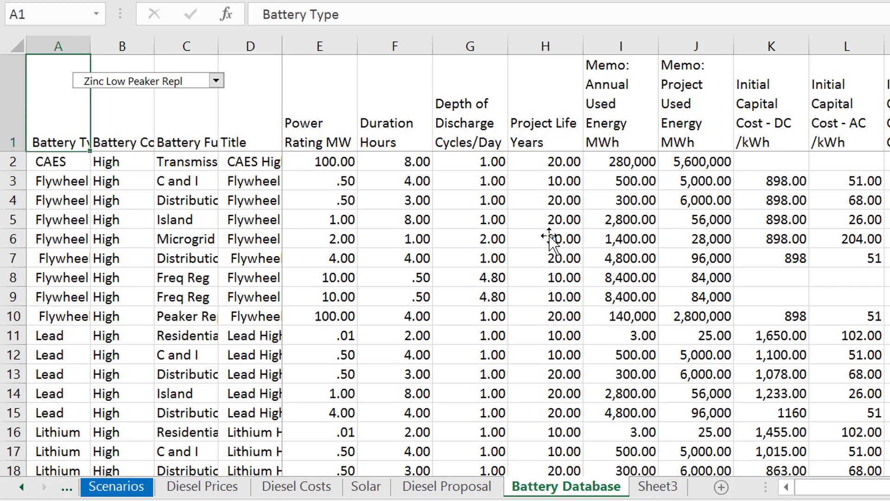
click(186, 161)
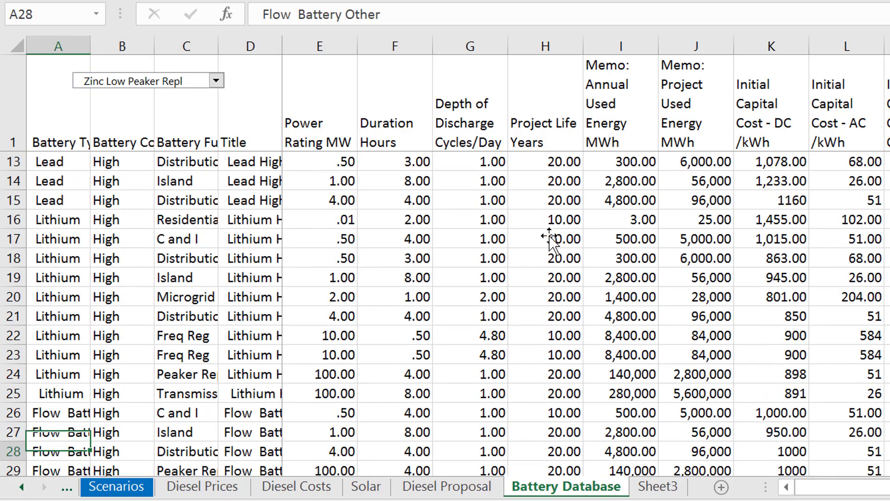
click(106, 451)
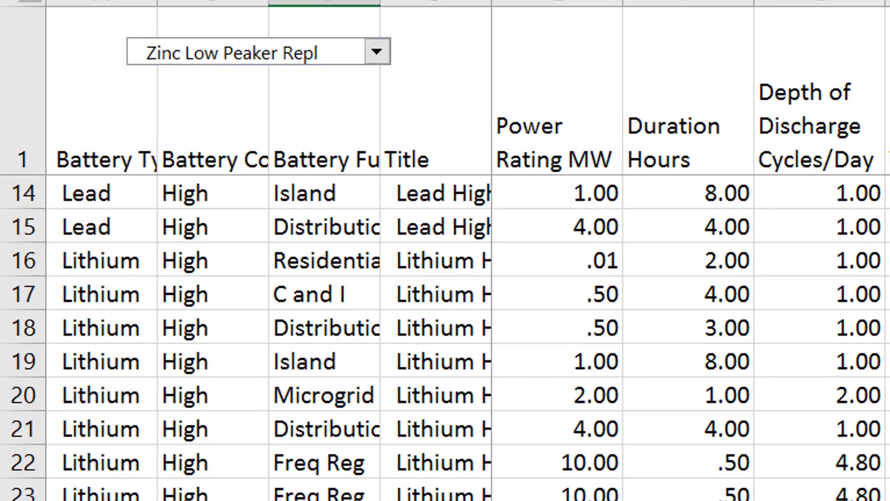
scroll(down, 3)
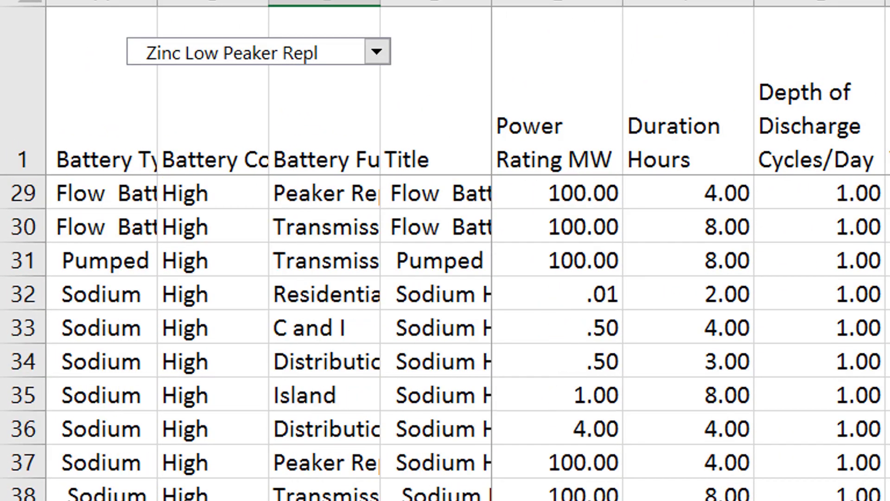
scroll(down, 3)
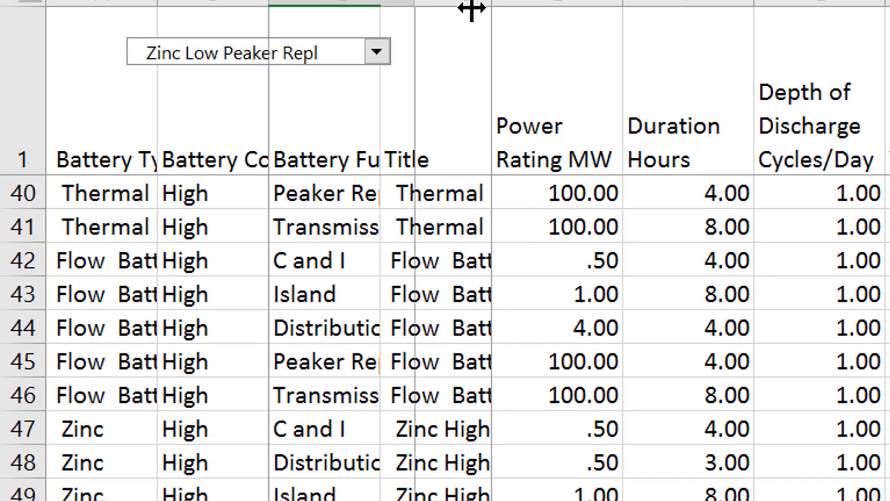
drag(395, 5, 468, 5)
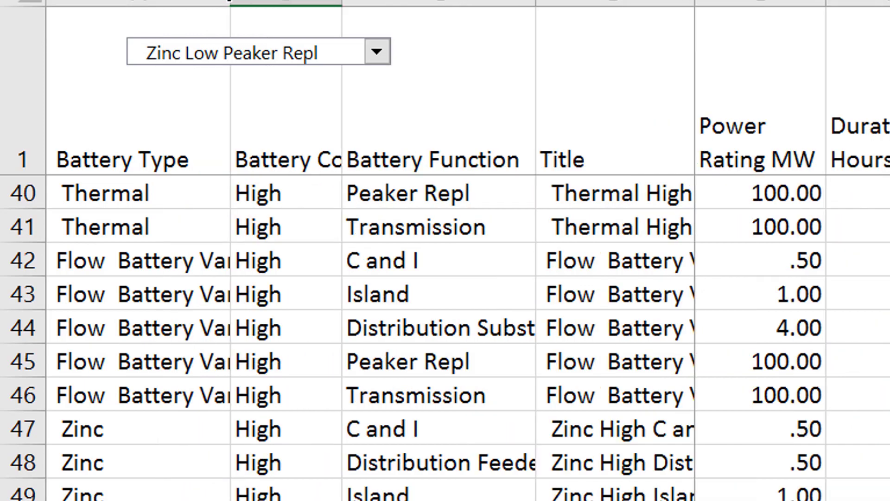
- Review the Flywheel Island and Lead Island duration values in the table
scroll(up, 3)
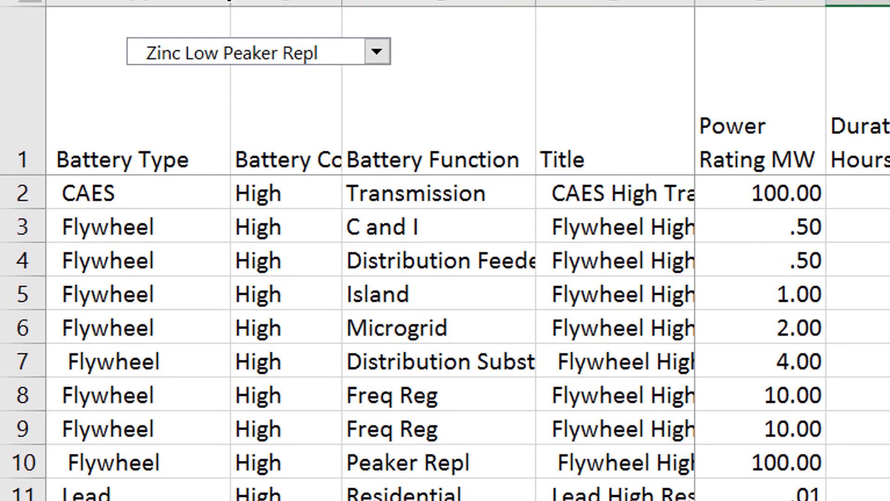
click(861, 197)
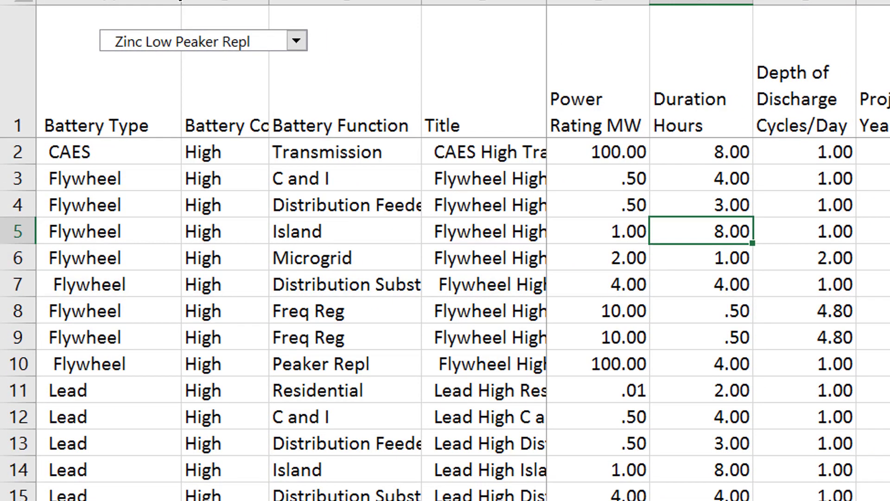
click(721, 472)
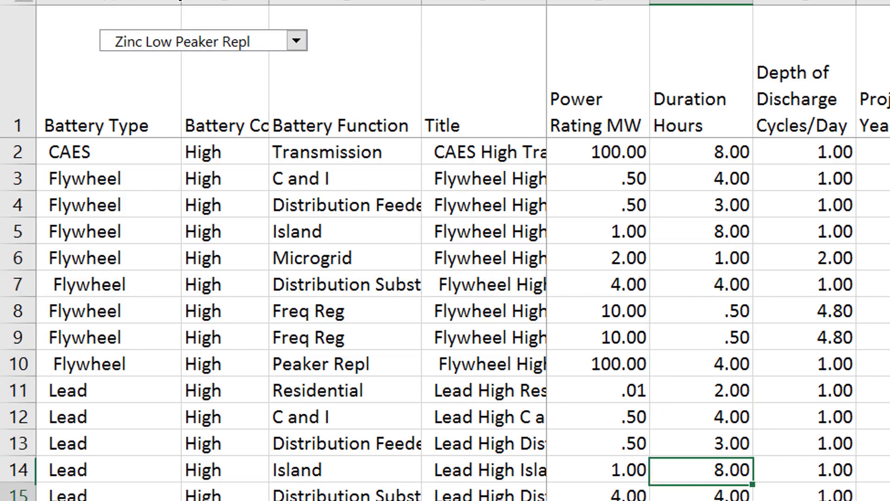
scroll(down, 3)
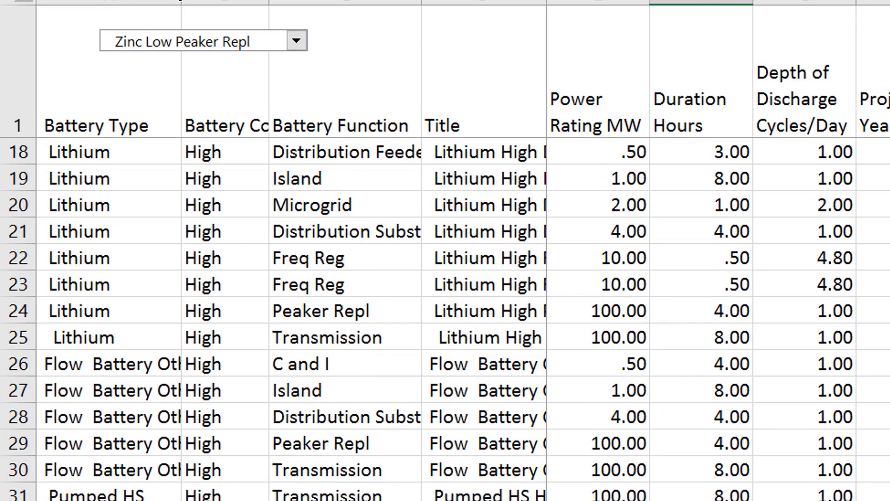
scroll(down, 3)
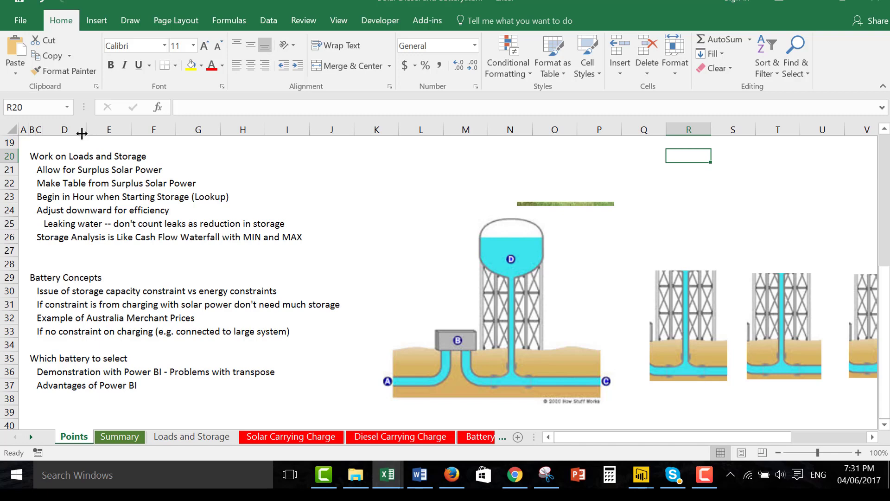
mouse_move(519, 356)
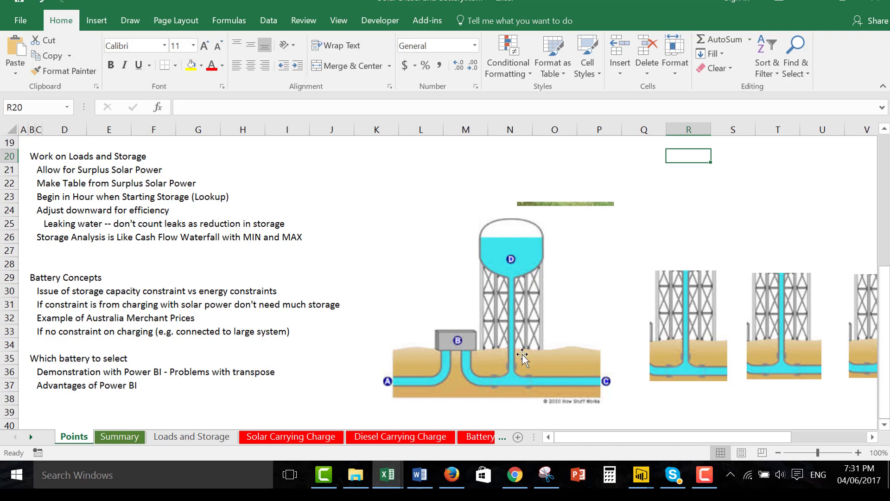
mouse_move(529, 237)
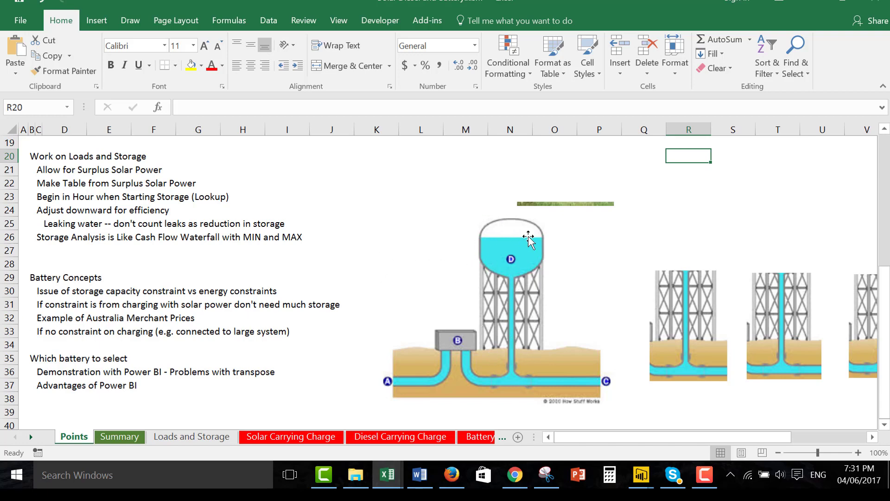
mouse_move(451, 292)
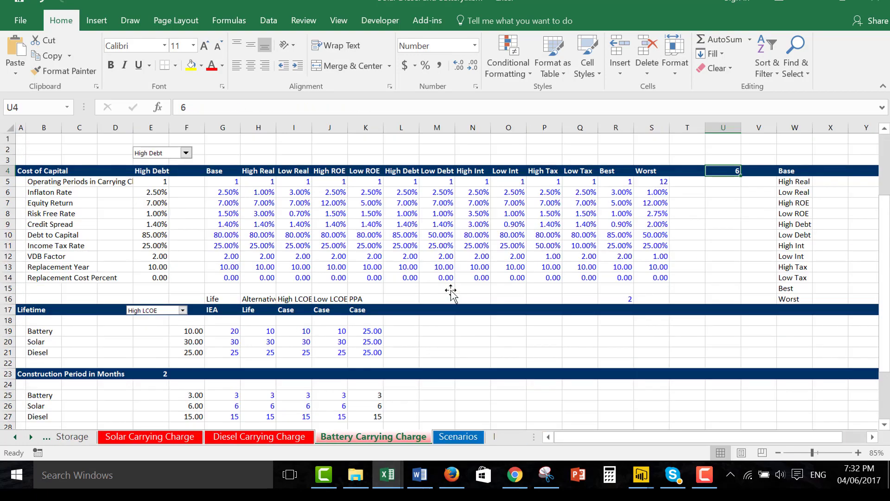
- Return to the Points sheet with battery notes via the Loads and Storage tab
click(459, 437)
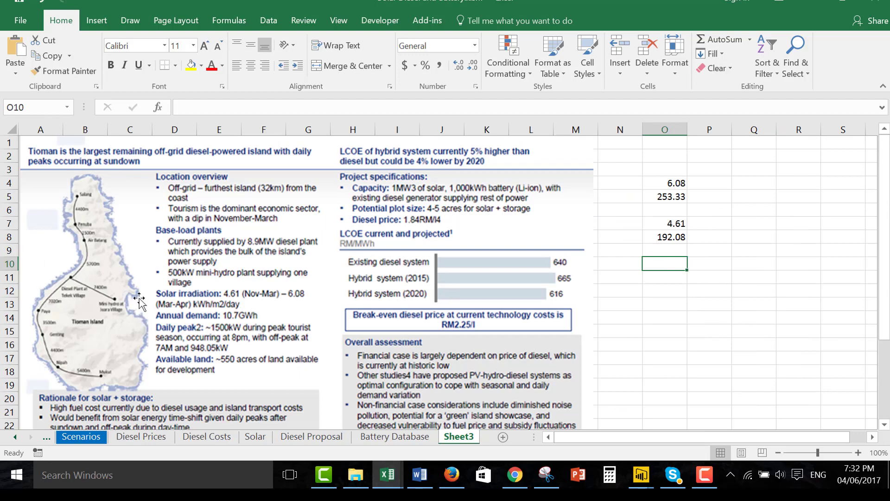
click(254, 437)
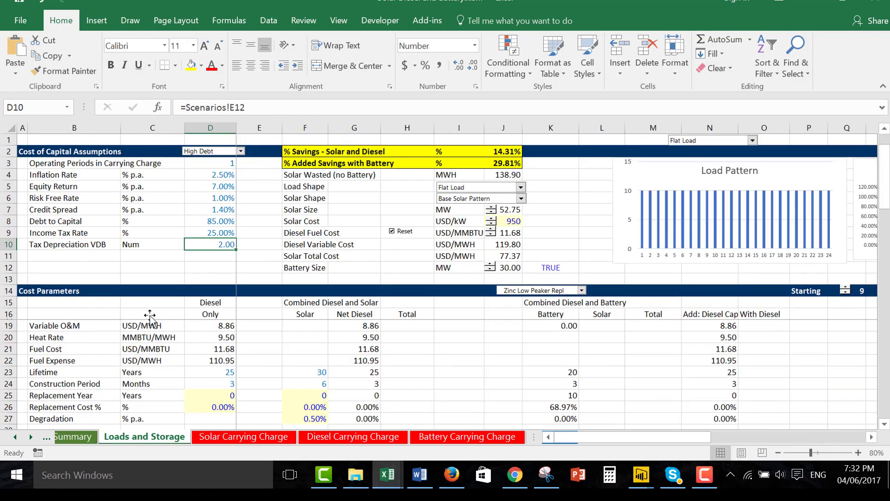
click(74, 435)
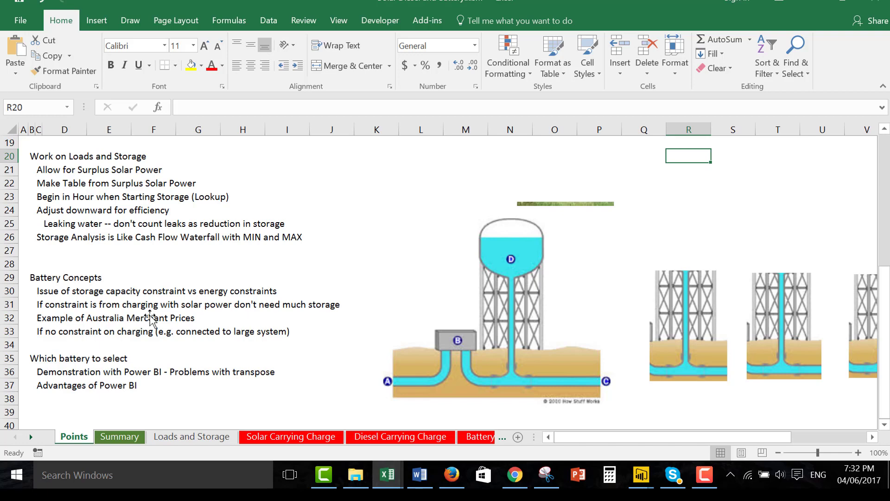
mouse_move(416, 330)
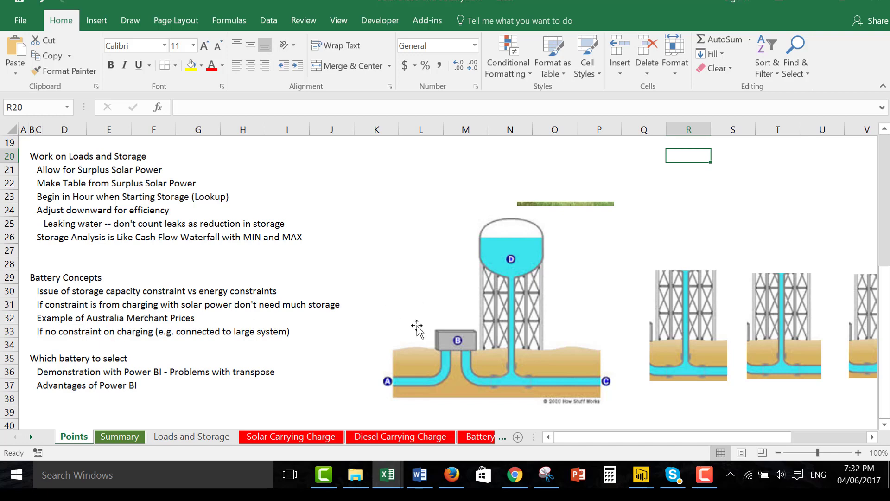
mouse_move(512, 389)
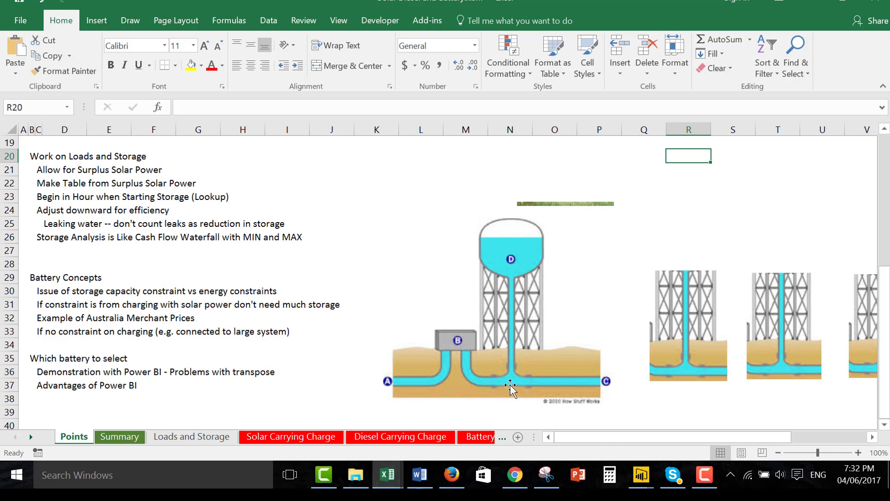
mouse_move(517, 392)
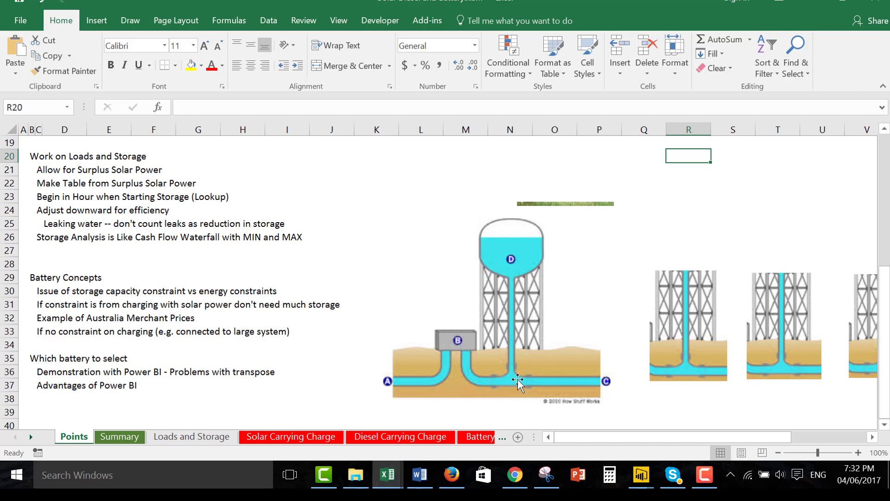
mouse_move(508, 391)
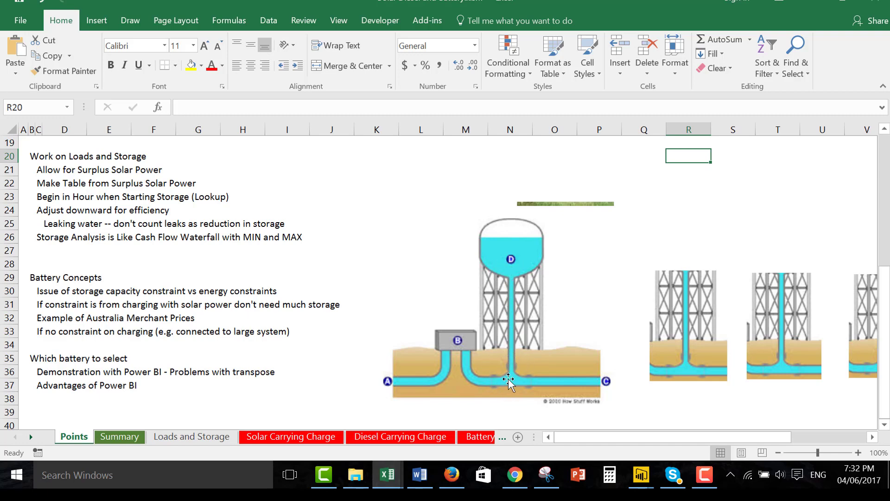
mouse_move(506, 366)
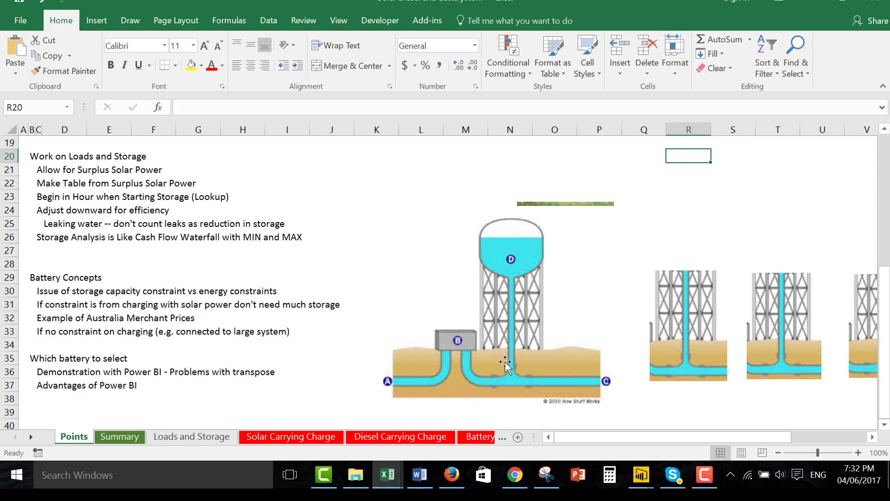
mouse_move(512, 277)
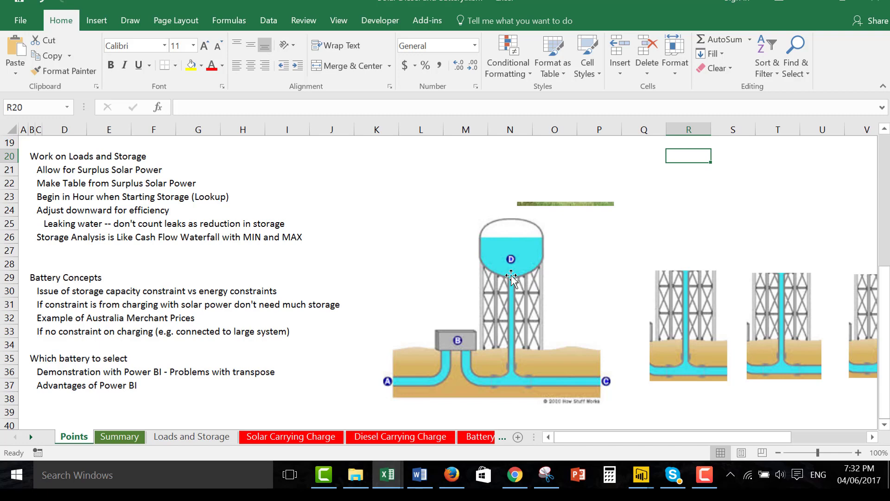
mouse_move(511, 278)
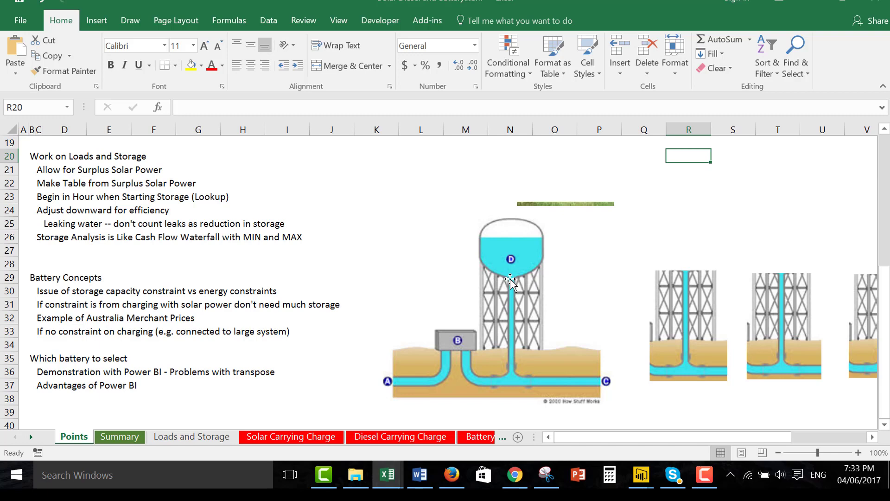
mouse_move(510, 260)
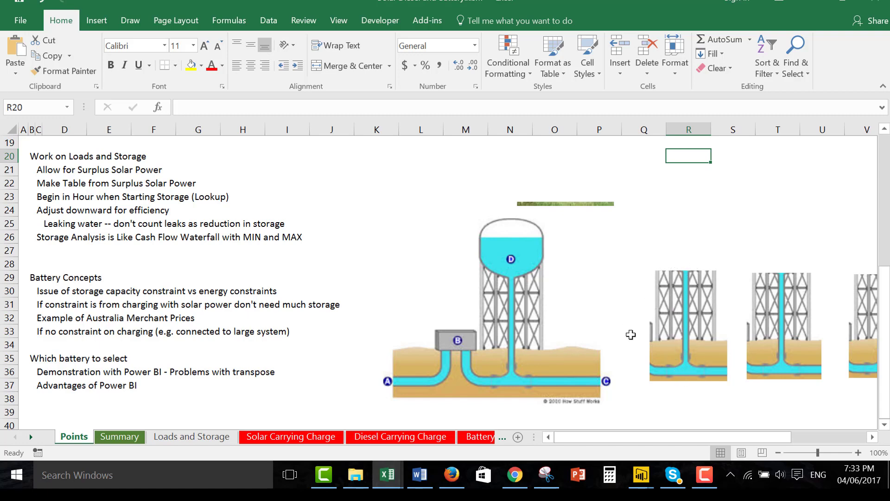
mouse_move(511, 275)
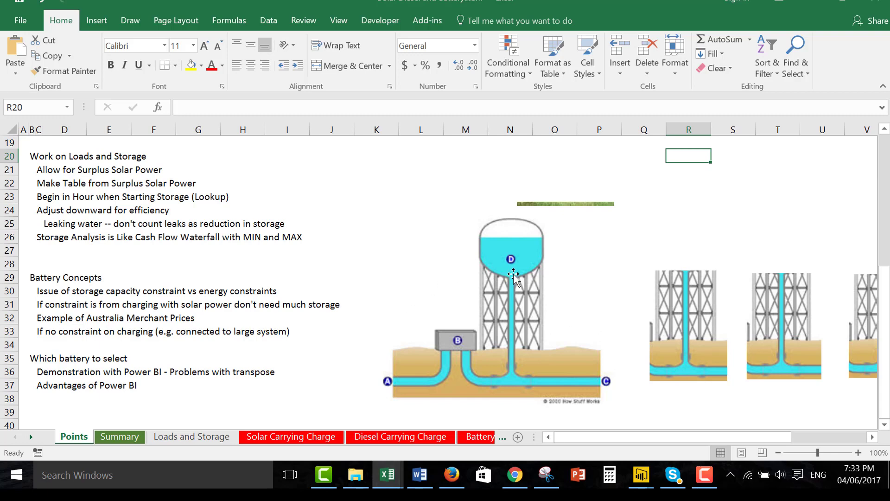
mouse_move(505, 367)
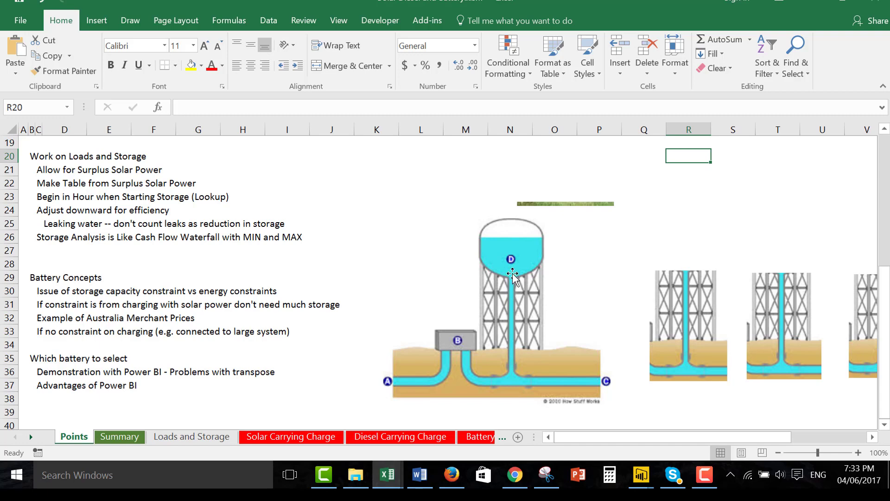
mouse_move(515, 275)
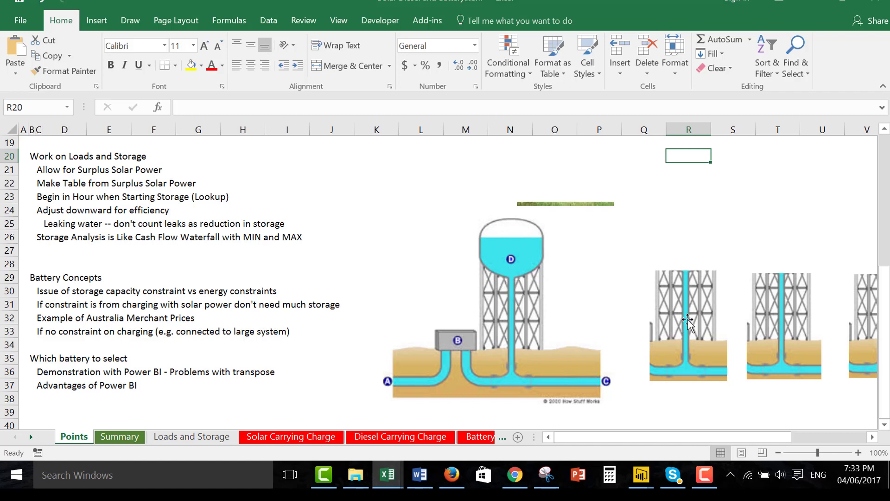
mouse_move(708, 360)
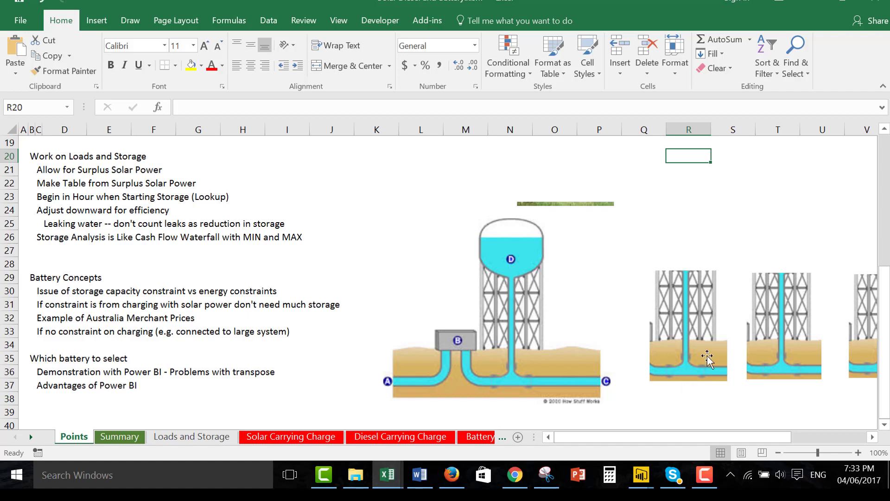
mouse_move(623, 316)
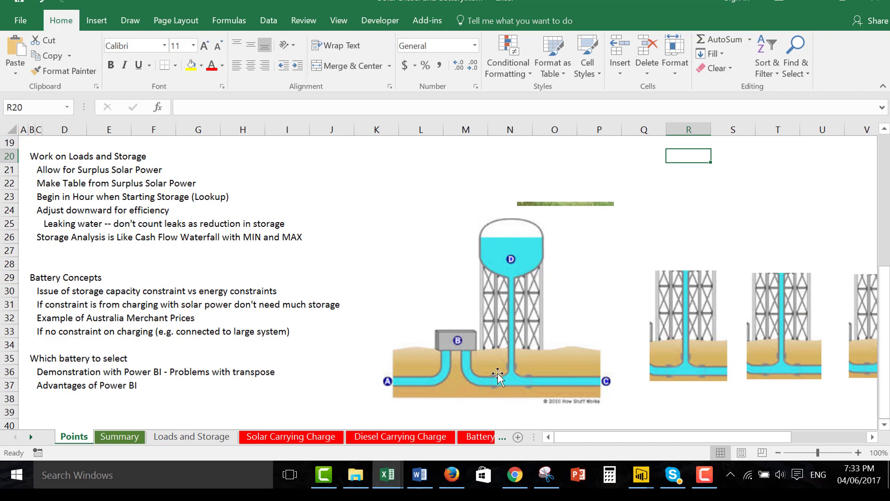
mouse_move(514, 294)
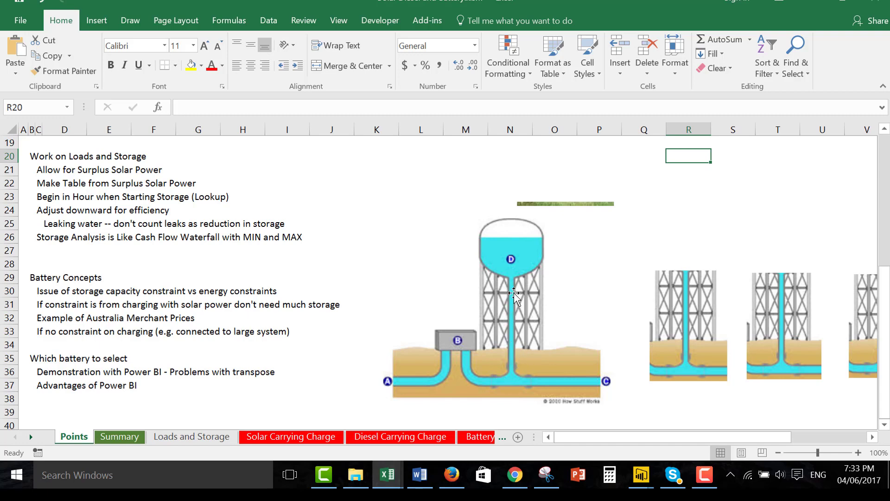
mouse_move(515, 282)
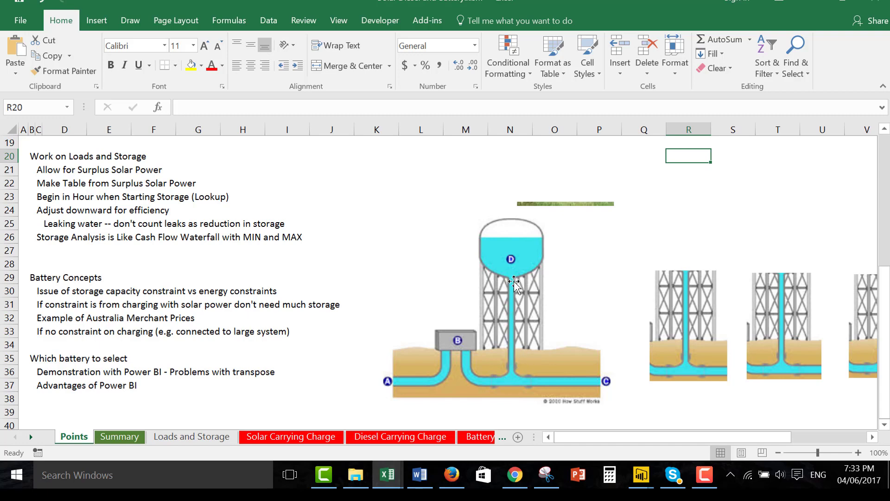
mouse_move(503, 232)
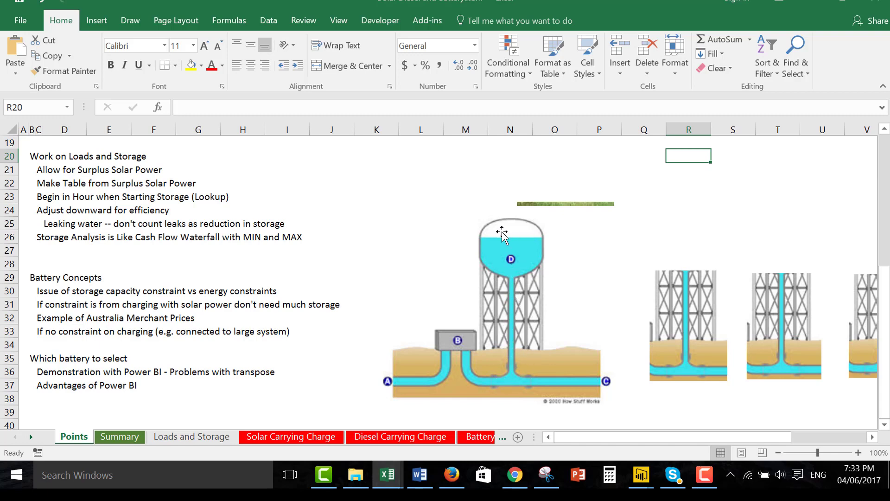
mouse_move(520, 249)
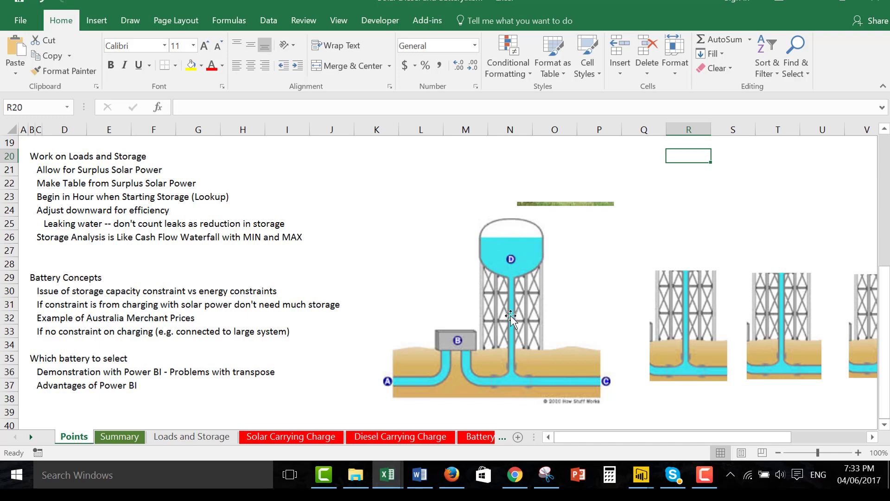
mouse_move(505, 271)
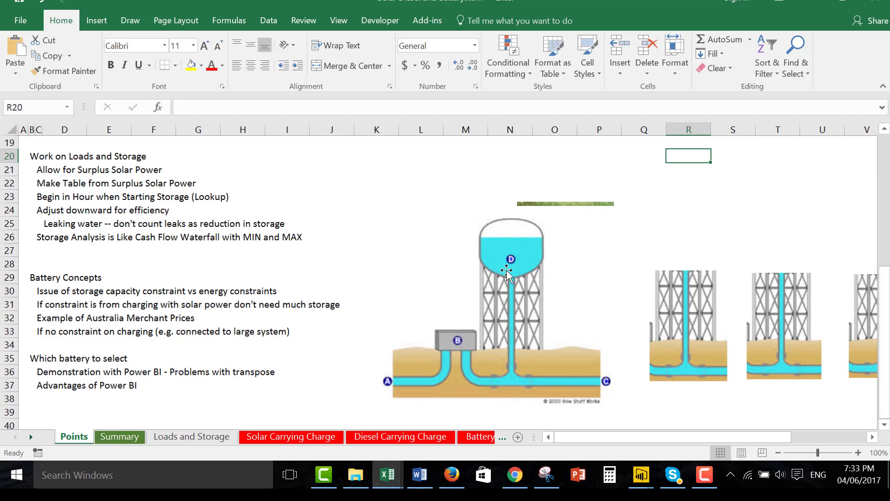
mouse_move(516, 390)
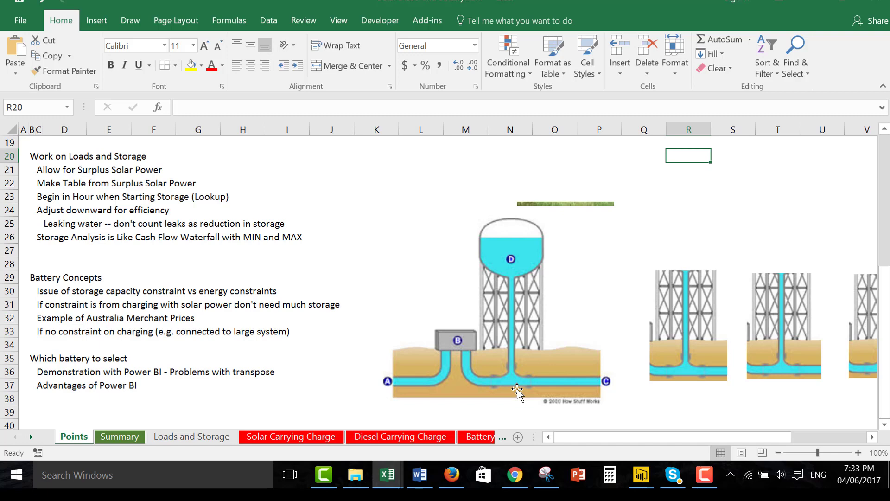
mouse_move(510, 296)
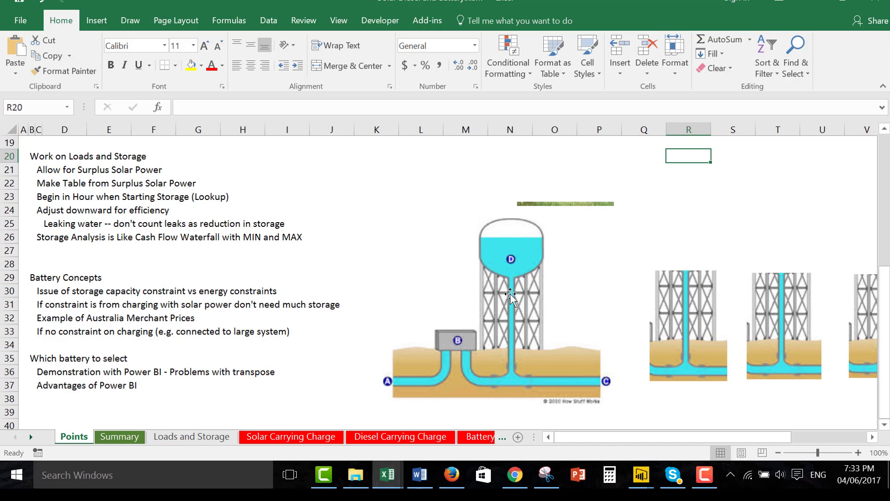
mouse_move(510, 293)
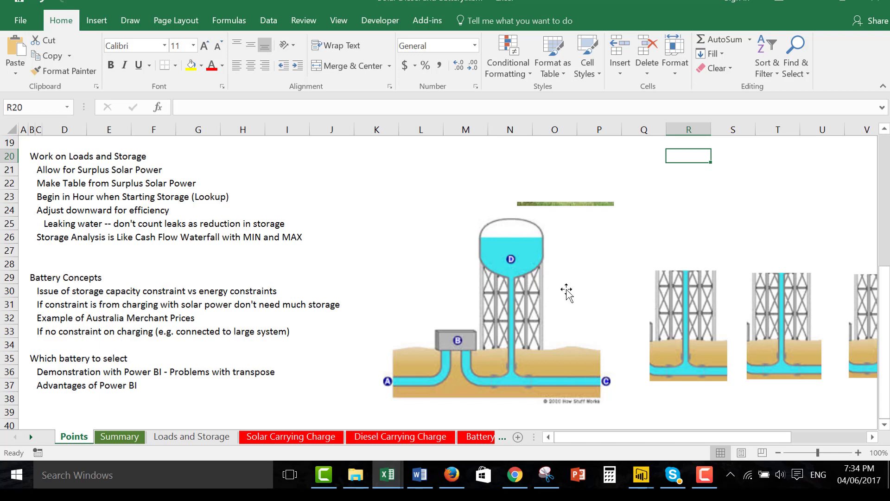
mouse_move(580, 292)
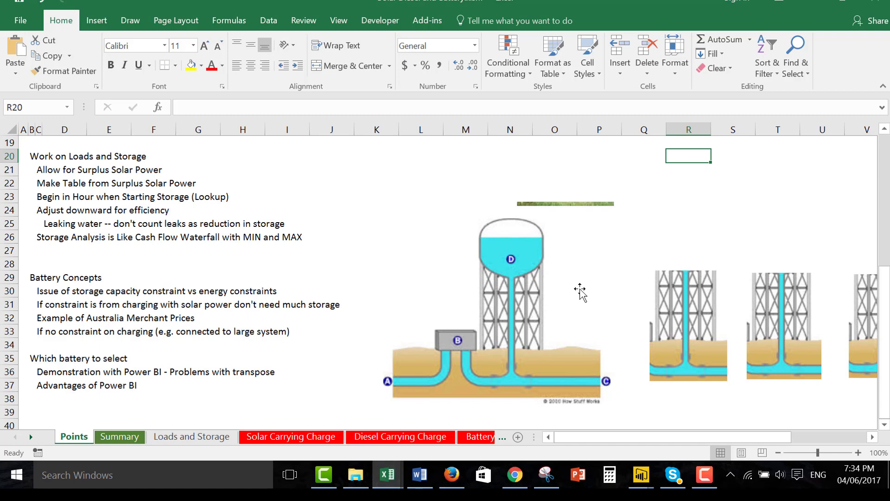
mouse_move(514, 304)
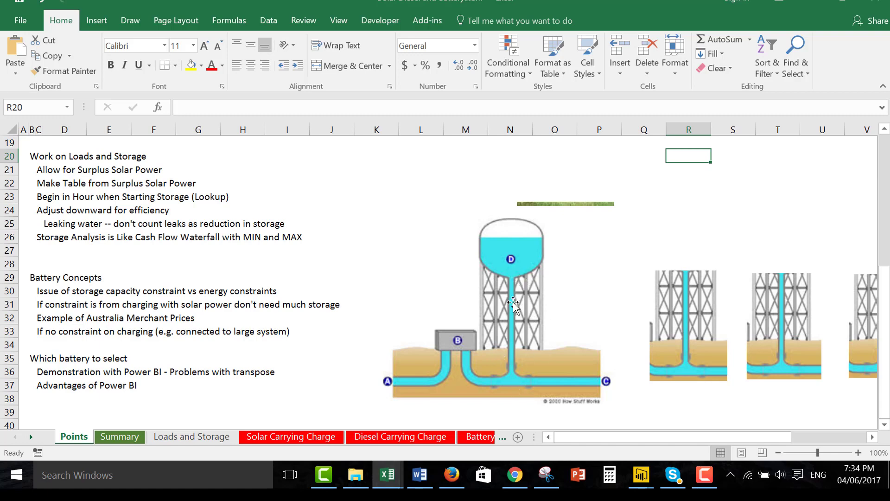
mouse_move(517, 313)
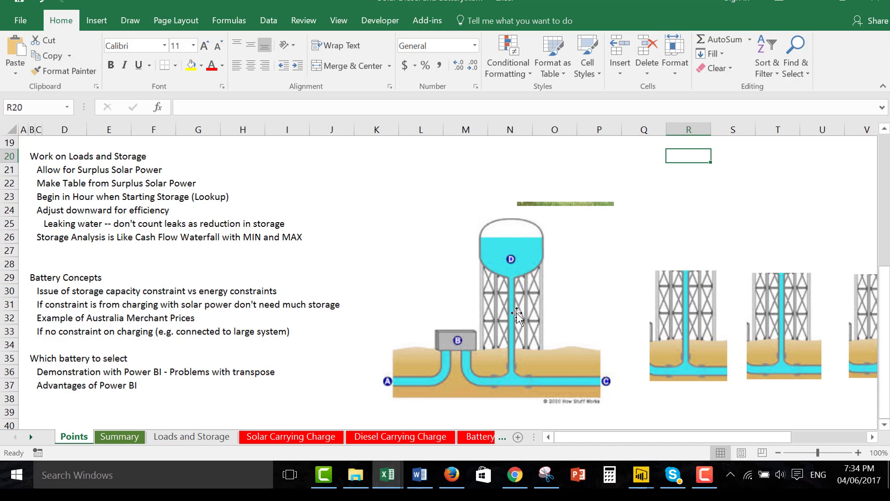
mouse_move(280, 260)
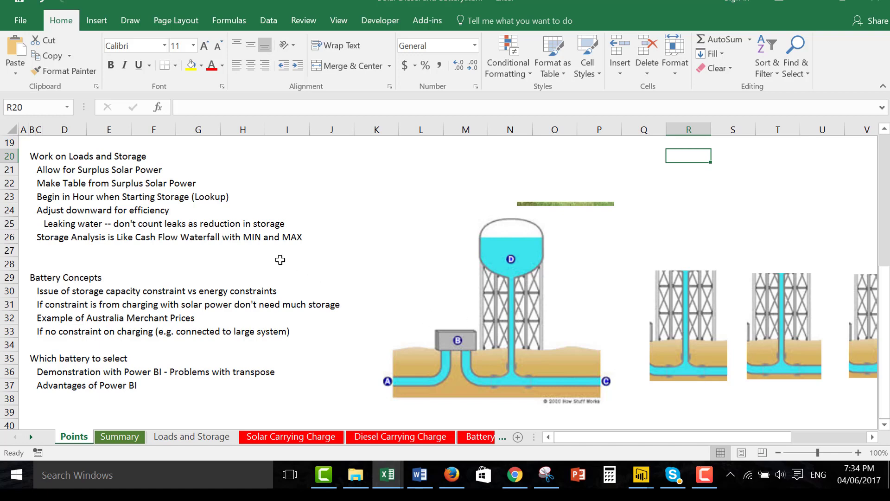
click(242, 290)
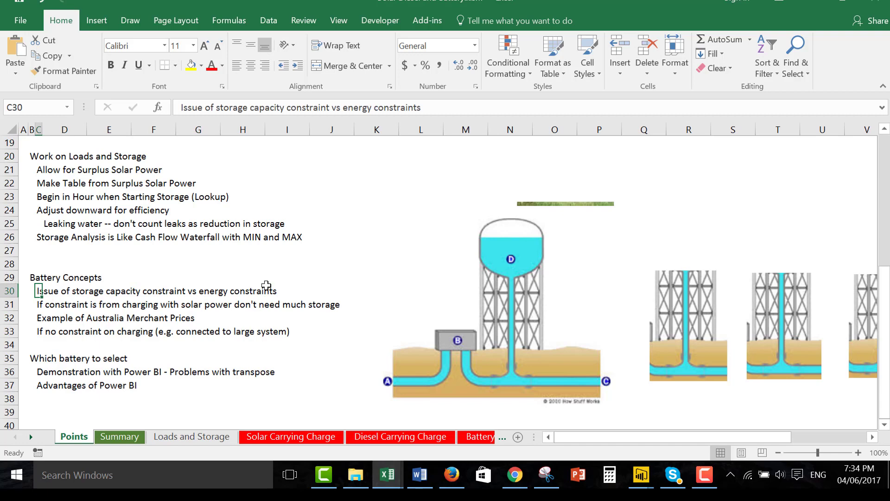
click(19, 303)
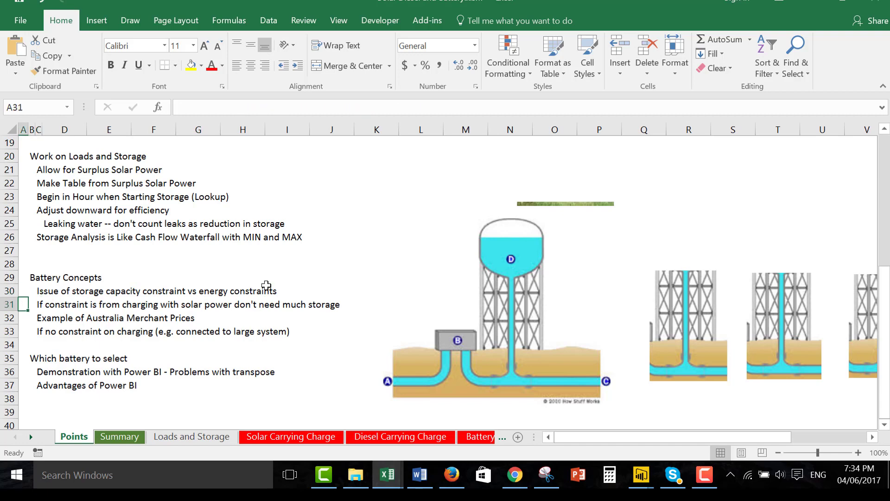
scroll(down, 3)
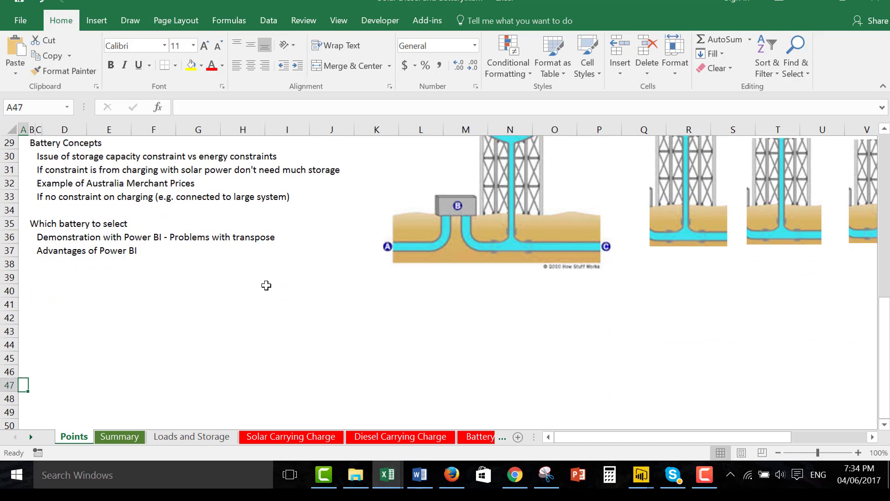
click(23, 155)
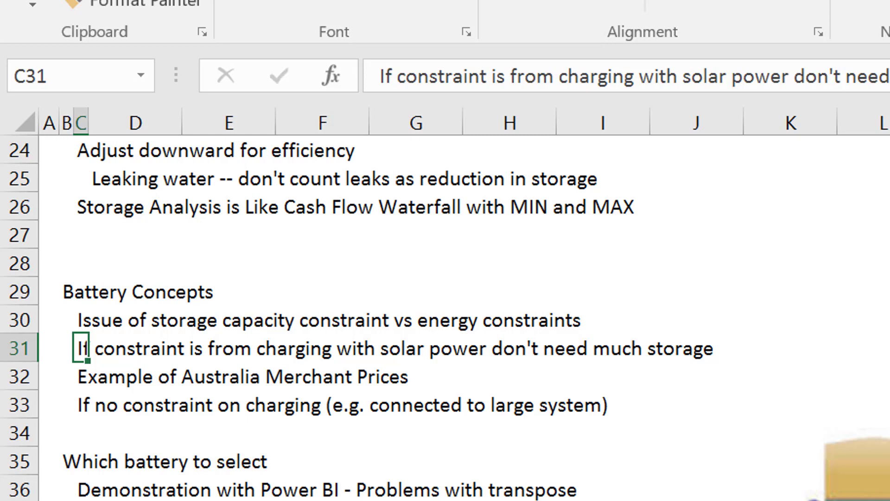
mouse_move(814, 312)
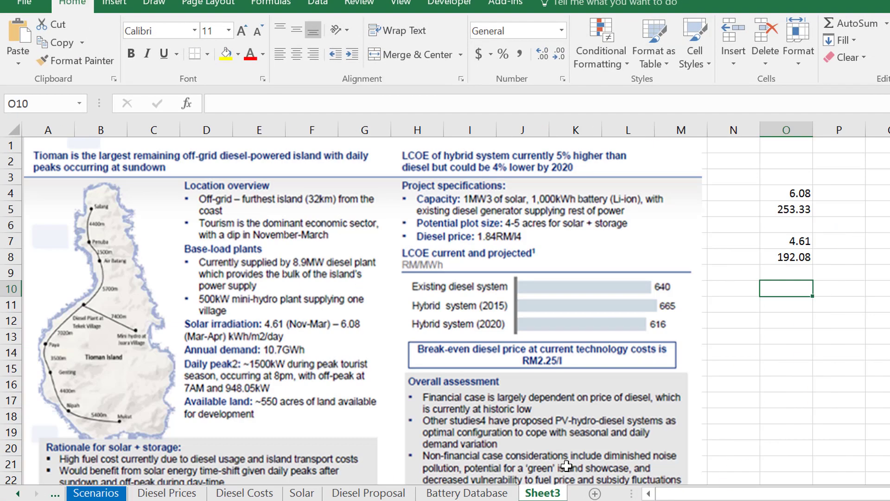
- Show the Battery Database sheet and review flow battery duration and Power Rating MW
click(468, 493)
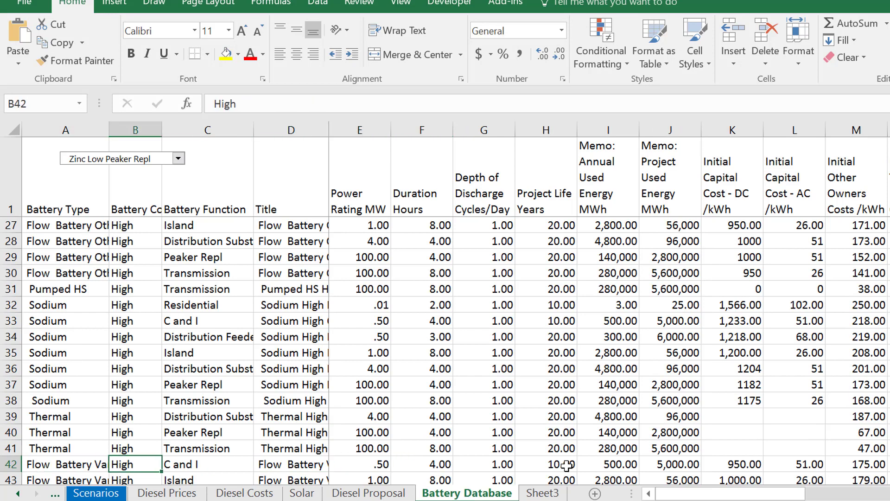
click(431, 448)
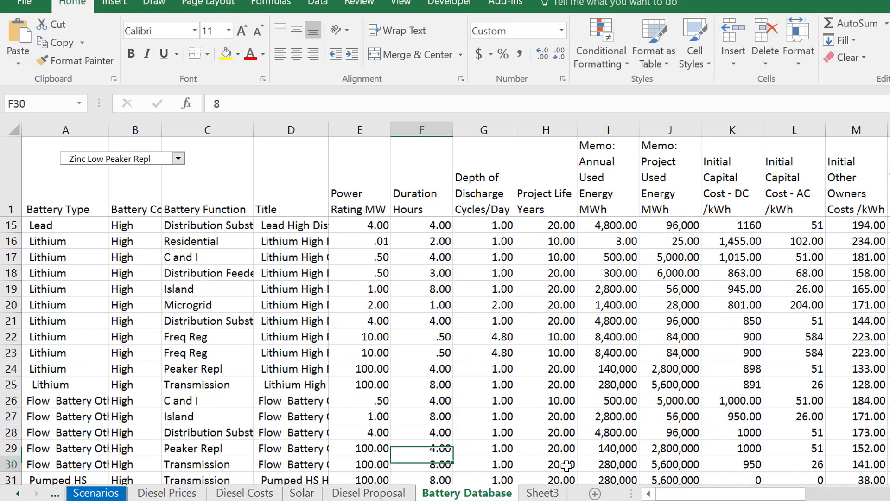
scroll(down, 3)
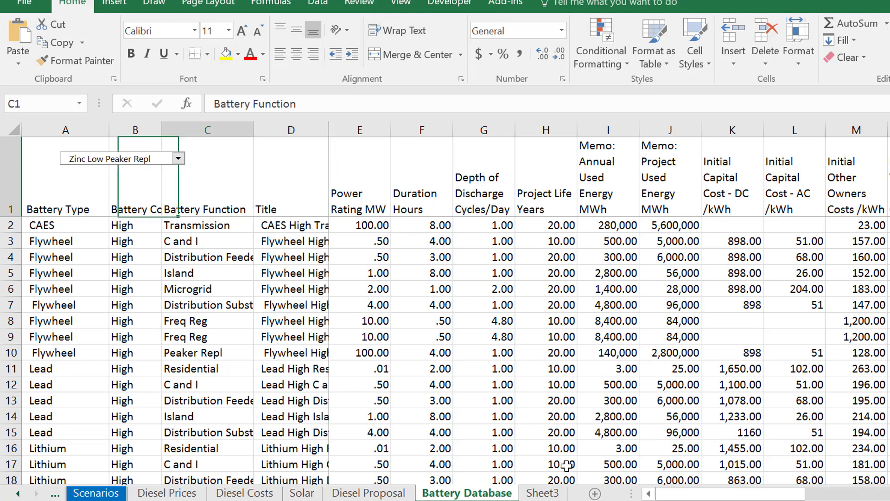
click(360, 224)
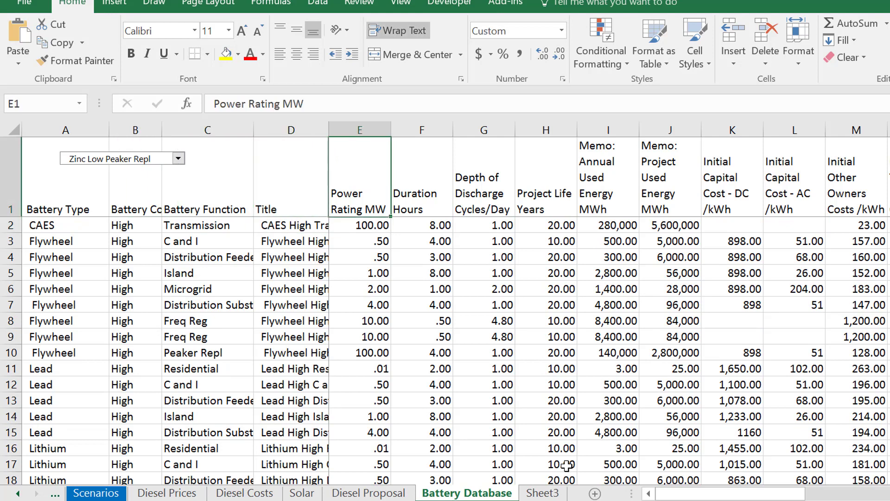
- Review flywheel duration, 4.80 cycles/day for Freq Reg and Initial Capital Cost DC headings
click(422, 255)
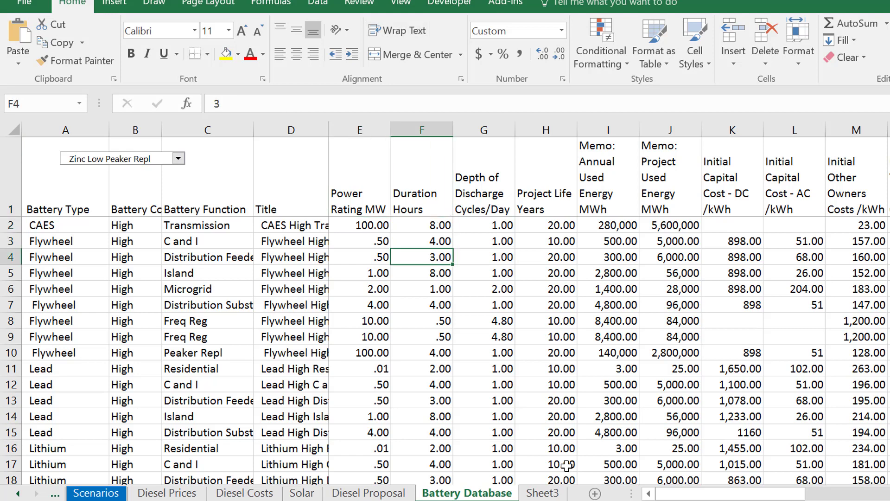
click(484, 272)
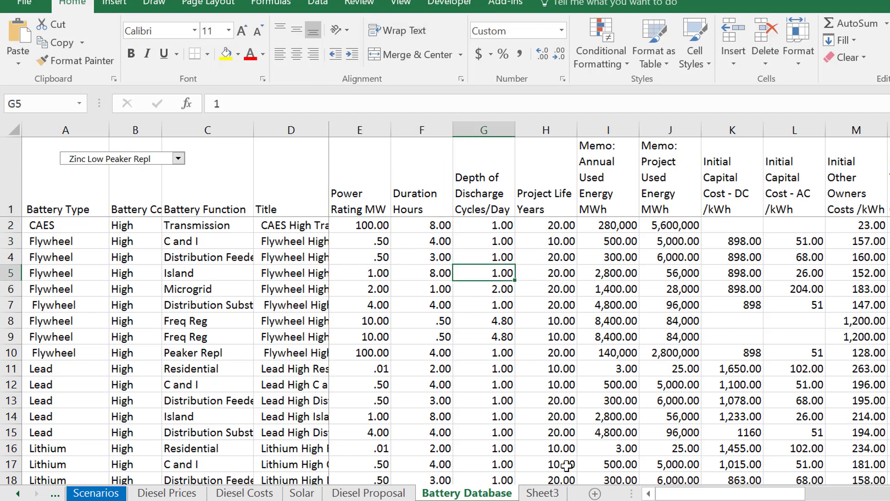
click(486, 321)
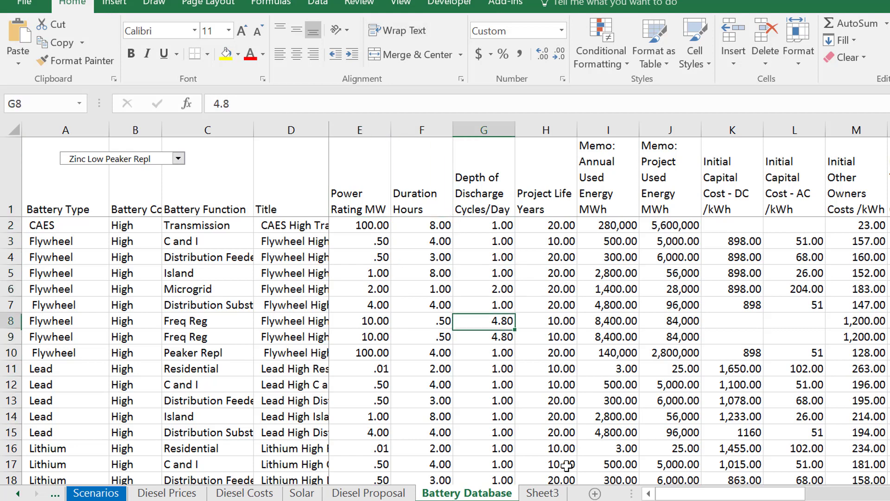
click(484, 191)
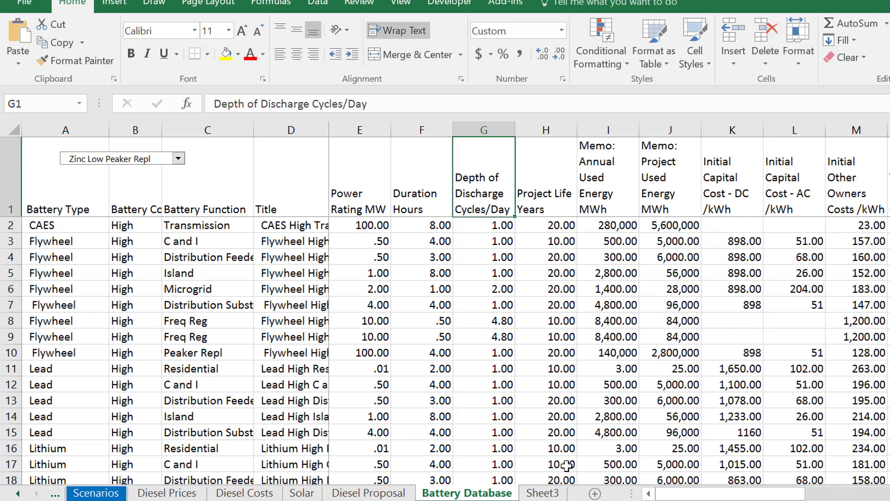
click(545, 320)
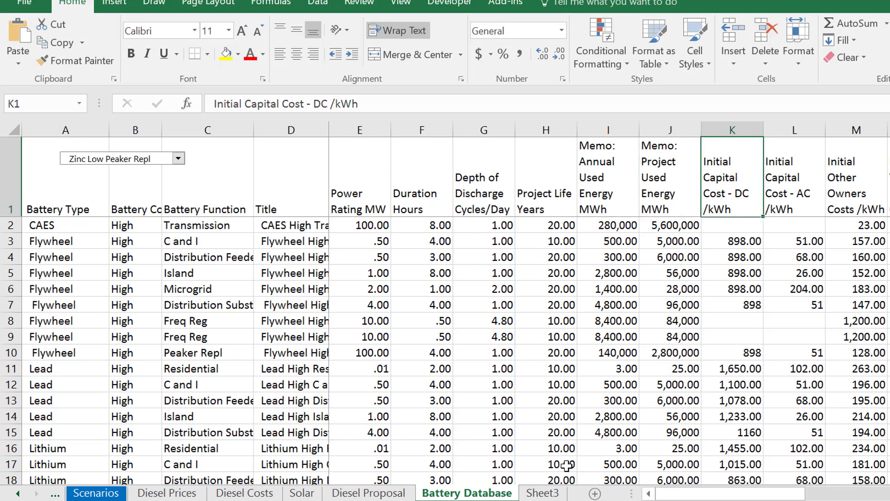
click(732, 225)
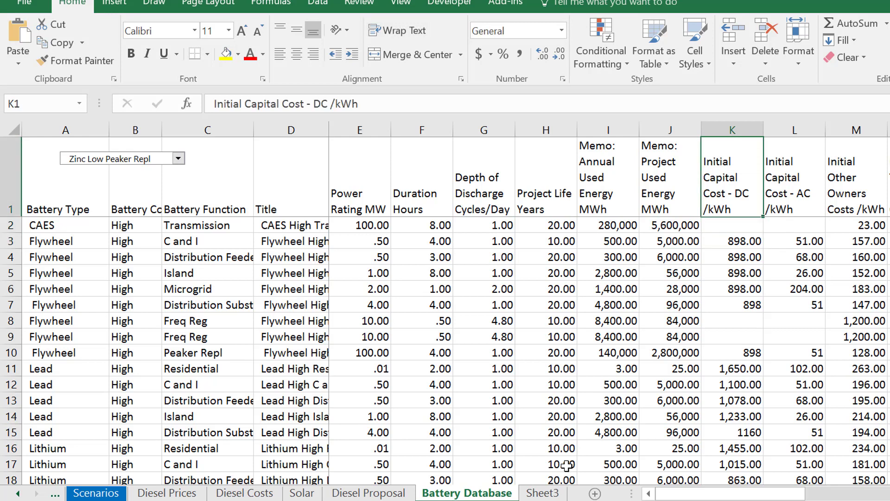
click(730, 321)
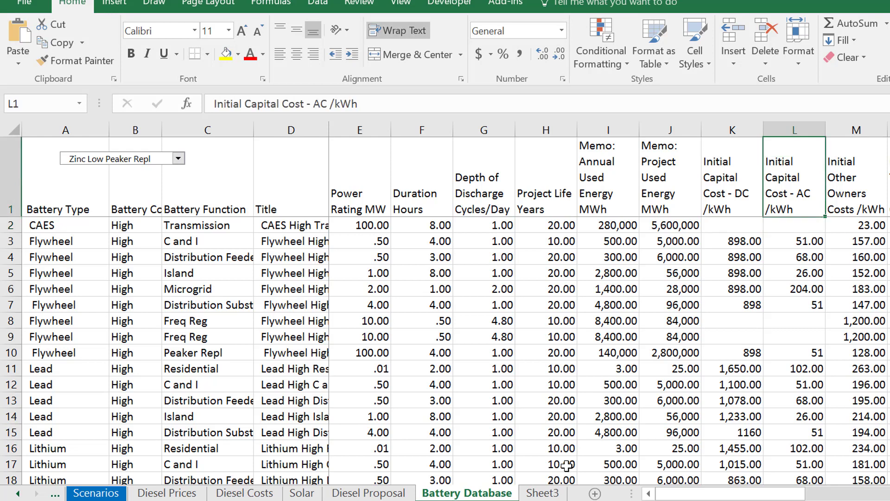
click(795, 241)
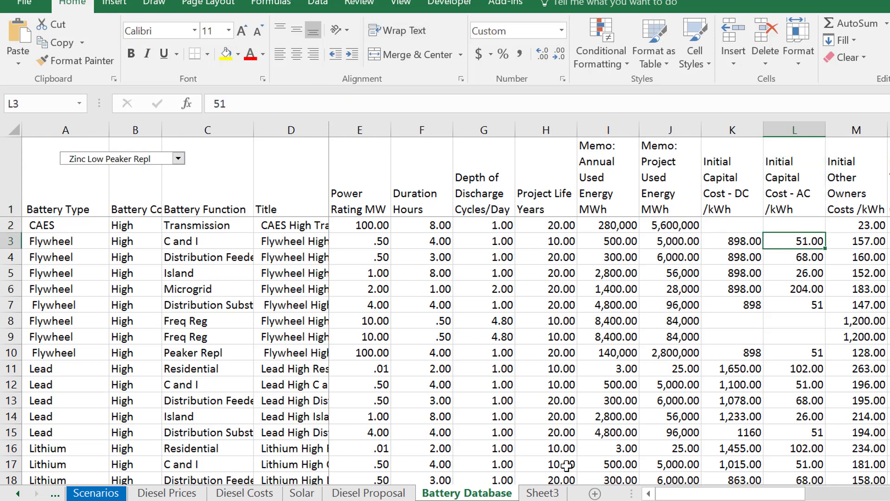
click(733, 241)
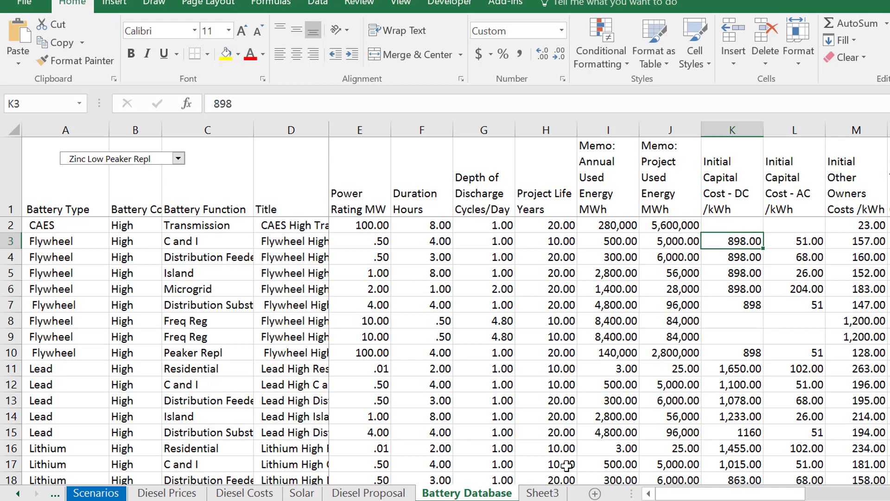
click(866, 240)
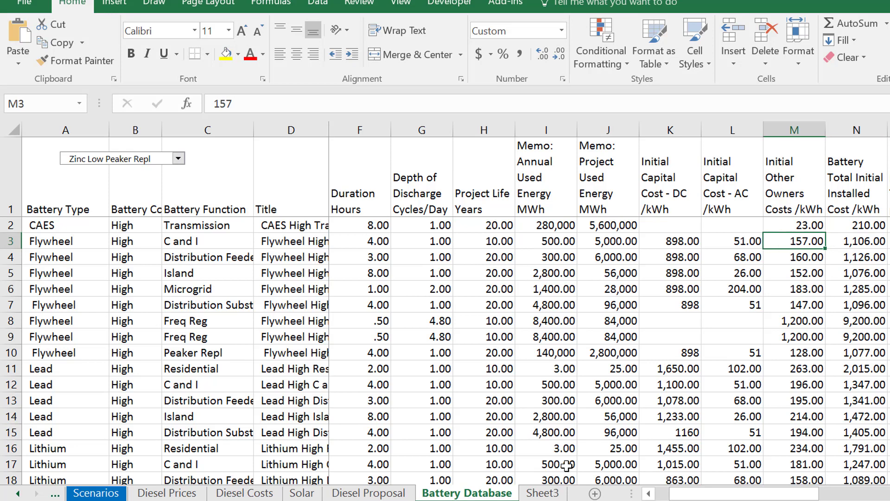
click(861, 240)
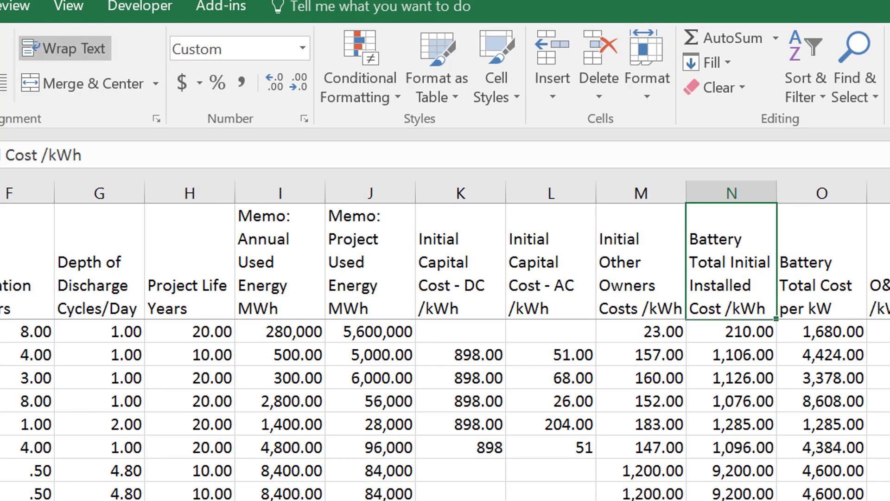
click(731, 378)
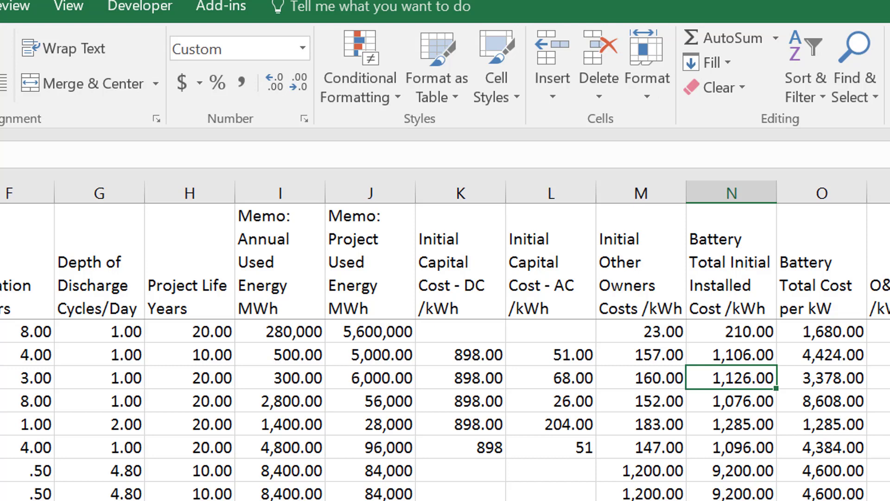
click(371, 458)
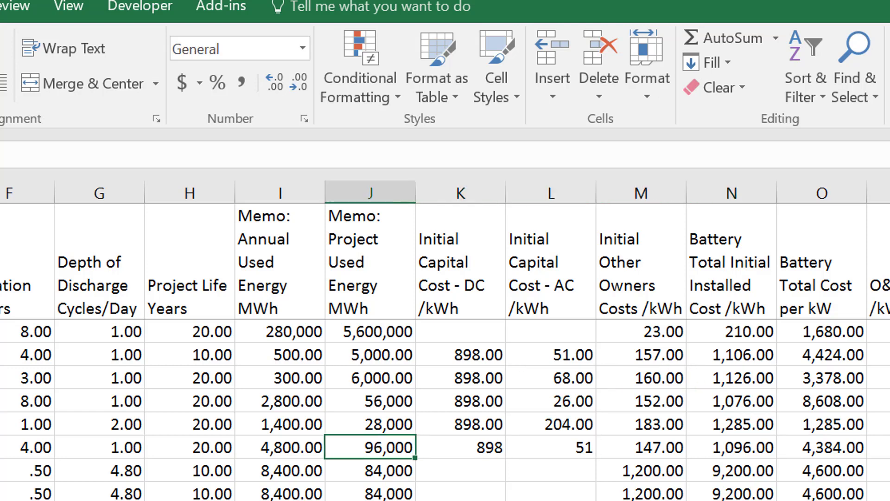
click(24, 426)
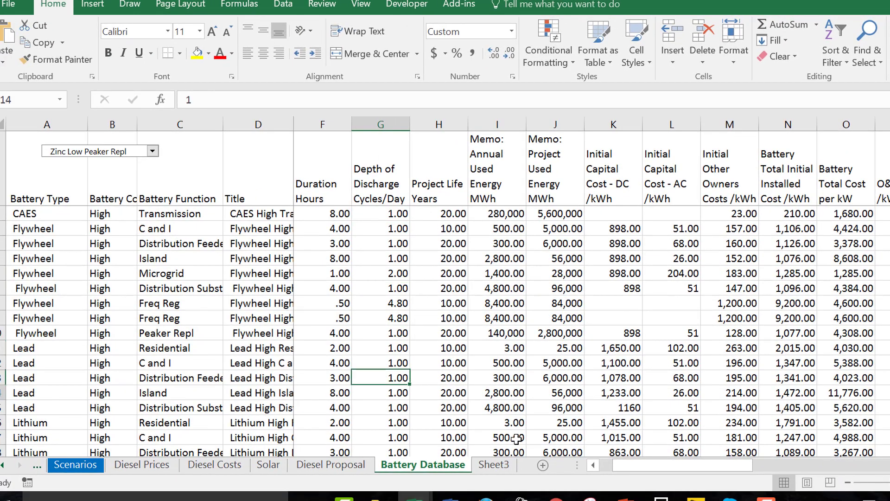
scroll(down, 3)
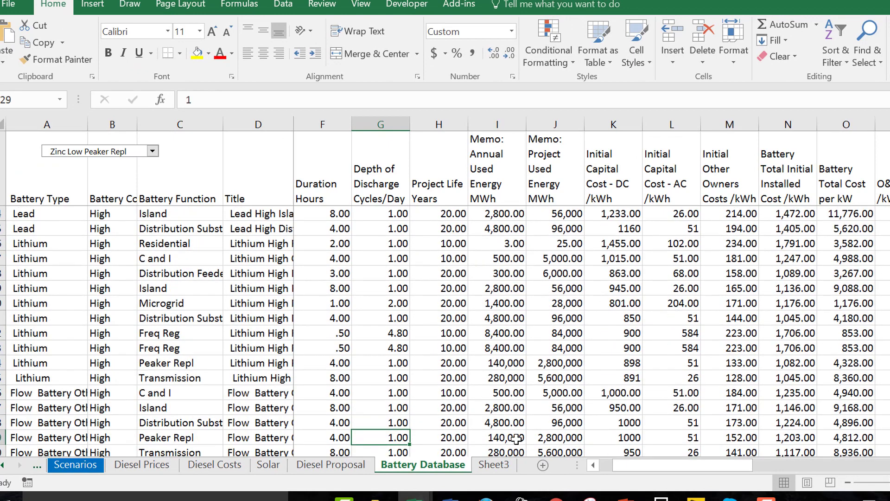
scroll(down, 3)
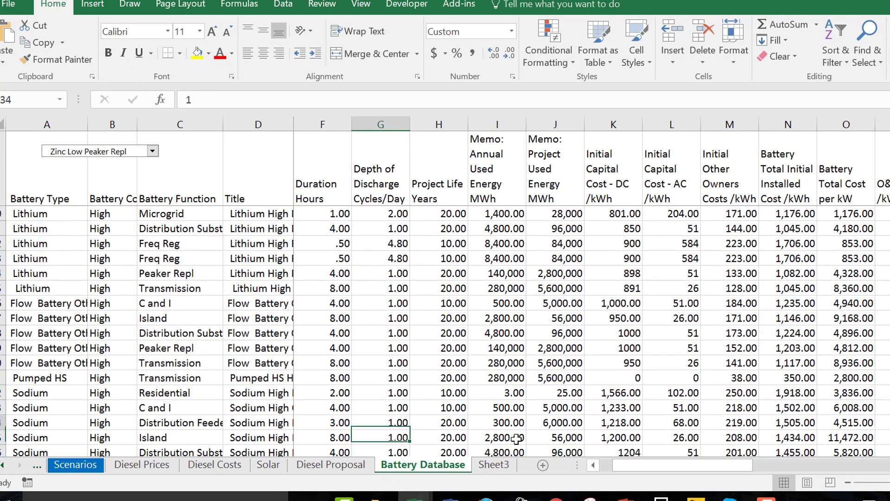
click(331, 378)
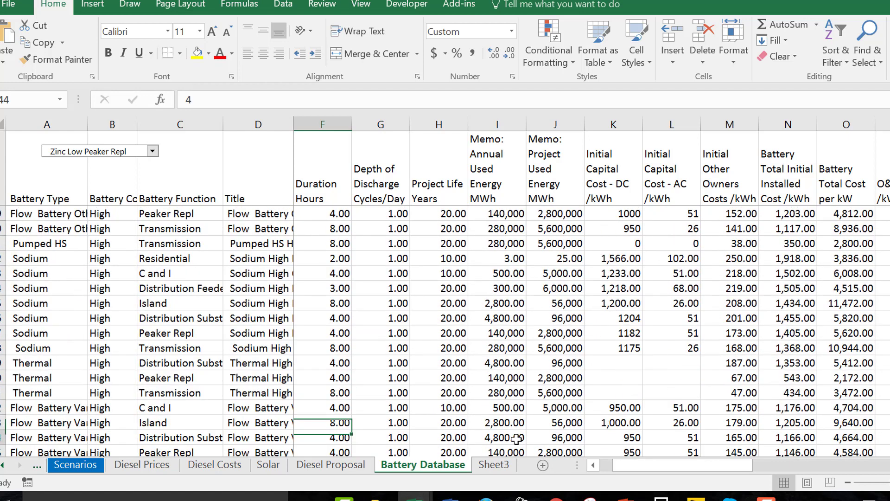
scroll(down, 3)
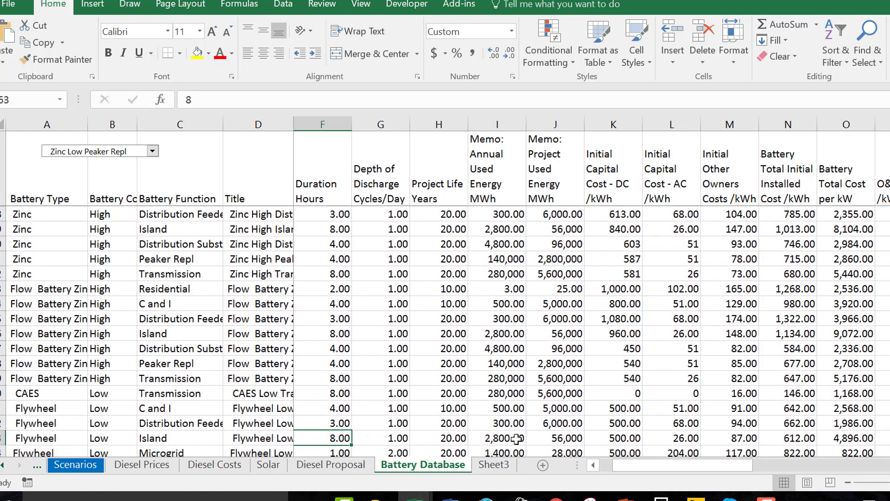
click(326, 393)
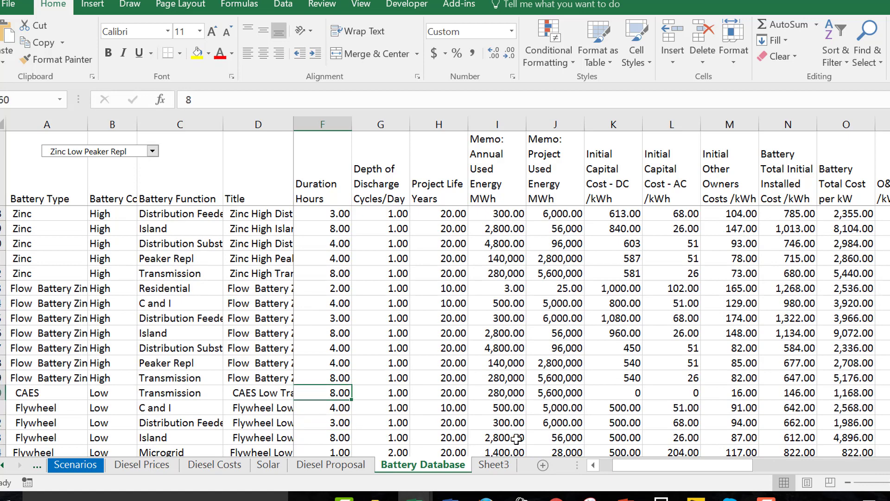
click(324, 379)
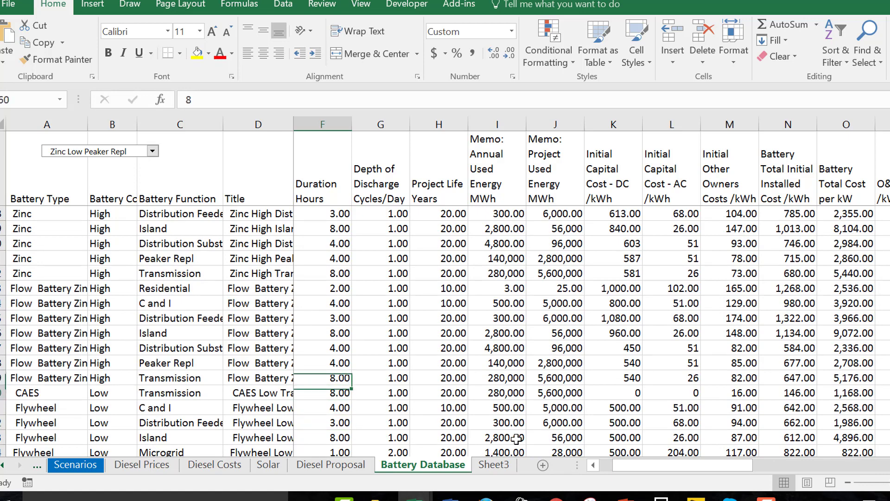
scroll(down, 3)
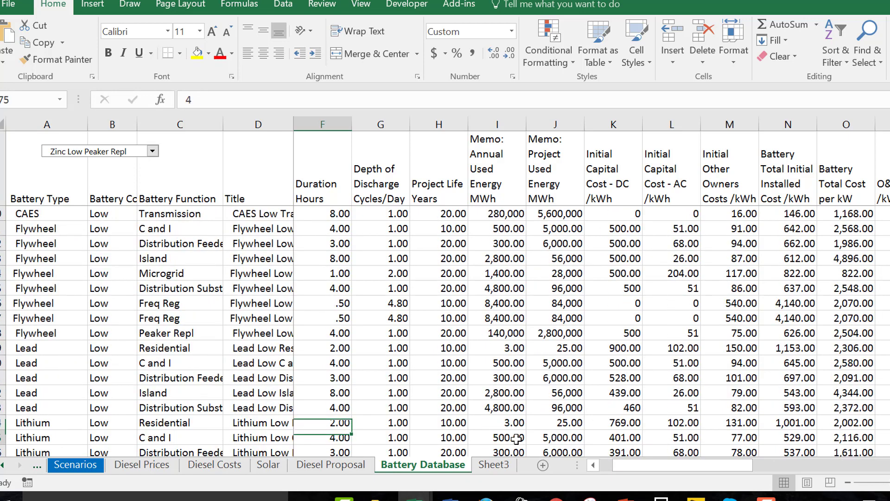
scroll(down, 3)
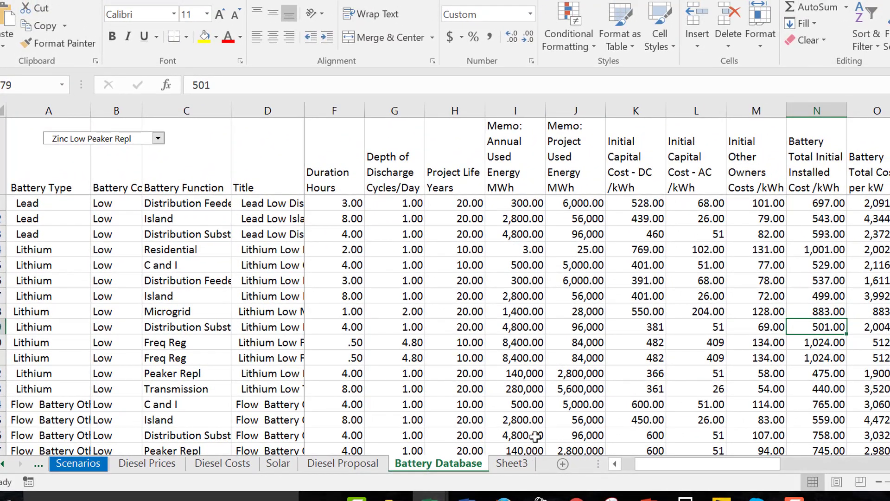
click(821, 404)
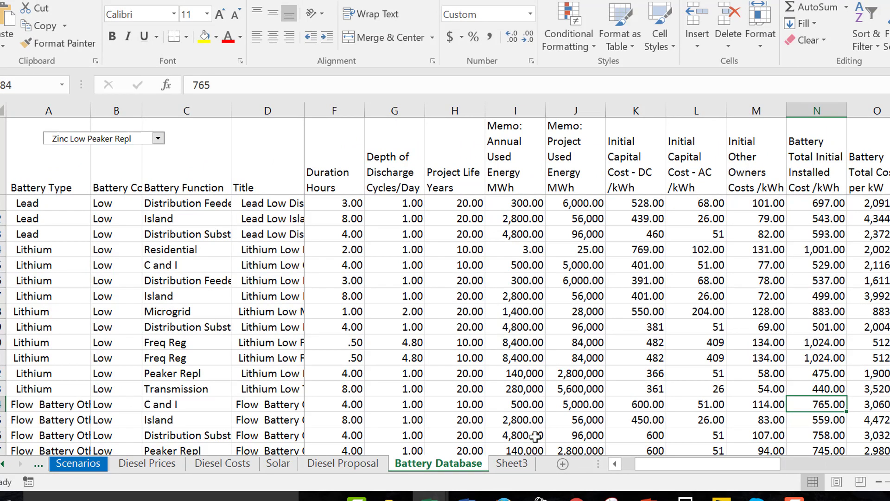
click(819, 326)
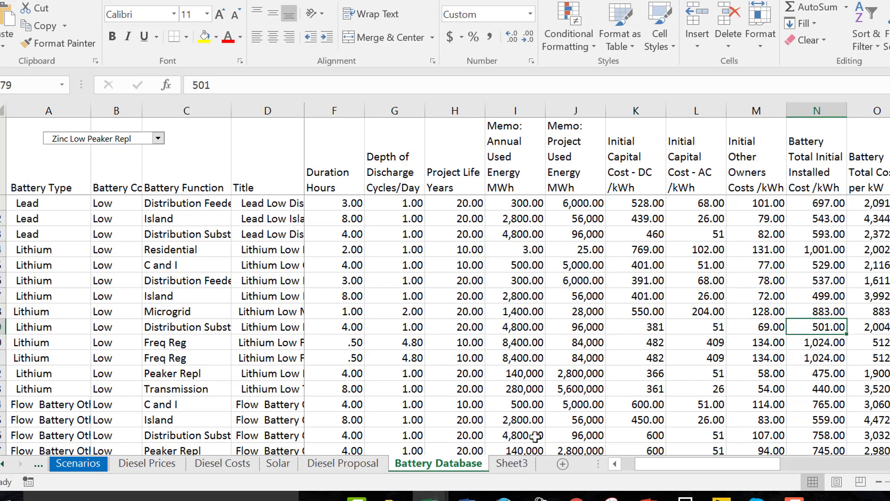
click(818, 312)
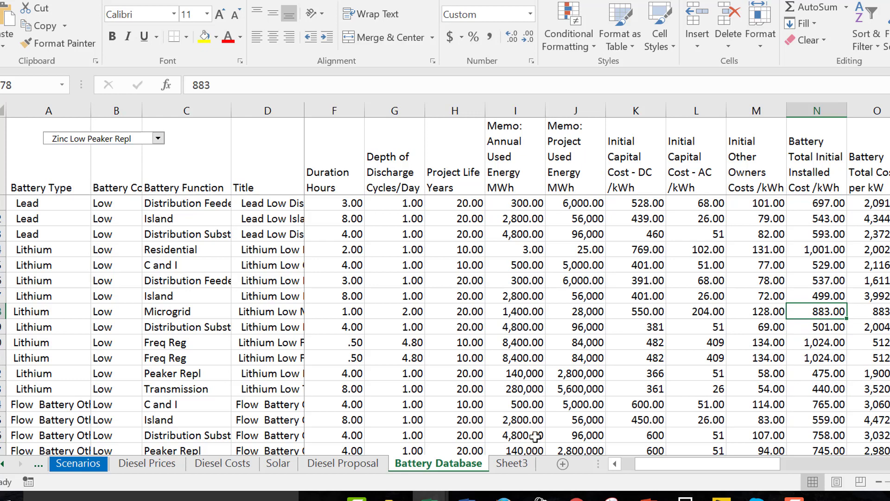
click(825, 373)
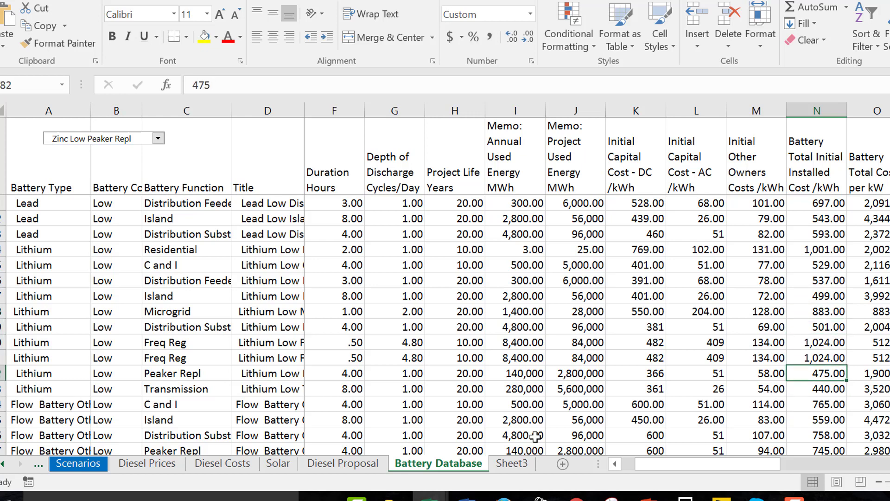
click(875, 370)
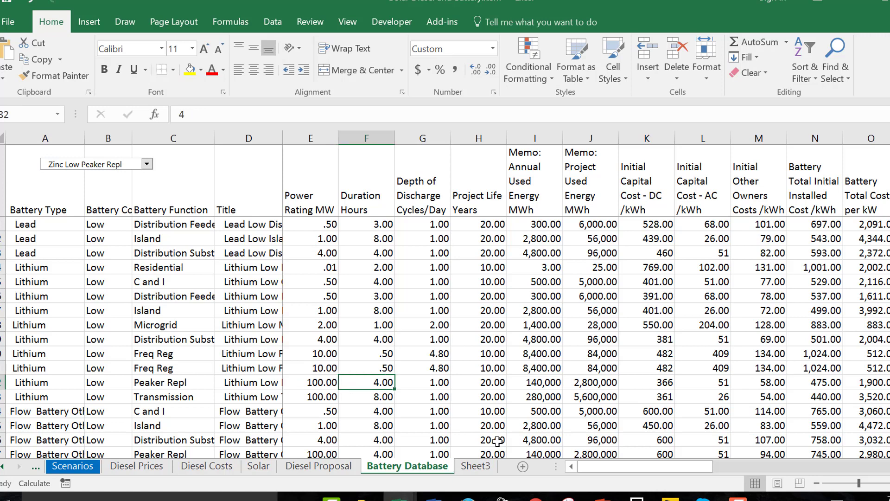
click(592, 383)
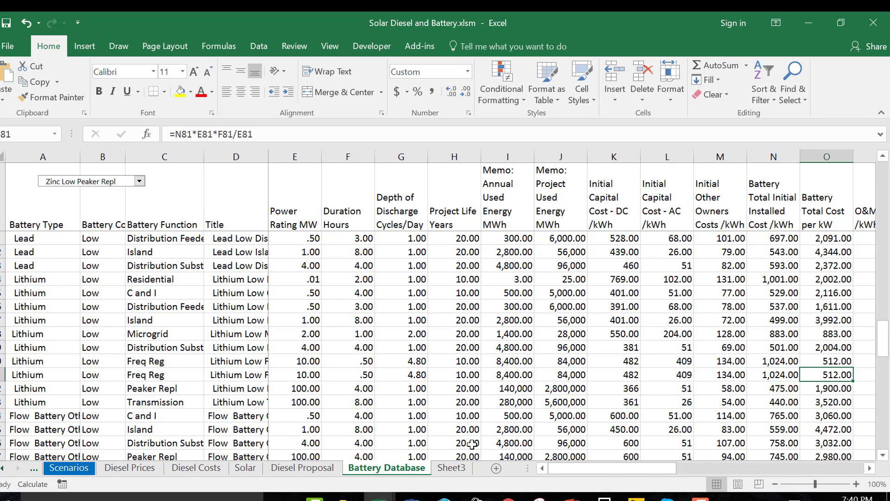
click(830, 401)
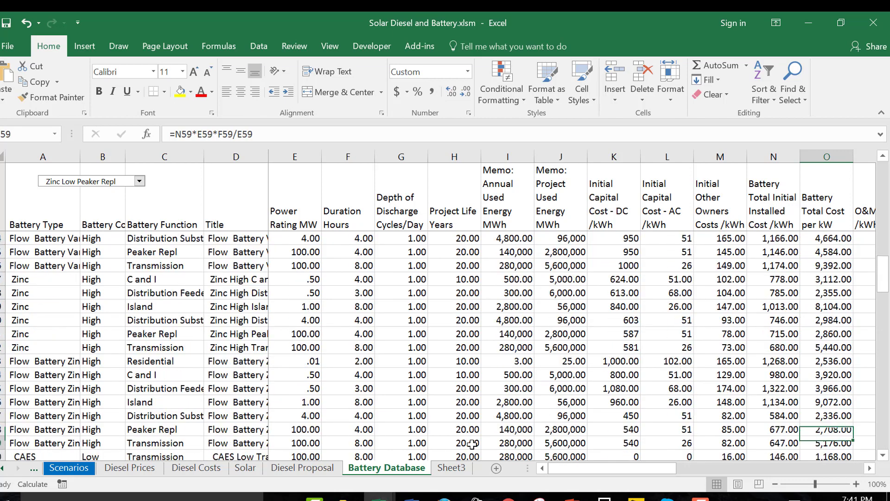
scroll(down, 3)
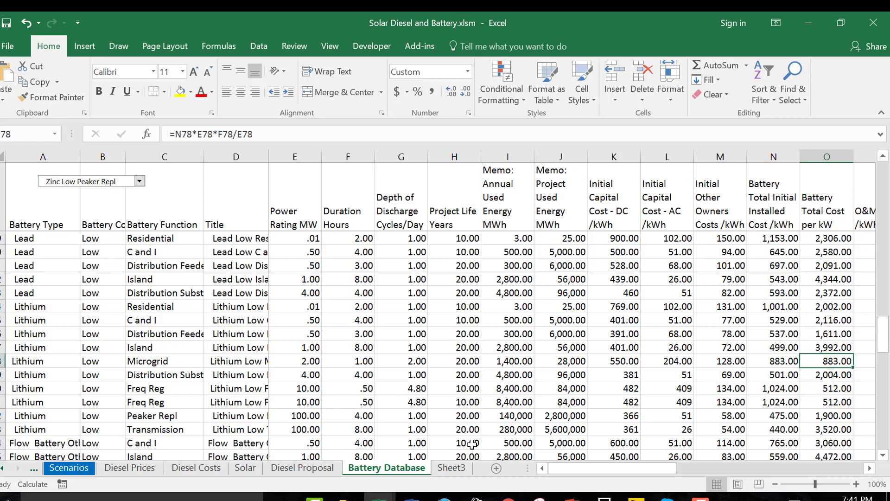
- Enter a formula =O79/ in the Initial Other Owners Costs cell for low-cost lithium
click(718, 374)
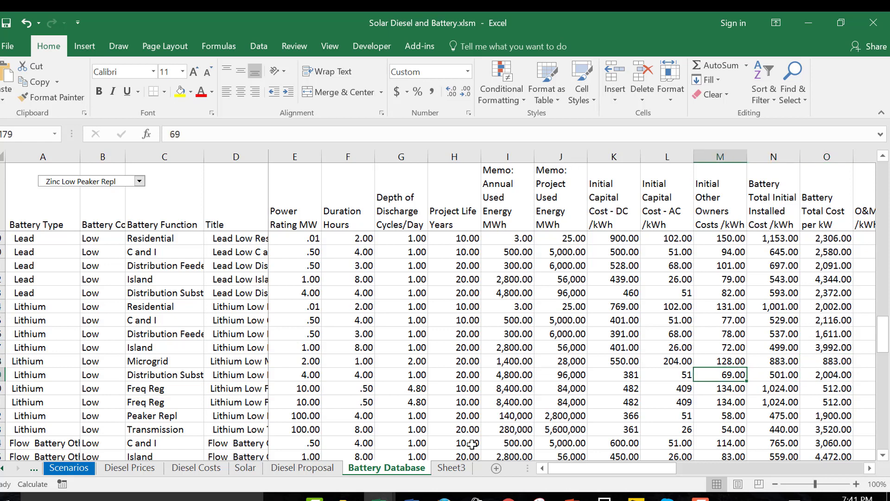
text(=O79/)
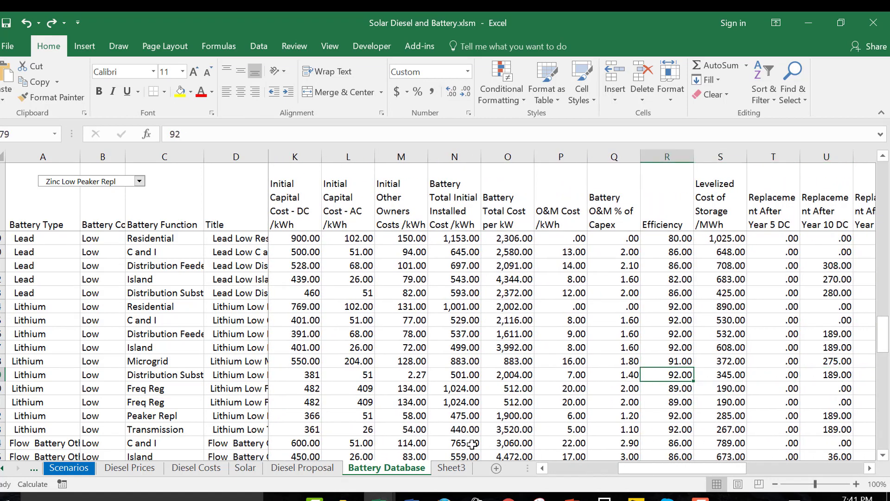
click(666, 388)
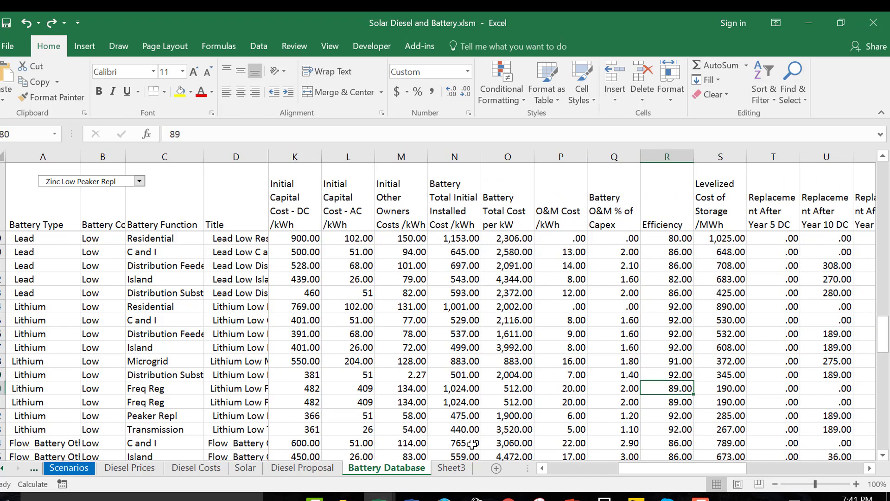
scroll(down, 3)
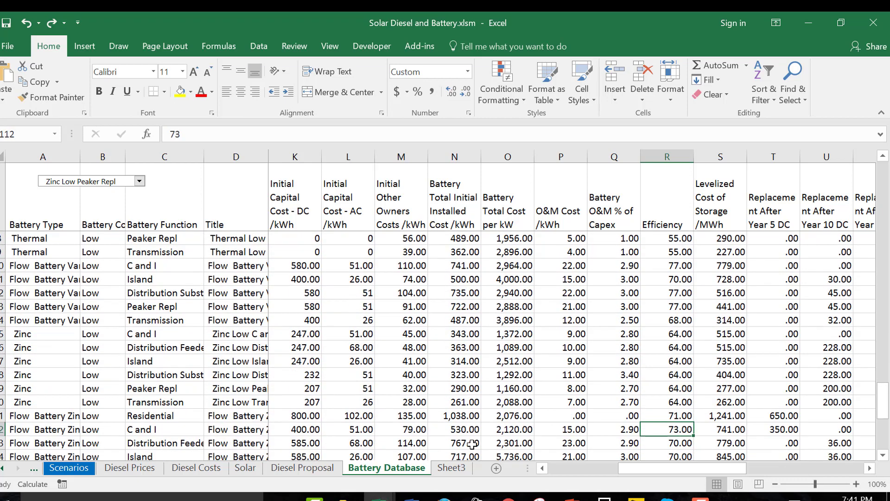
click(668, 346)
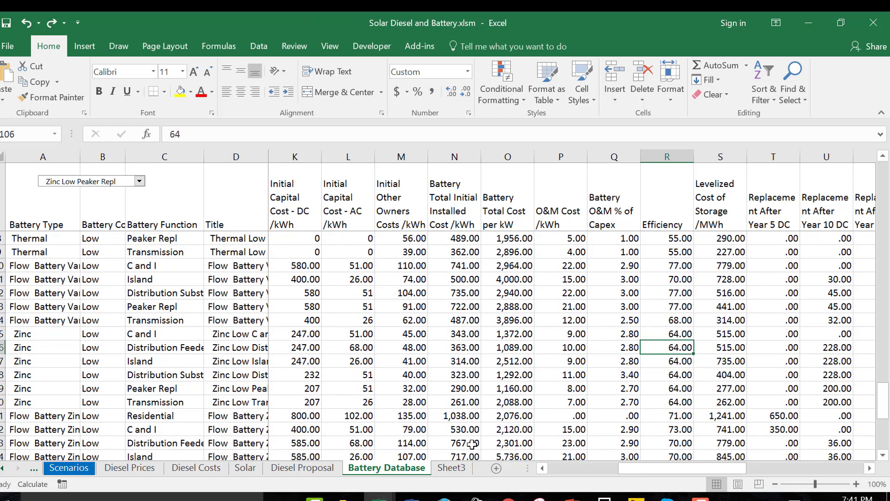
click(506, 346)
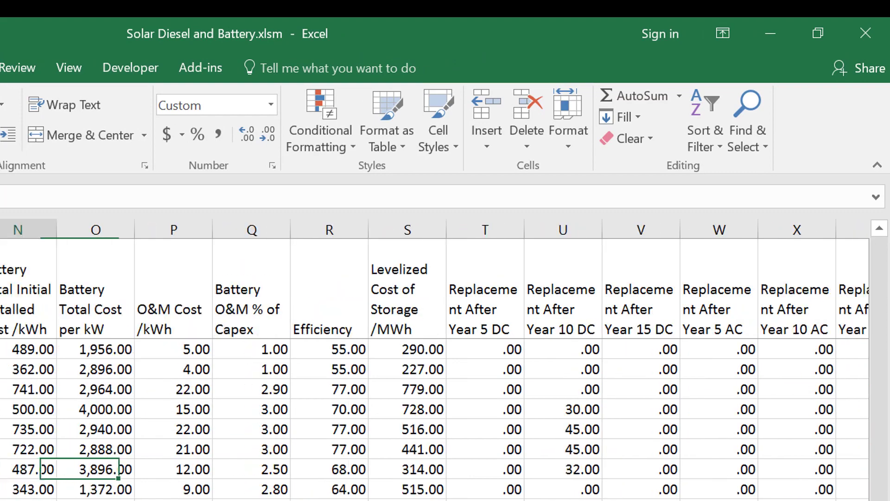
scroll(left, 3)
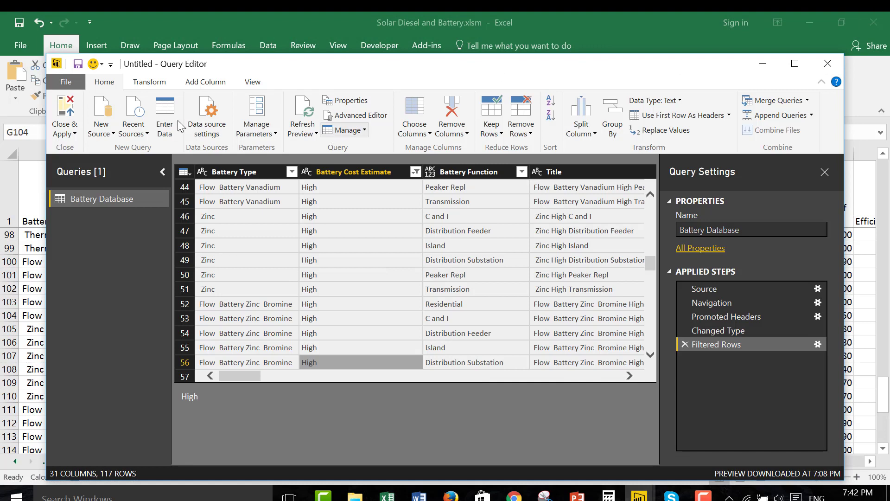
- Close the Query Editor window showing the filtered Battery Database rows
click(72, 64)
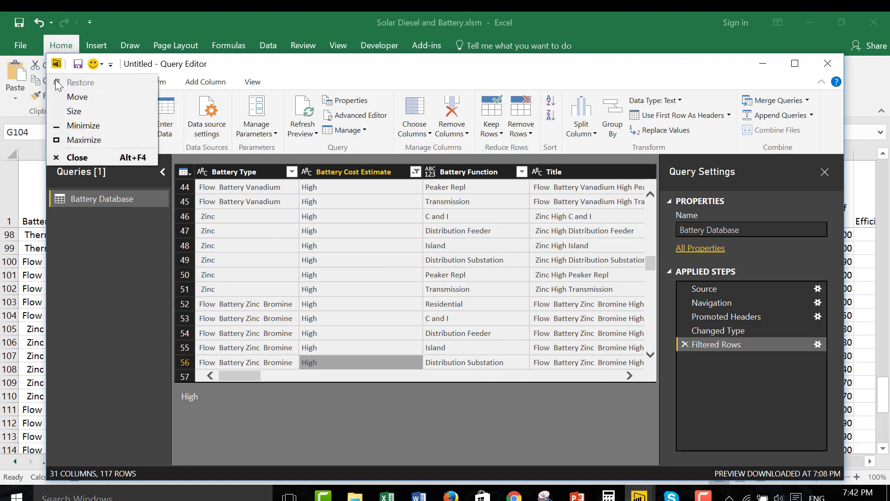
mouse_move(820, 73)
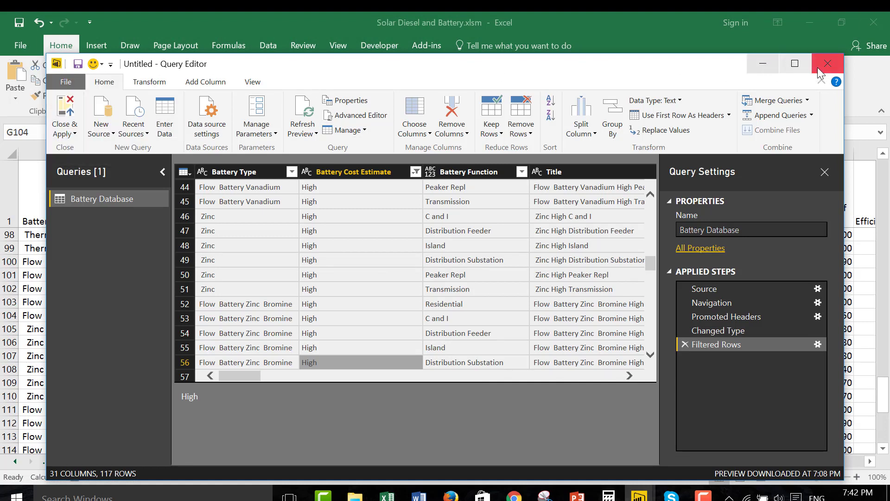
click(827, 63)
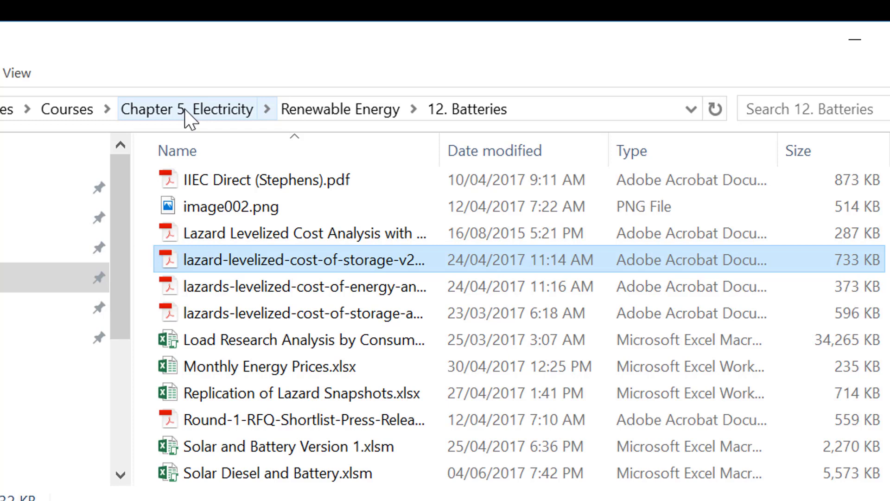
mouse_move(361, 118)
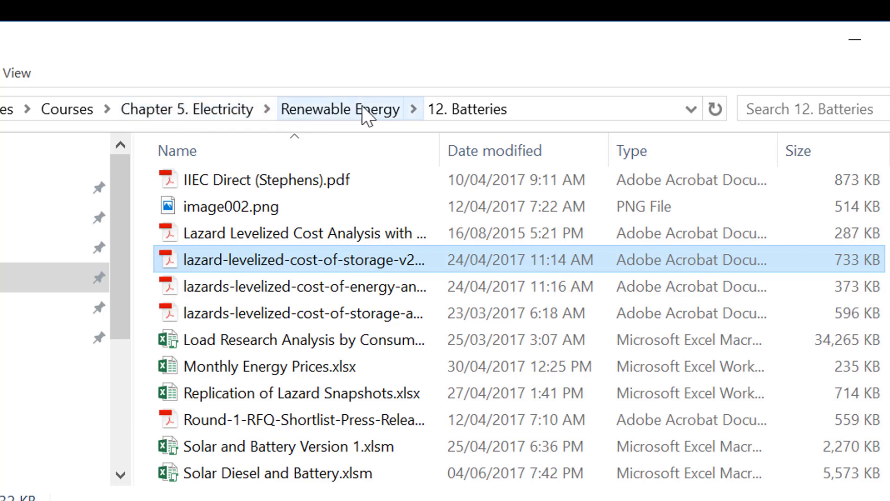
mouse_move(233, 279)
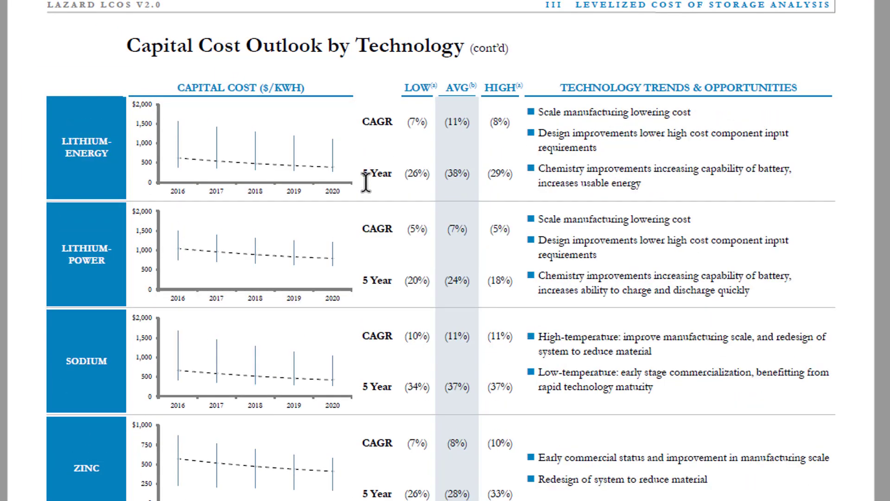
- Scroll the Lazard storage cost PDF to the Capital Cost Outlook by Technology page
scroll(down, 3)
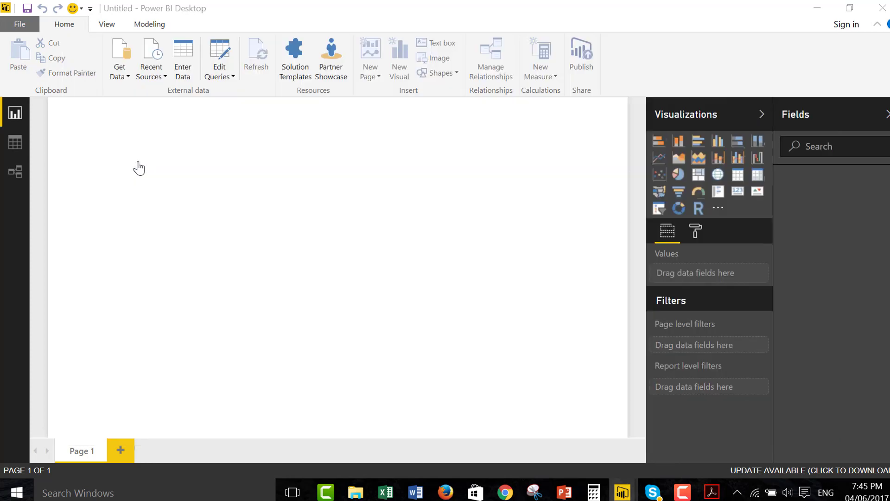
- Get Data from an Excel workbook as the source for the blank report
click(118, 56)
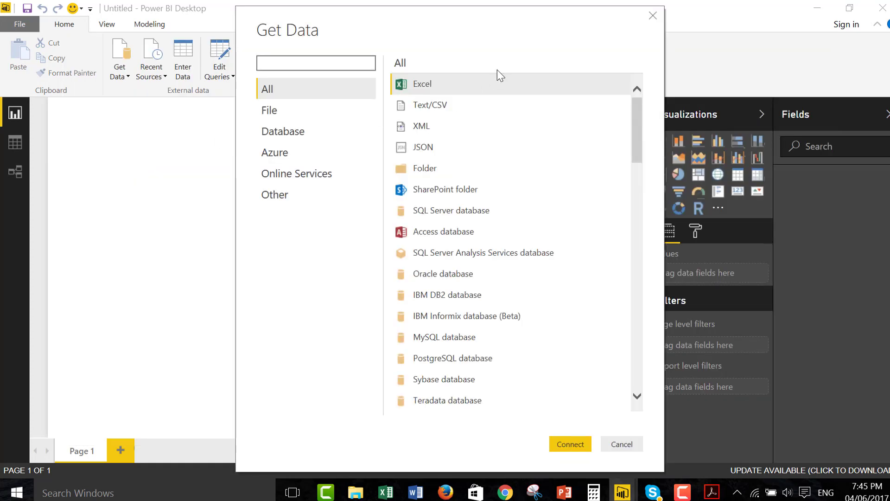
click(569, 443)
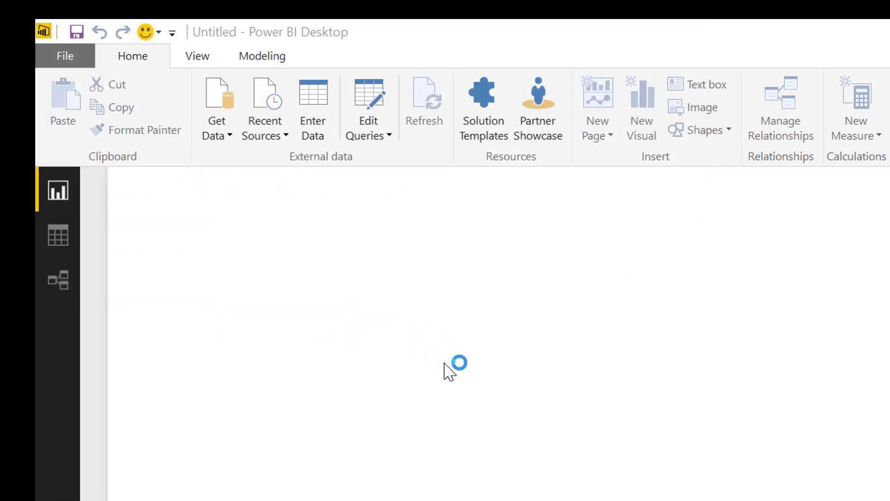
click(215, 107)
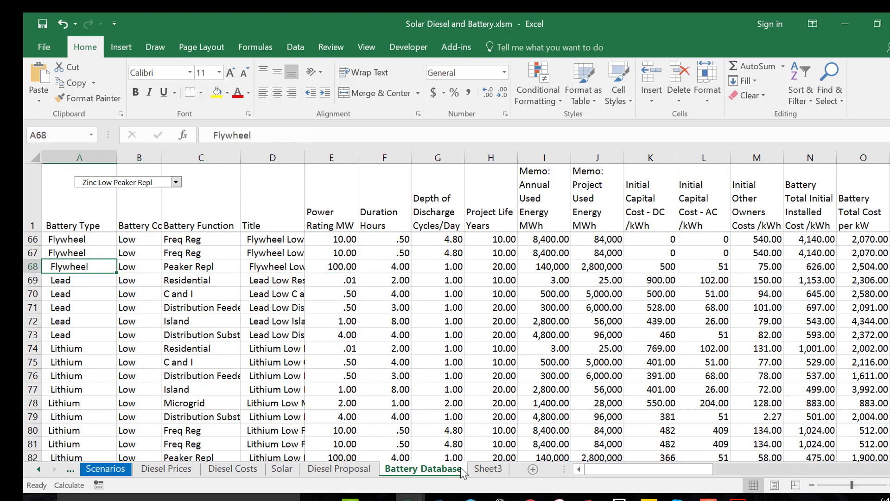
click(139, 266)
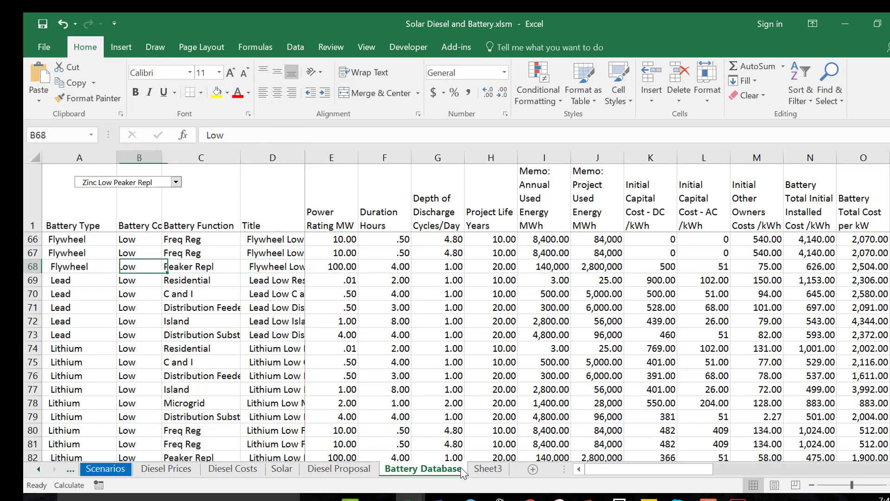
click(332, 240)
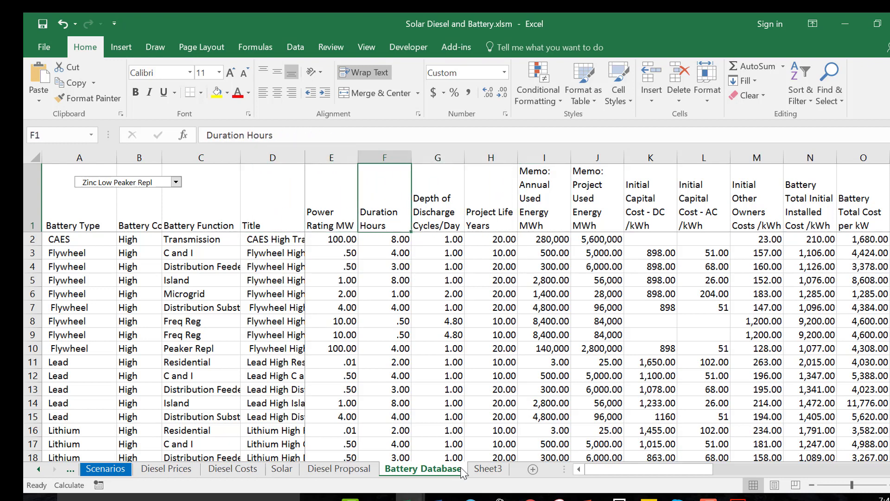
click(138, 253)
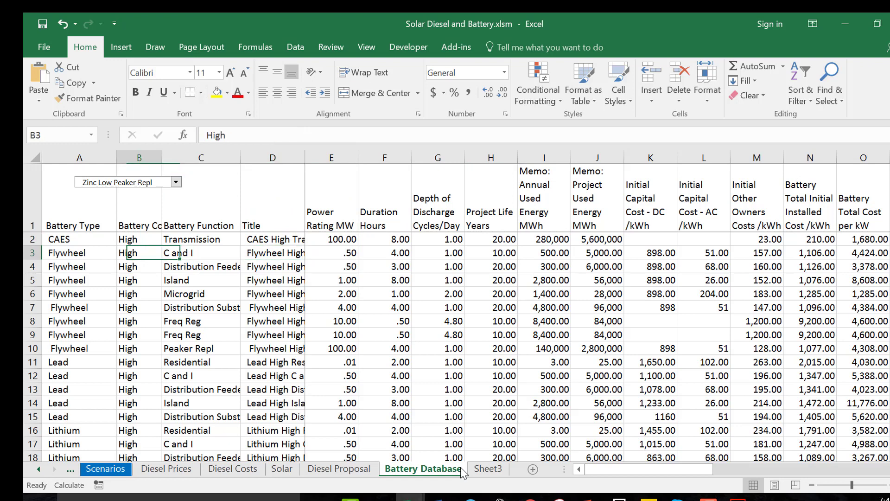
click(271, 252)
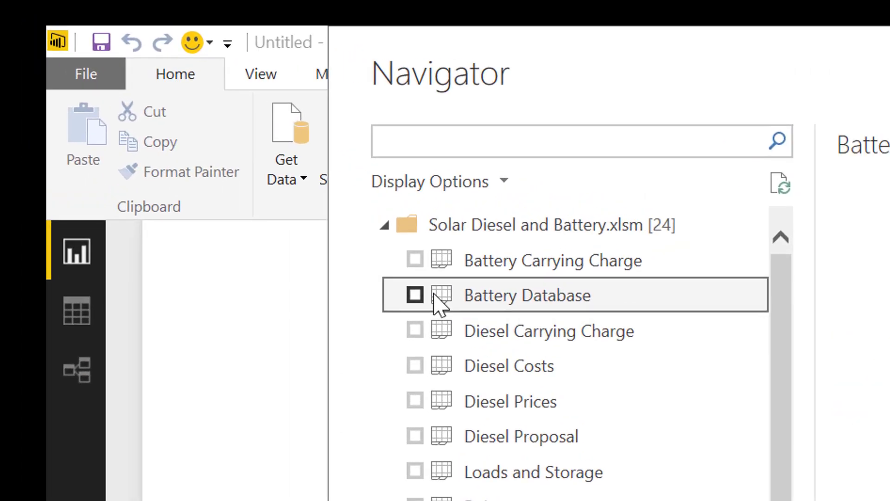
- Load the Battery Database sheet, collapse Battery Type Hierarchy and start a column chart
click(415, 295)
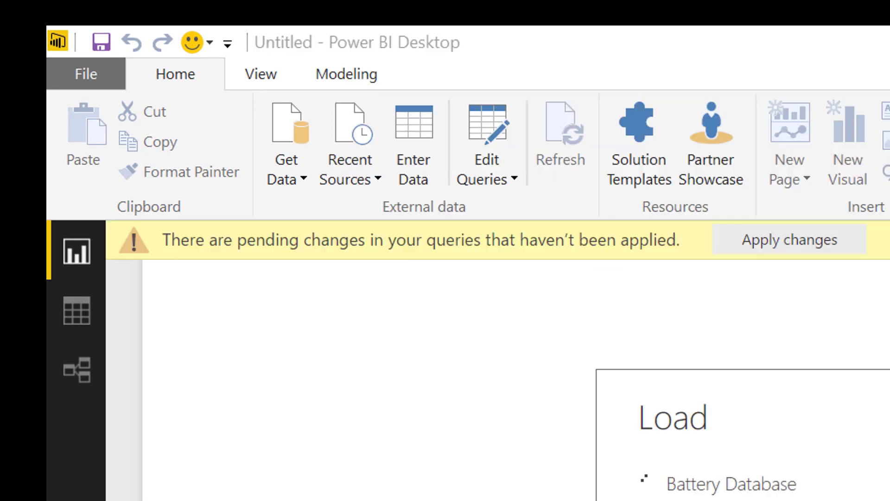
click(789, 239)
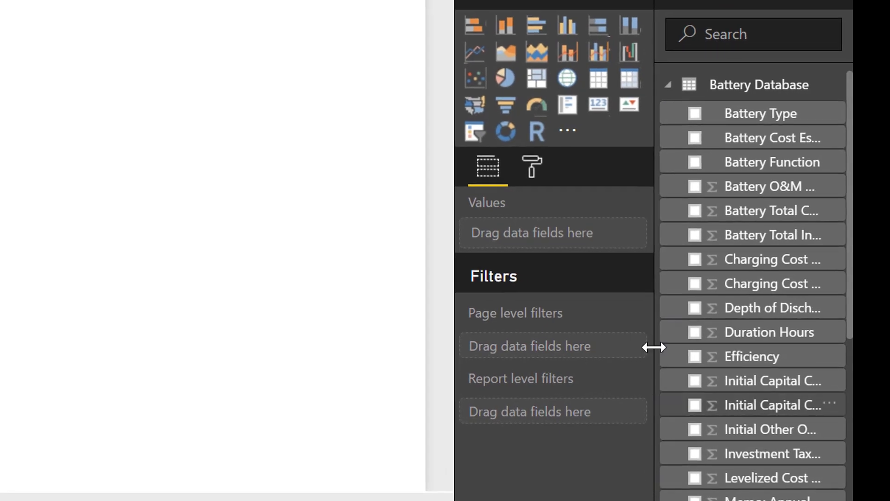
mouse_move(288, 209)
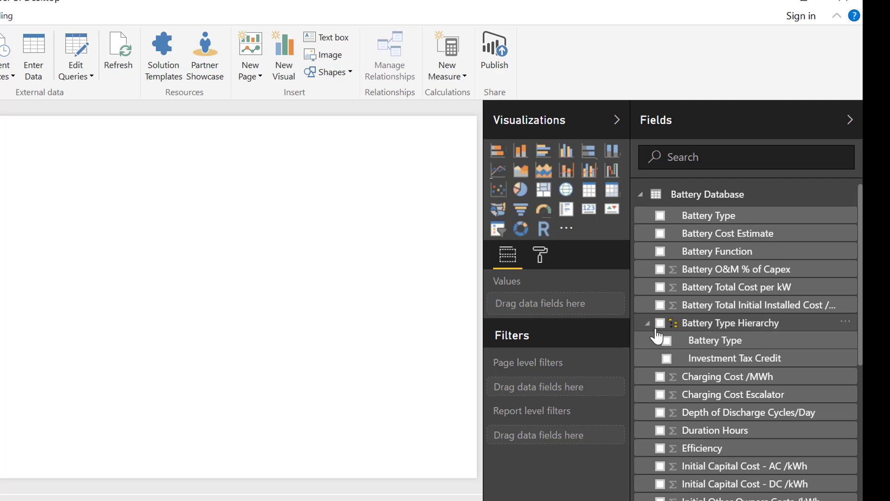
click(647, 323)
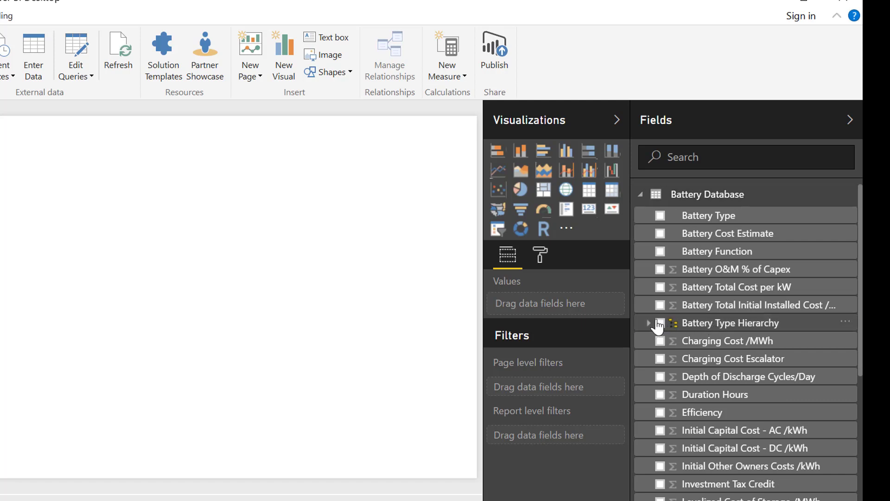
mouse_move(654, 326)
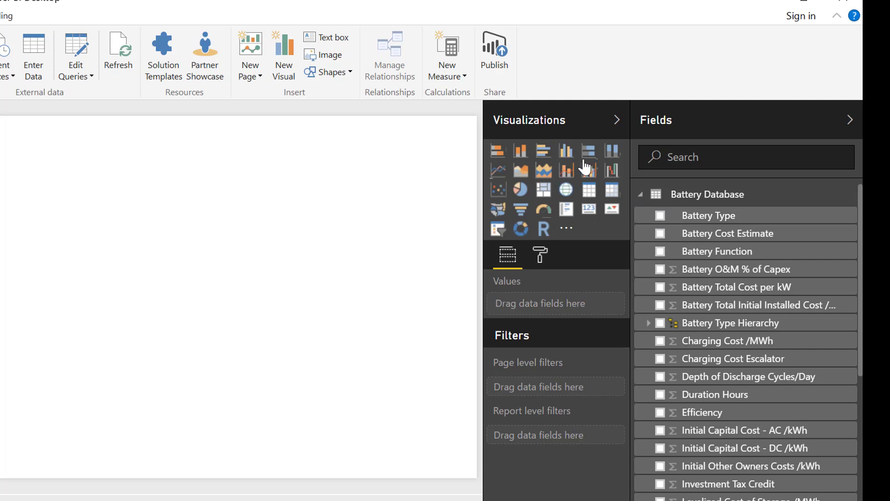
click(566, 150)
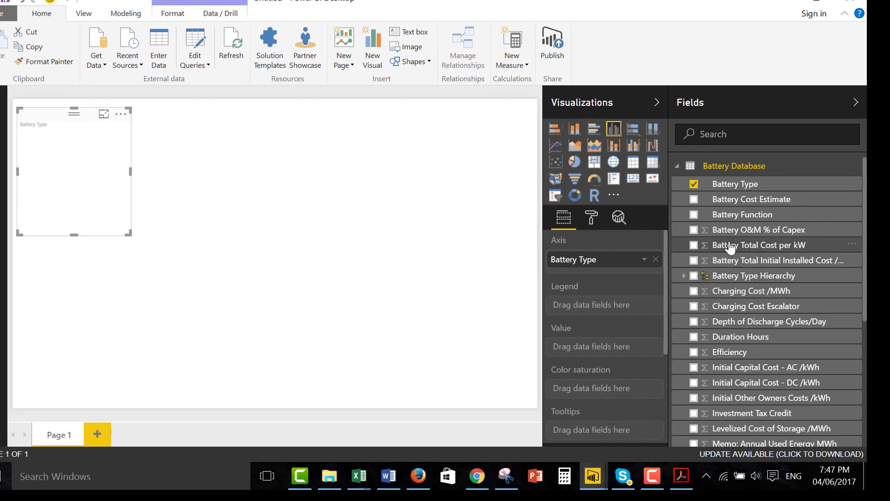
- Chart average Battery Total Cost per kW by Battery Type and add a slicer
click(694, 245)
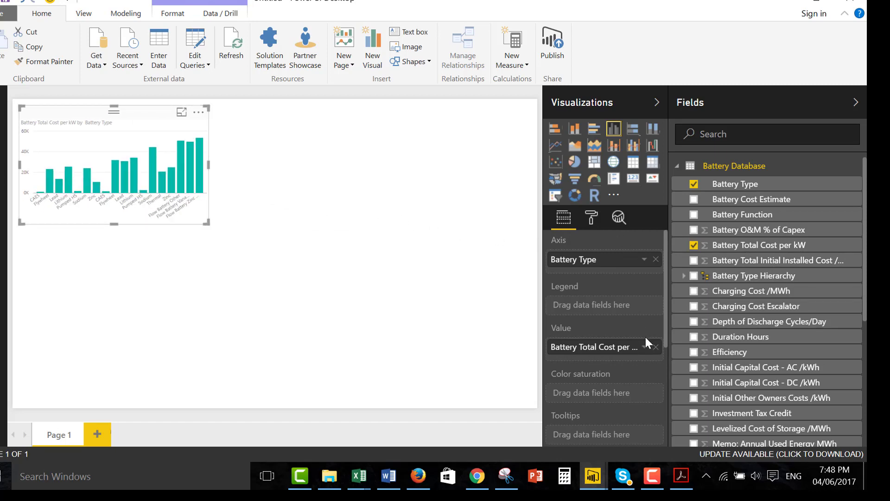
click(655, 347)
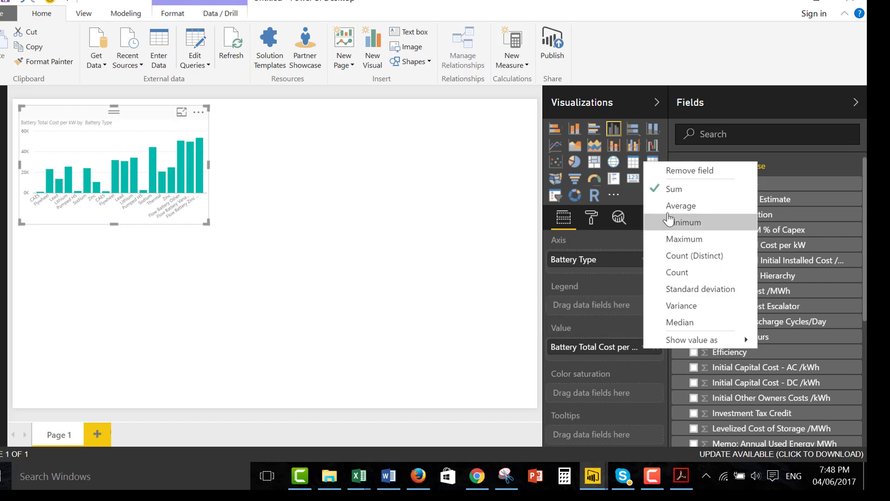
click(681, 206)
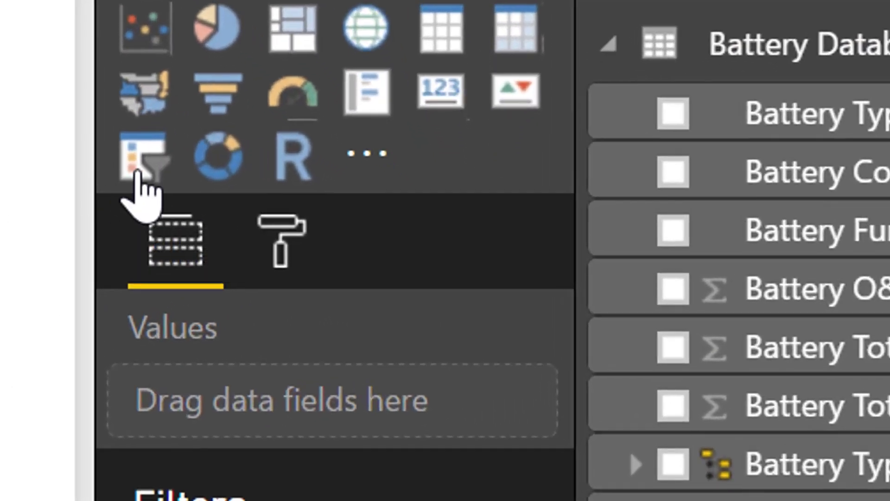
click(143, 158)
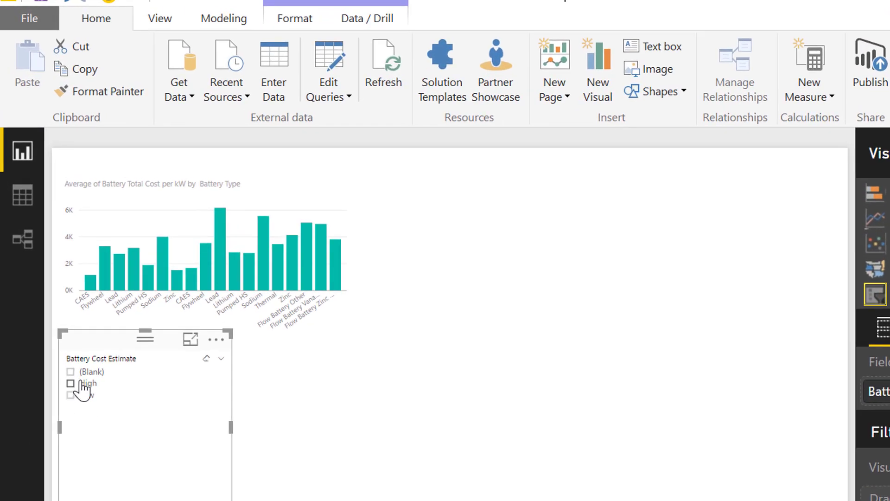
mouse_move(92, 423)
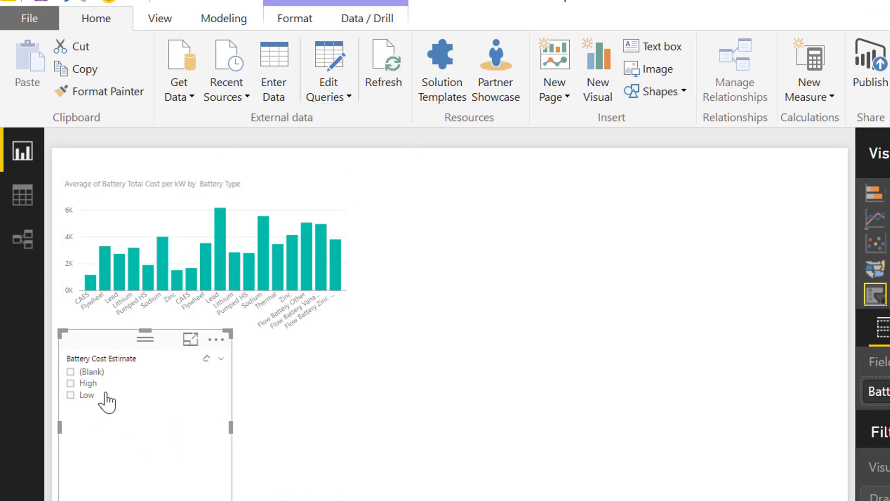
mouse_move(106, 398)
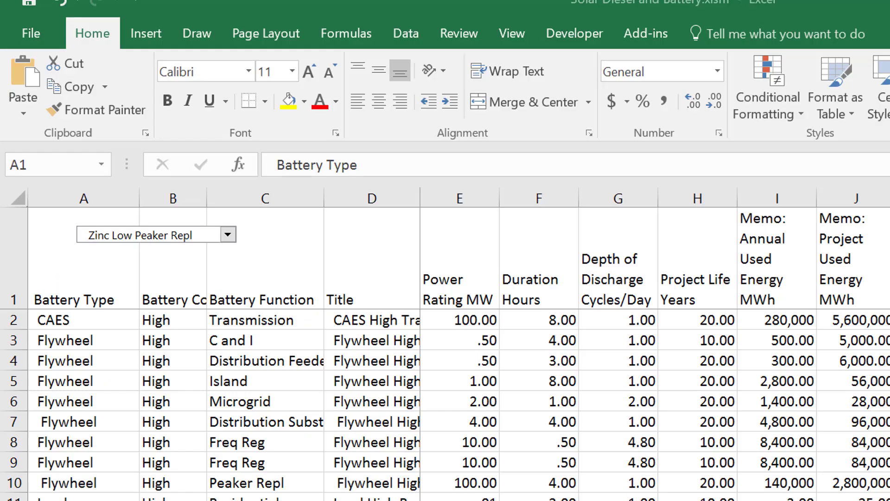
click(83, 360)
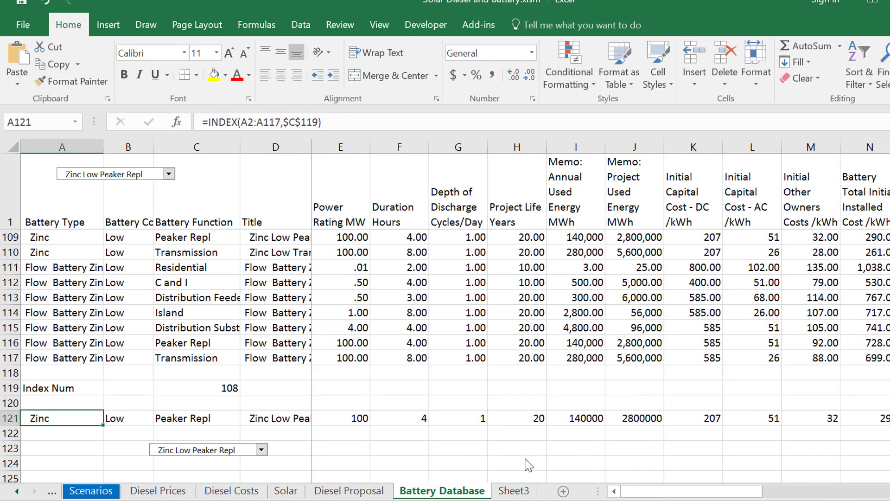
click(51, 388)
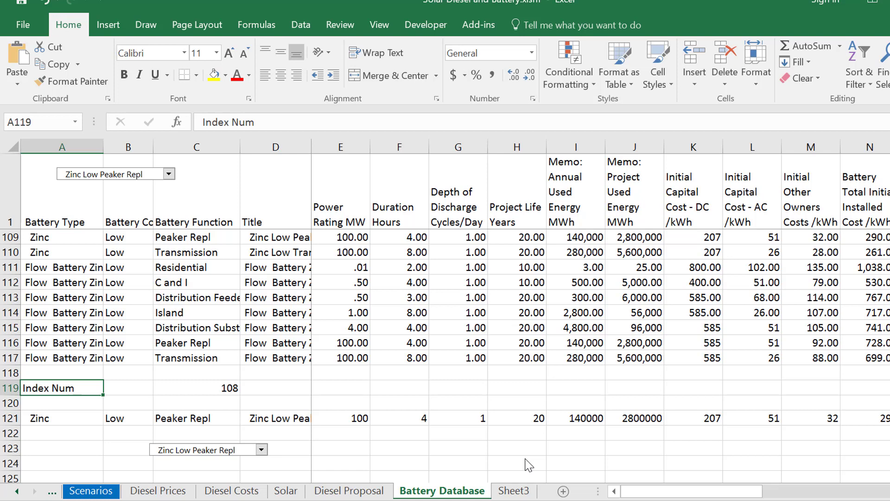
mouse_move(555, 449)
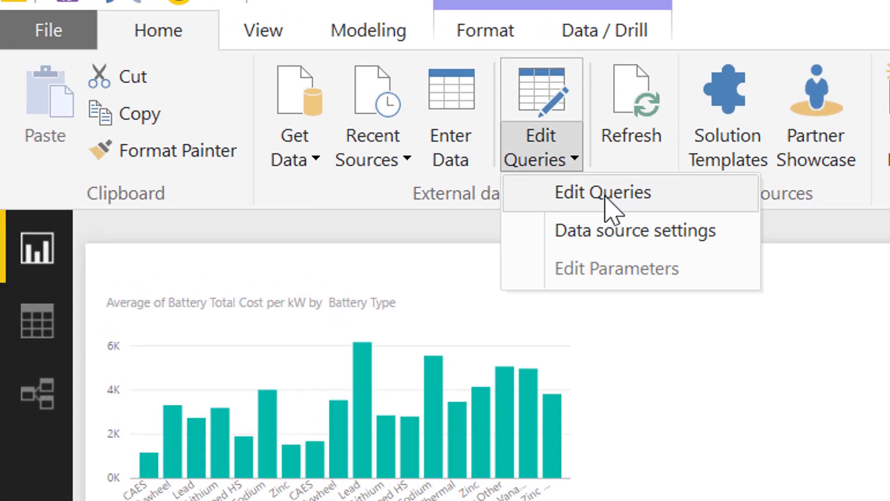
- In Query Editor, filter the Battery Cost Estimate column to drop null rows
click(601, 193)
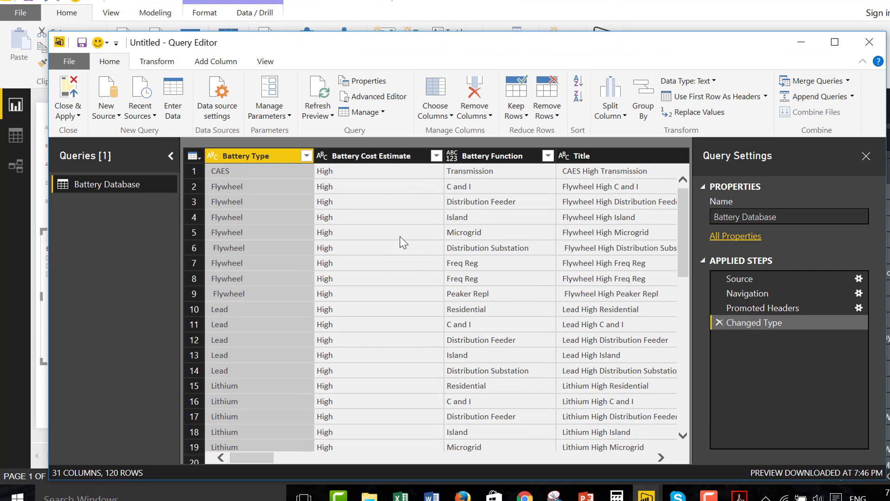
click(371, 156)
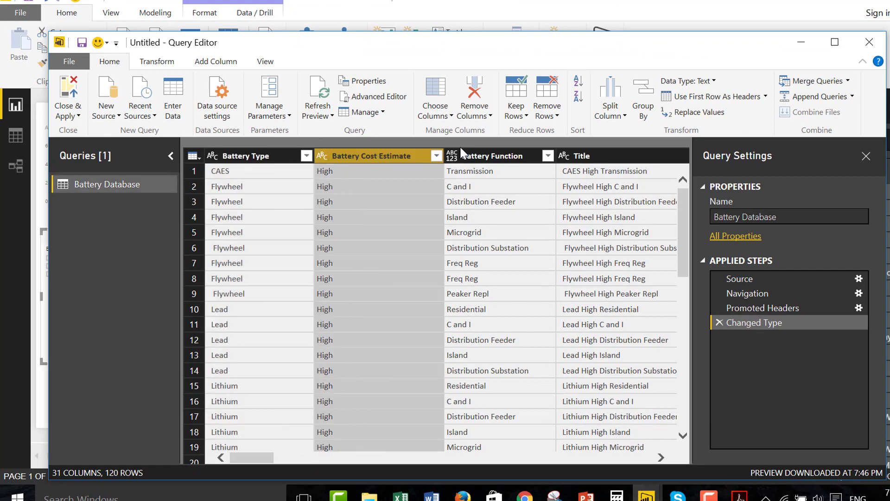
click(436, 156)
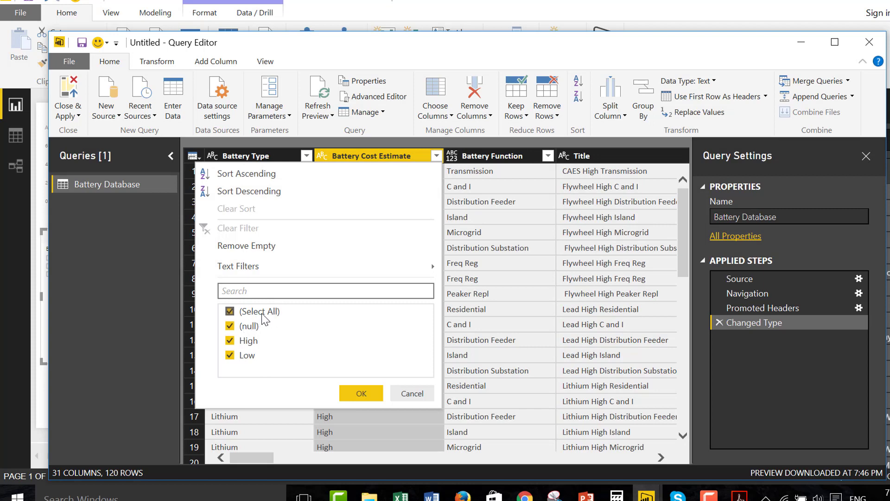
click(230, 312)
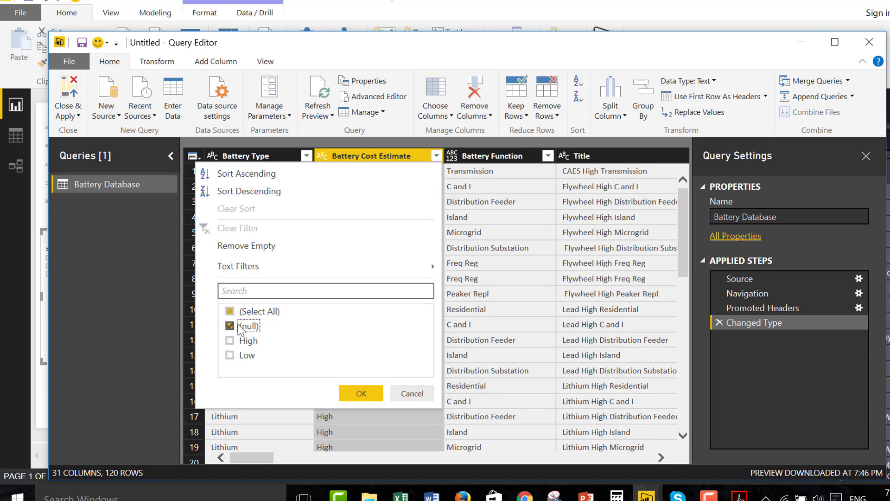
click(361, 393)
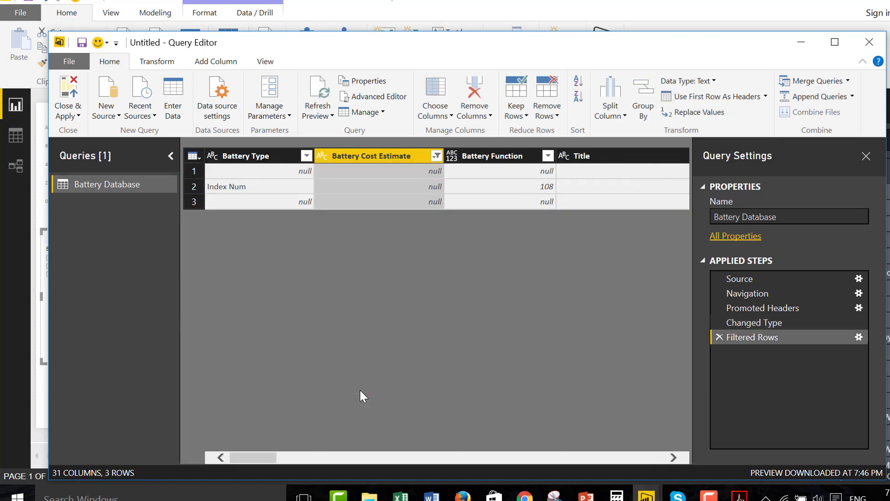
mouse_move(450, 306)
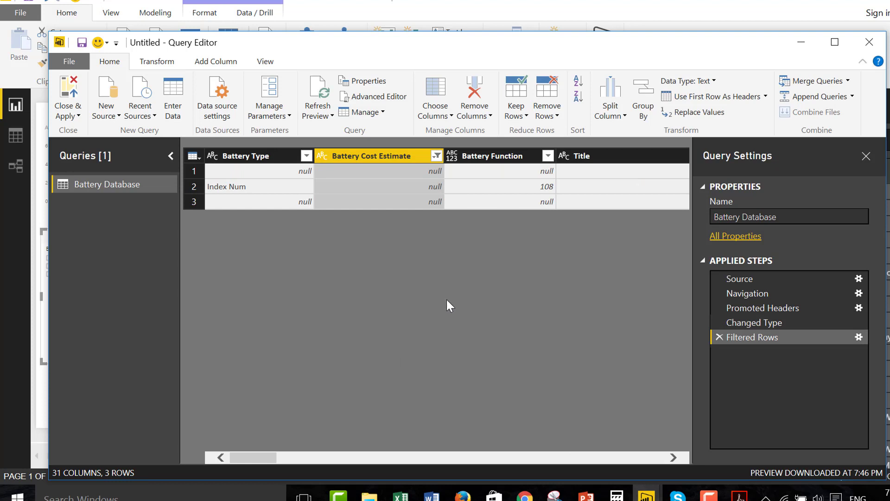
mouse_move(253, 200)
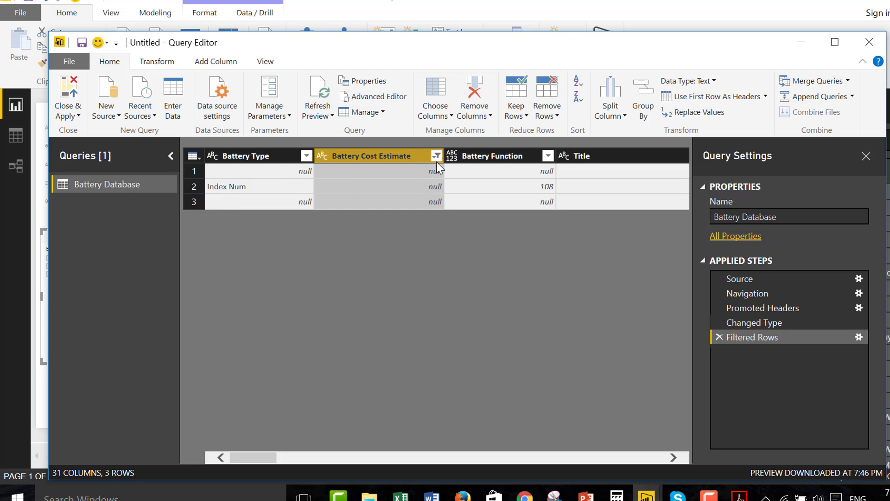
- Refine the Battery Cost Estimate filter to keep both High and Low rows
click(436, 156)
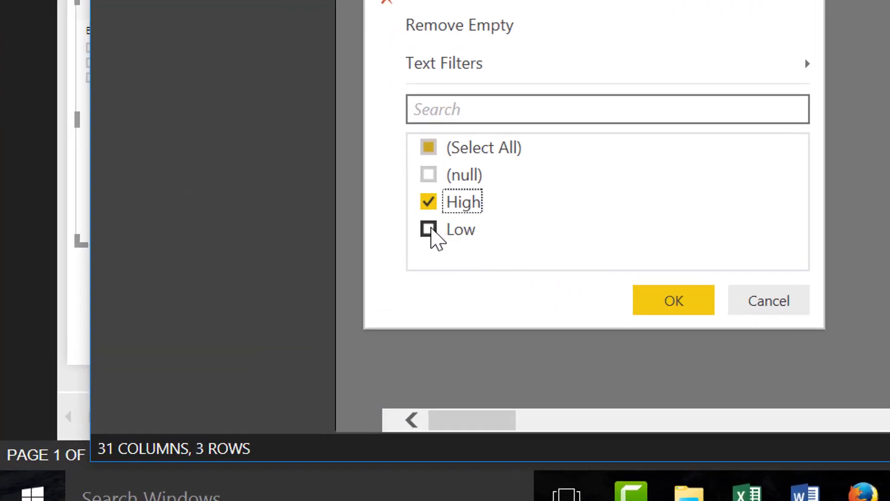
click(429, 230)
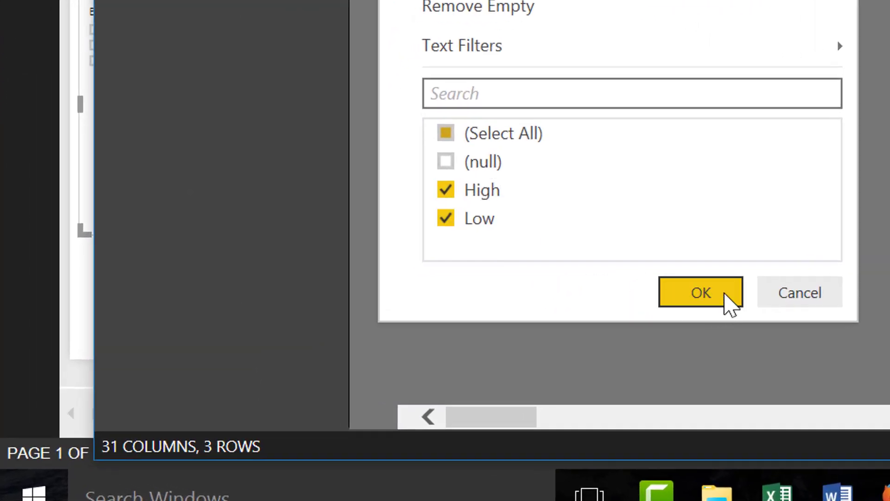
click(701, 292)
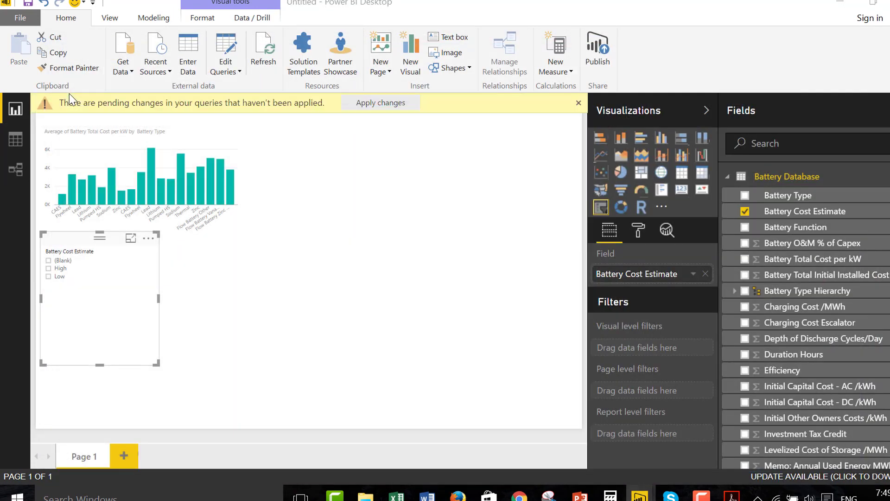
- Apply the pending query changes and filter the slicer to Low cost estimates
click(579, 103)
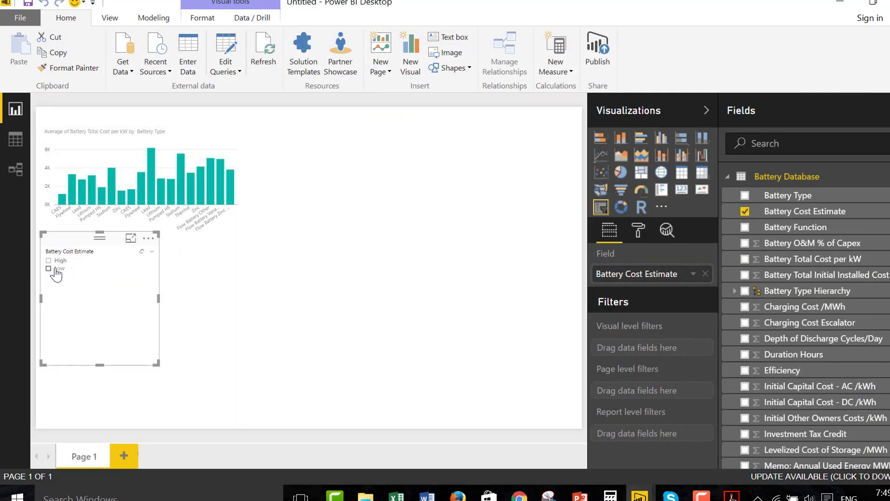
click(49, 260)
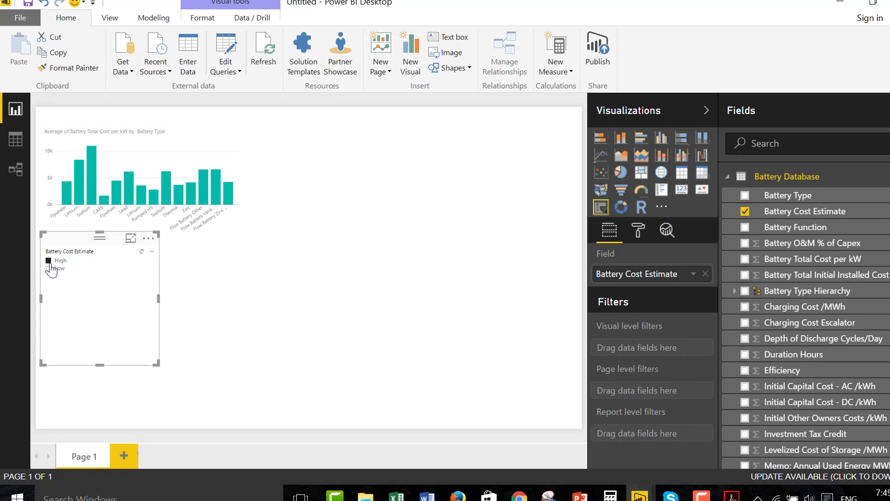
click(48, 268)
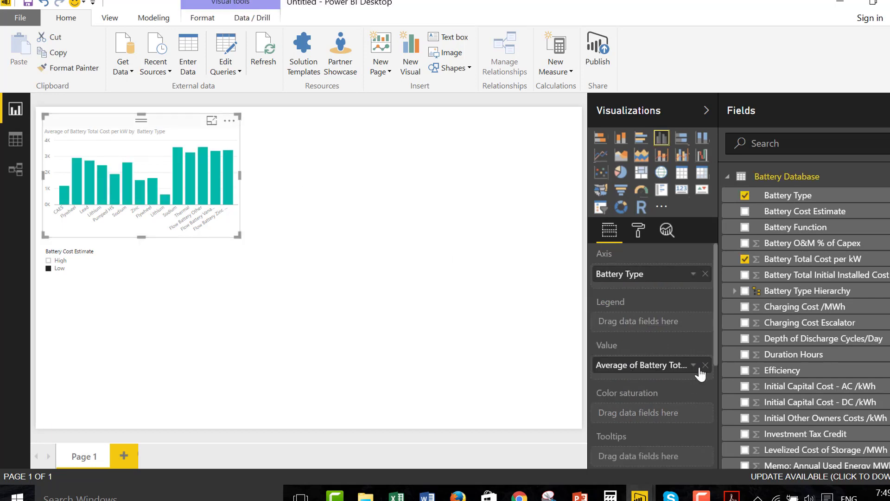
mouse_move(638, 230)
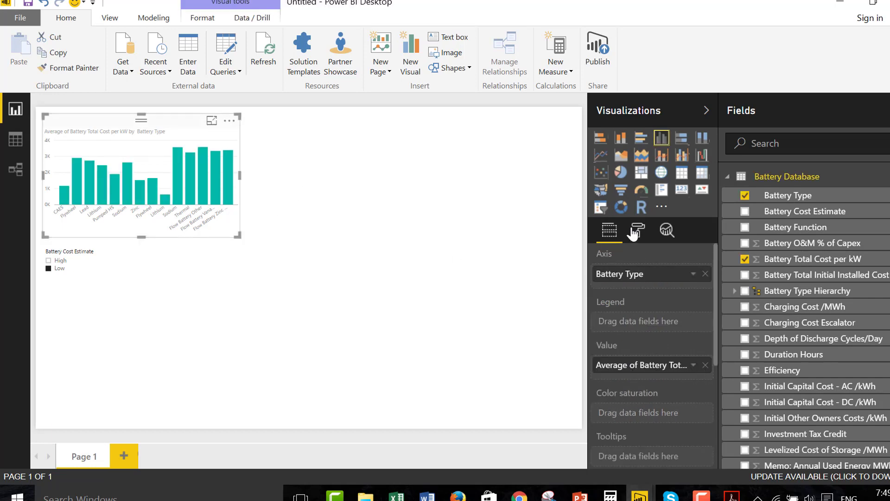
- Turn data labels on for the cost chart
click(638, 230)
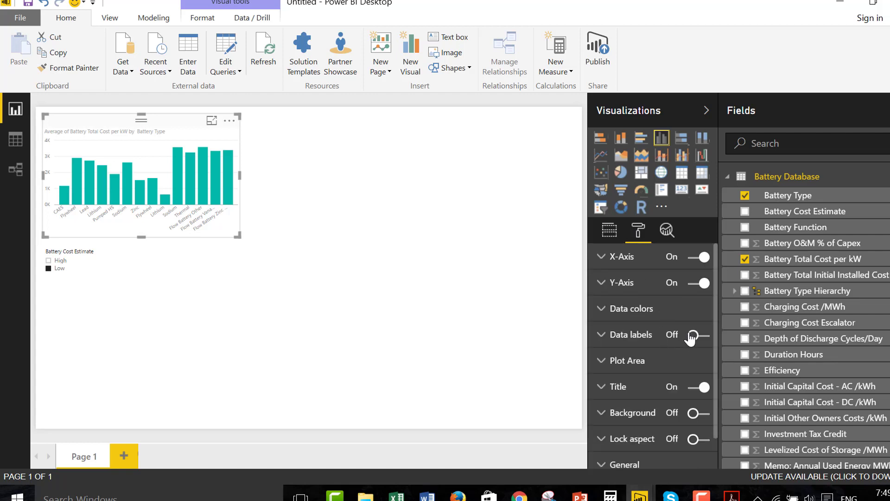
click(697, 335)
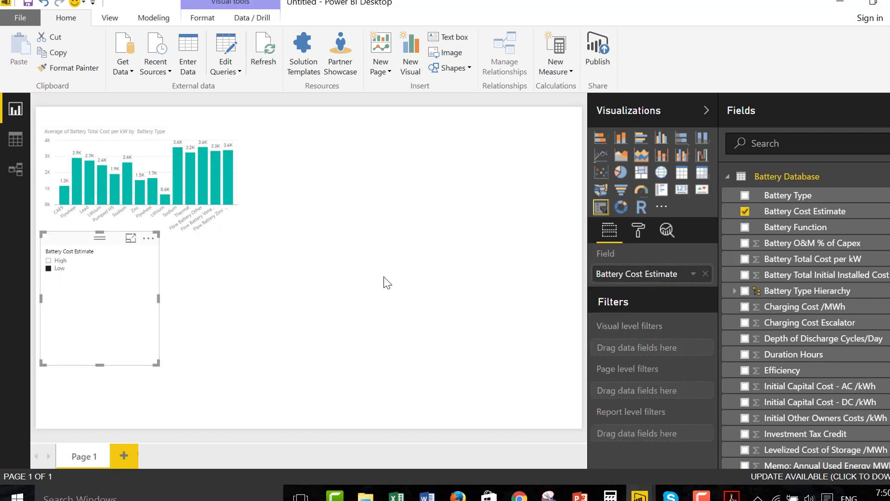
mouse_move(820, 258)
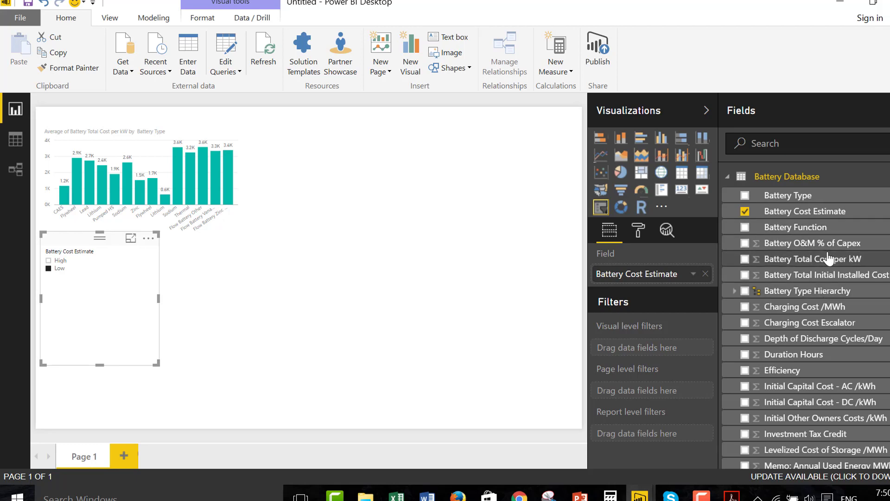
mouse_move(507, 297)
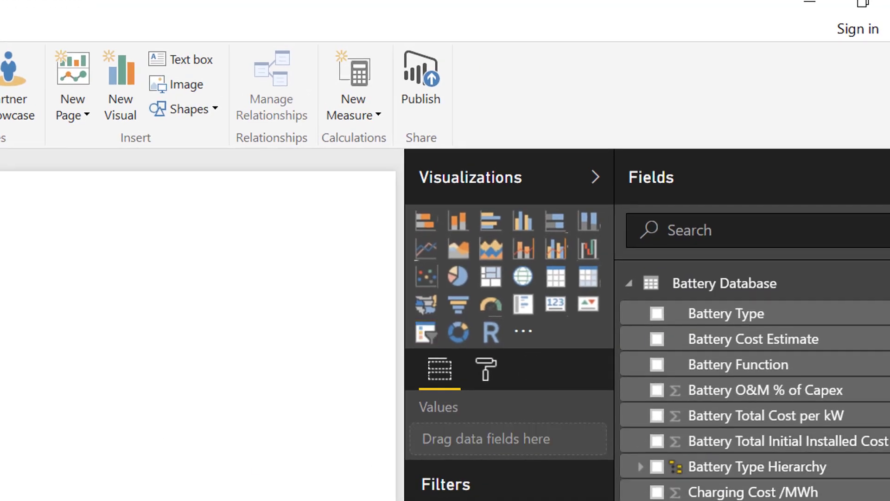
mouse_move(656, 339)
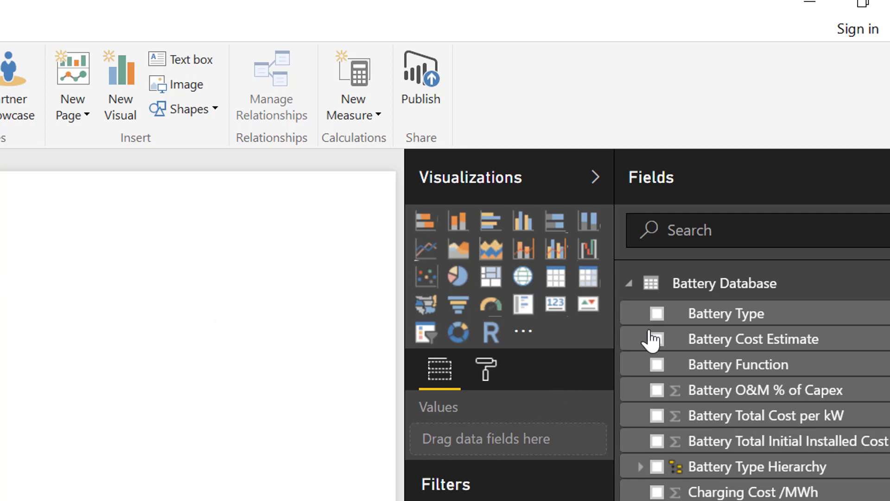
mouse_move(539, 224)
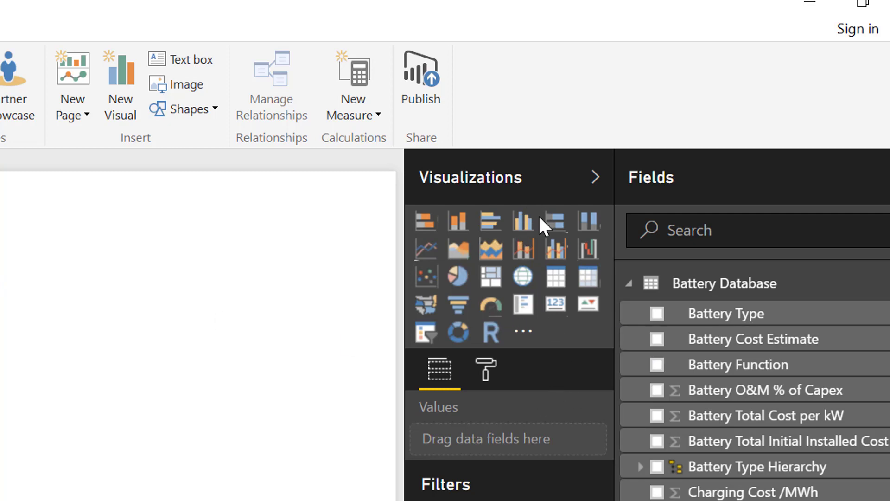
- Add a column chart of average Battery Total Initial Installed Cost /kWh by Battery Type
click(523, 220)
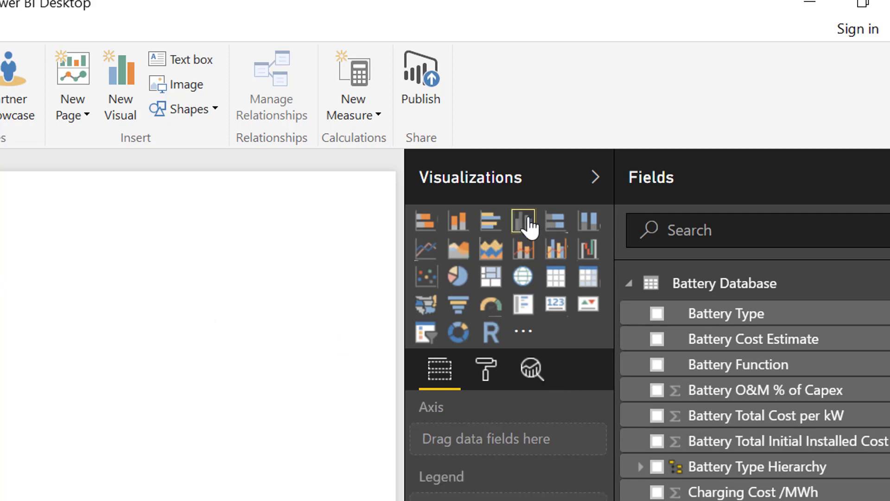
click(523, 221)
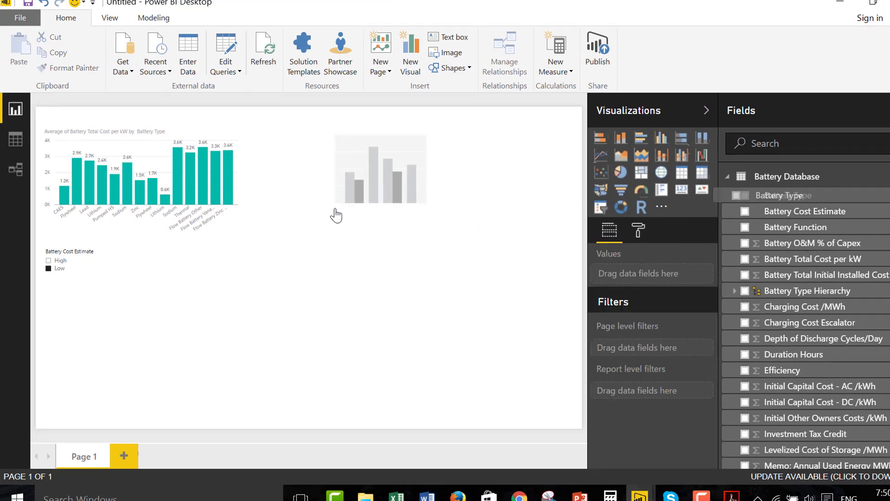
click(744, 195)
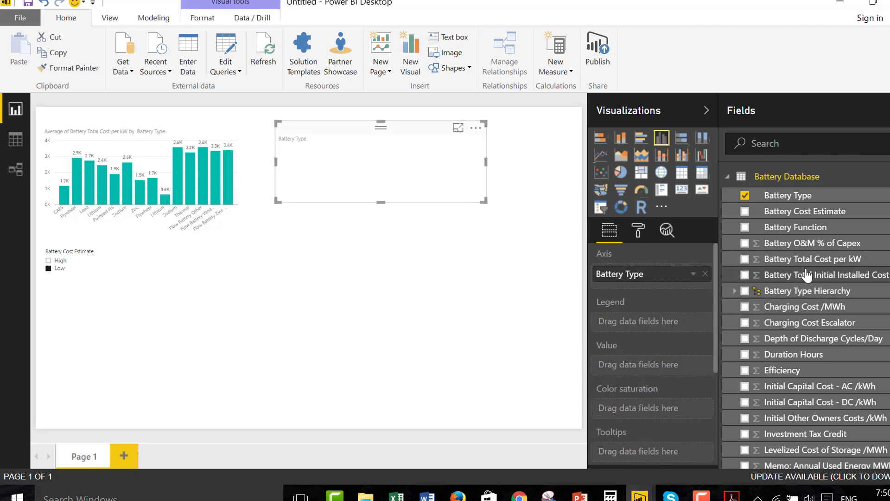
mouse_move(809, 275)
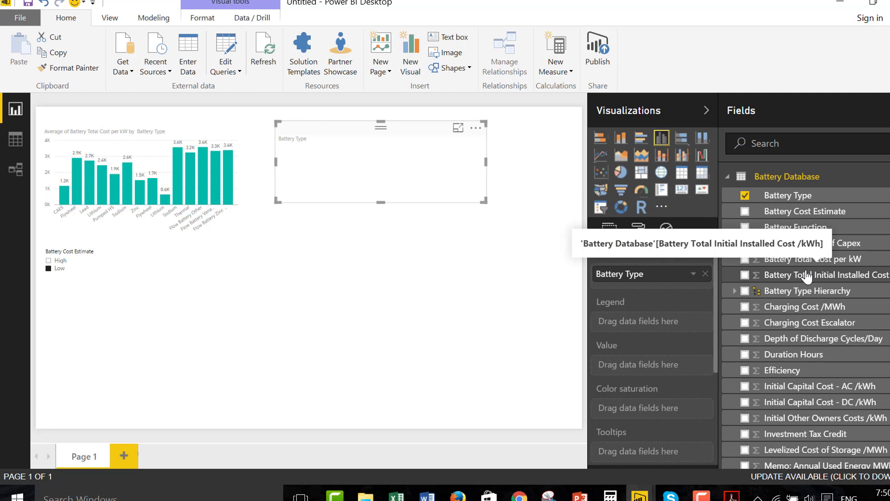
click(745, 275)
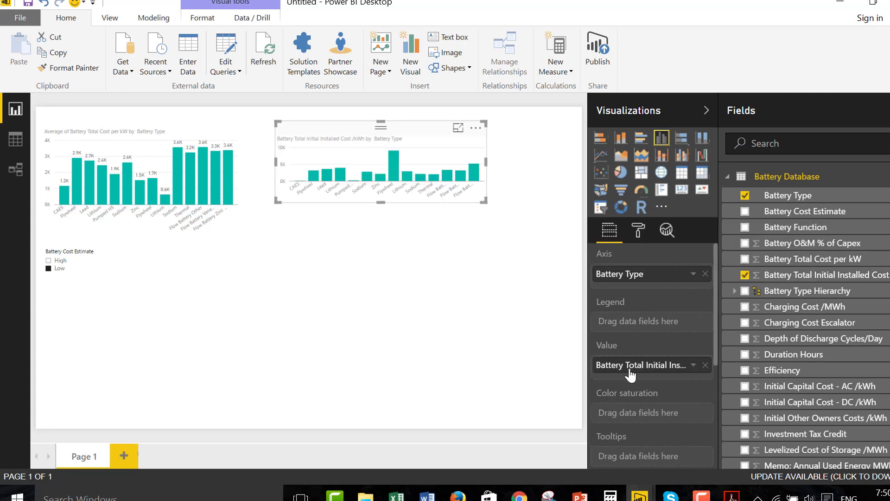
click(692, 365)
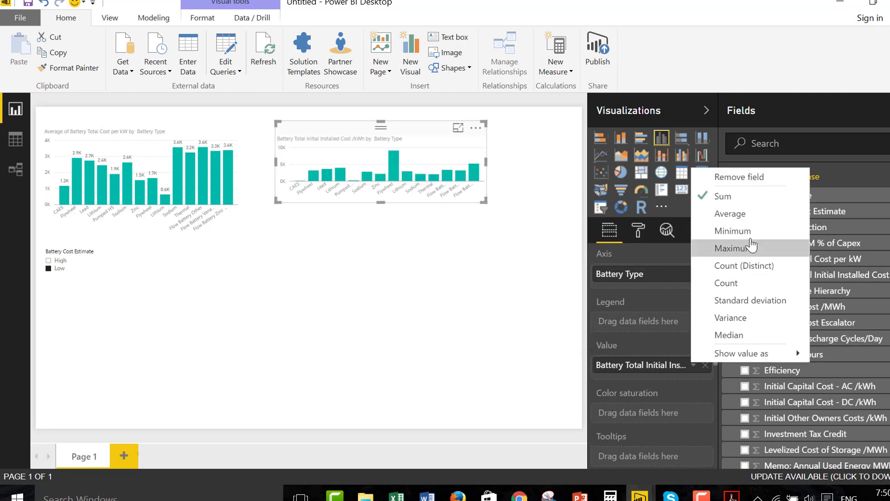
click(730, 213)
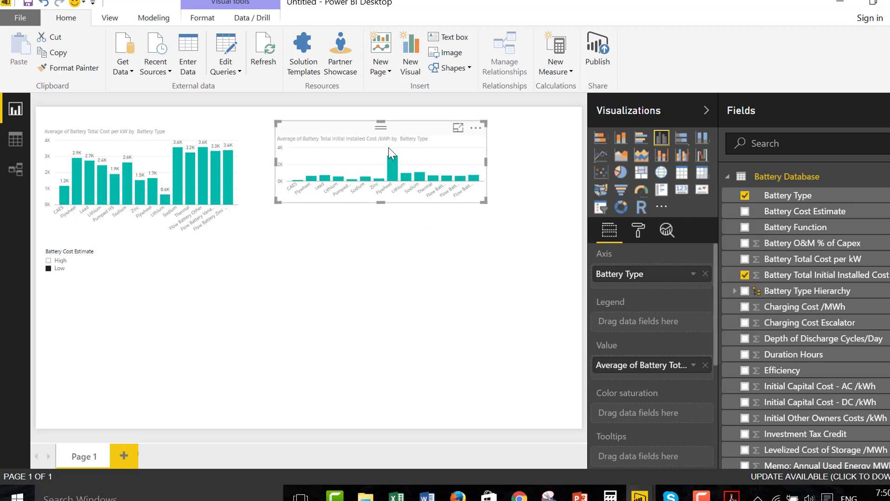
mouse_move(416, 241)
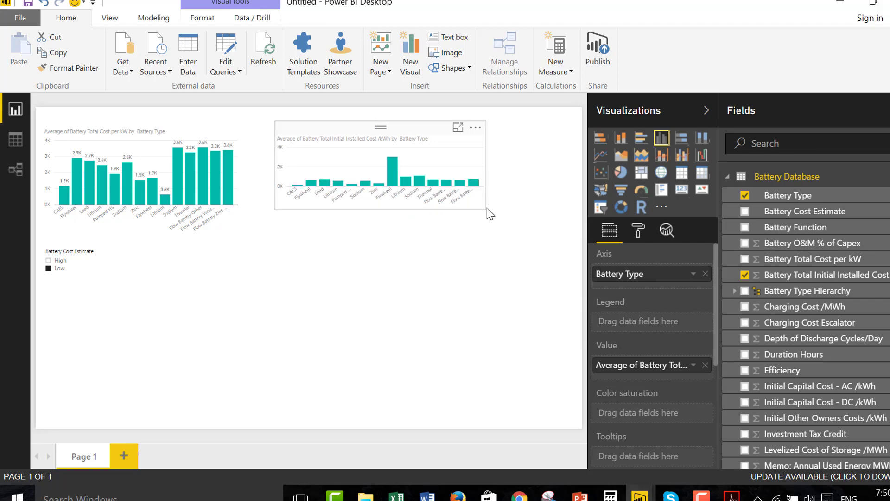
click(377, 167)
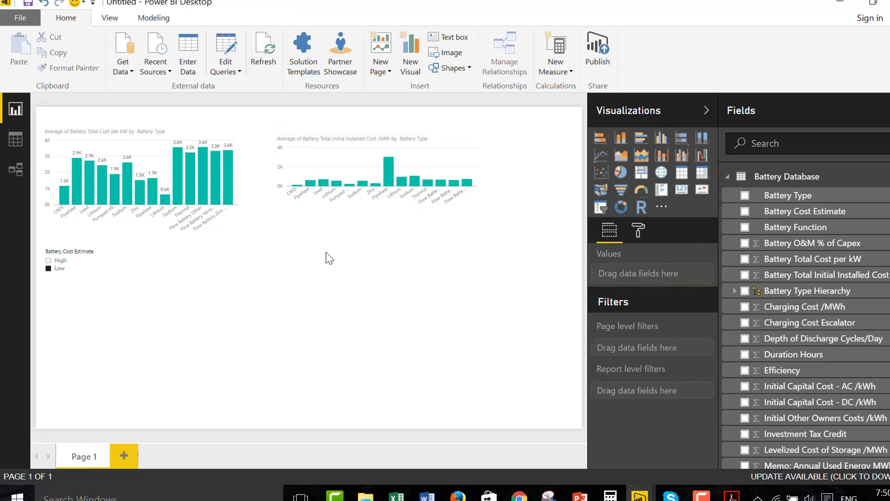
mouse_move(436, 373)
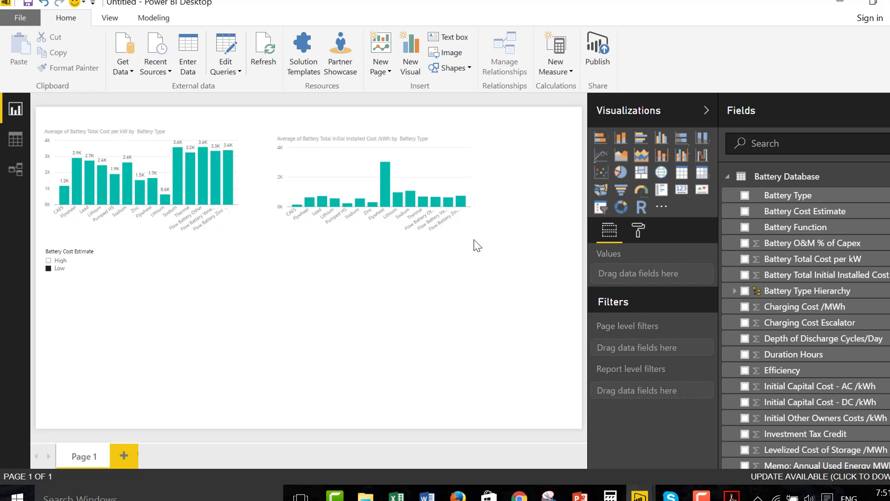
mouse_move(549, 286)
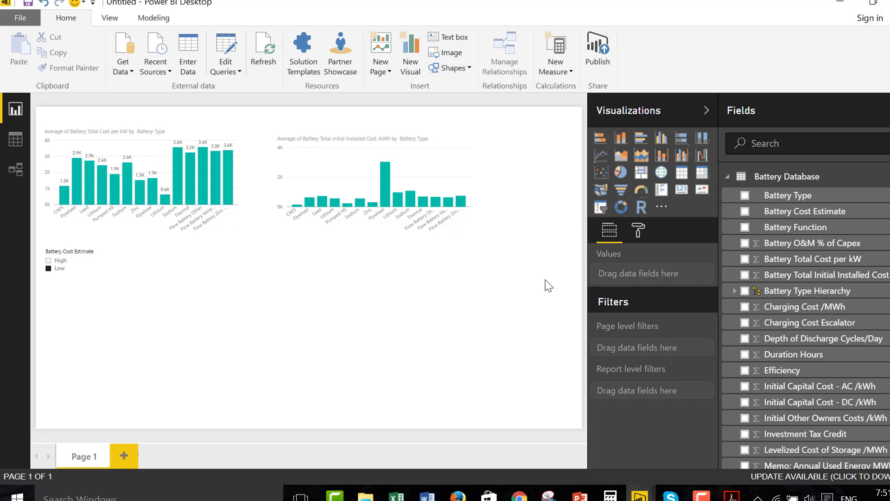
mouse_move(494, 338)
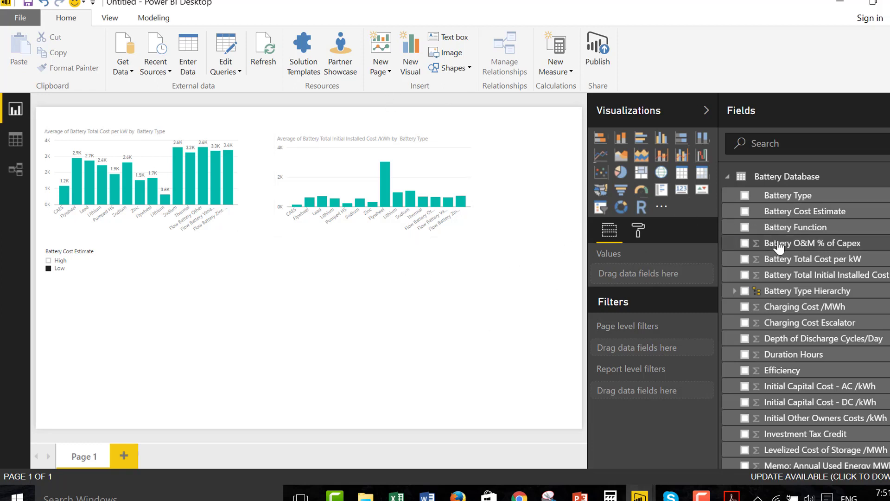
mouse_move(770, 367)
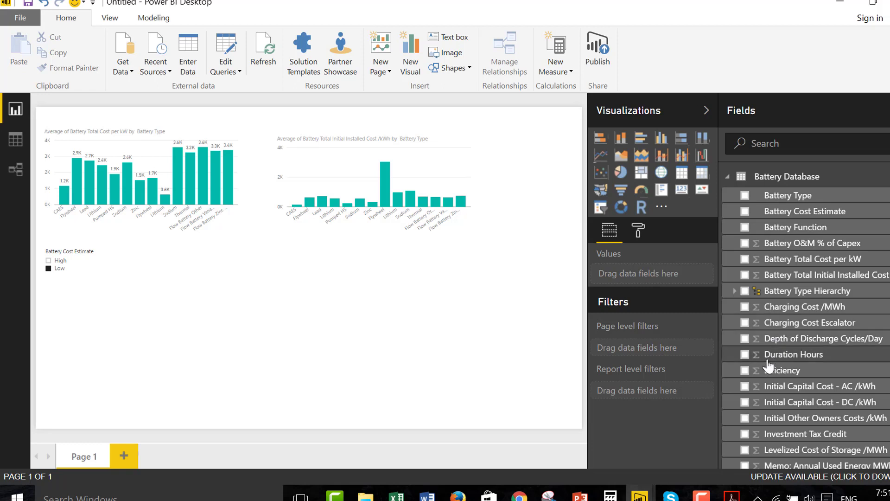
mouse_move(682, 139)
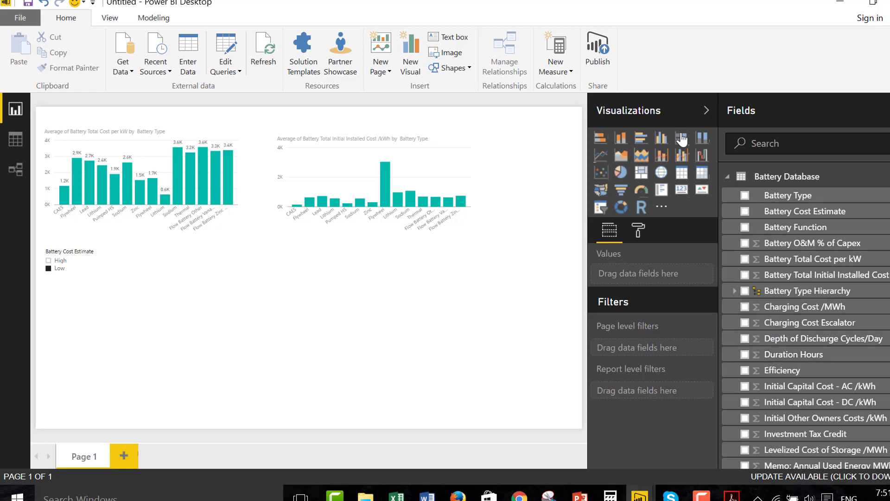
- Add a column chart of Duration Hours by Battery Type and place it below the cost chart
click(662, 138)
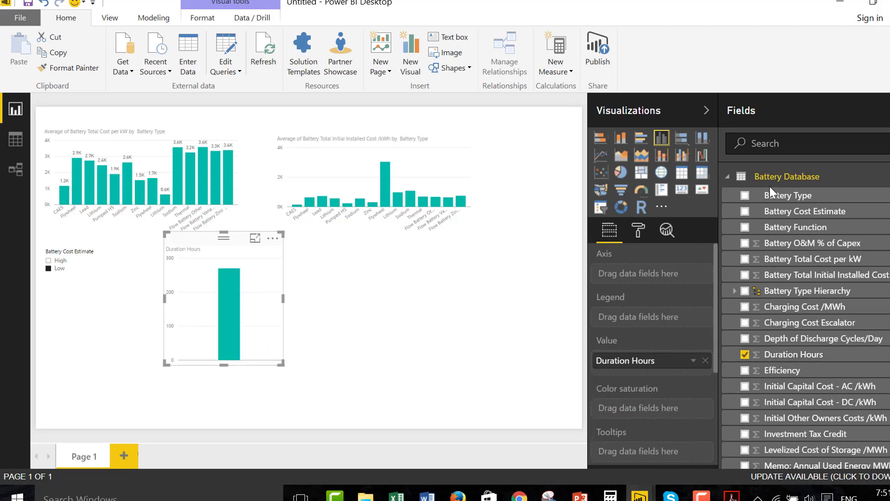
click(745, 195)
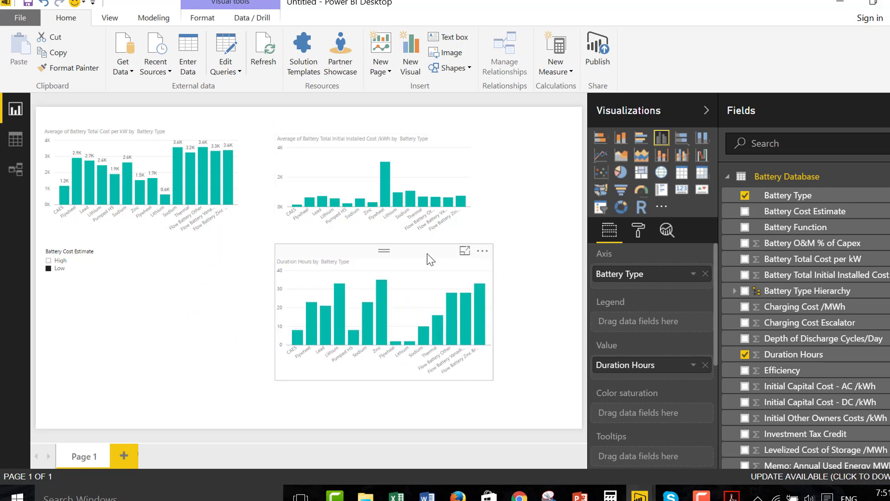
click(384, 310)
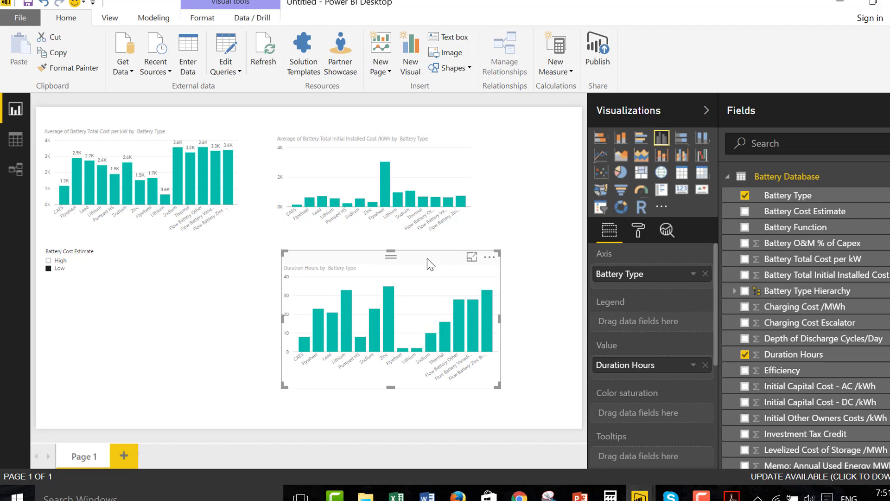
mouse_move(255, 403)
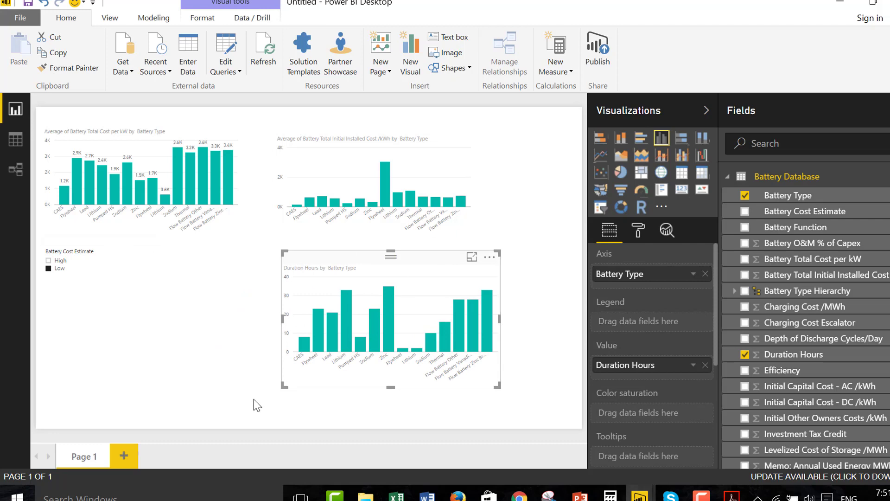
mouse_move(384, 186)
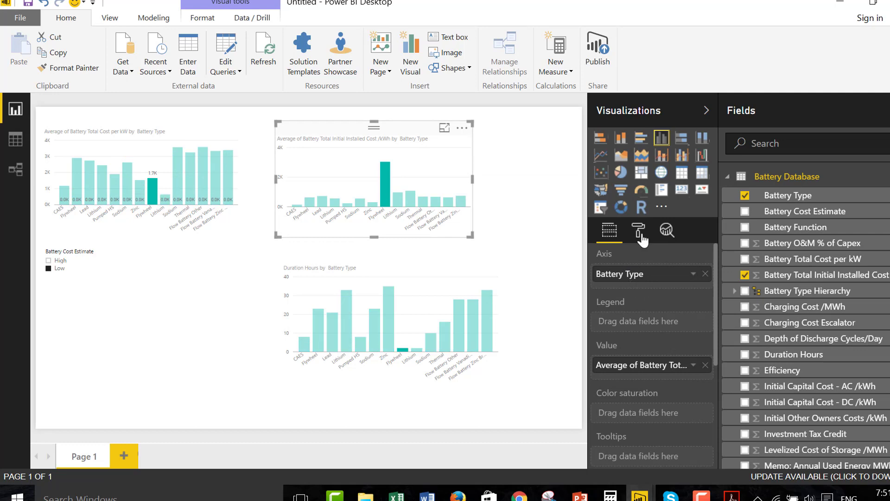
- Turn data labels on for the installed-cost chart and the Duration Hours chart
click(639, 230)
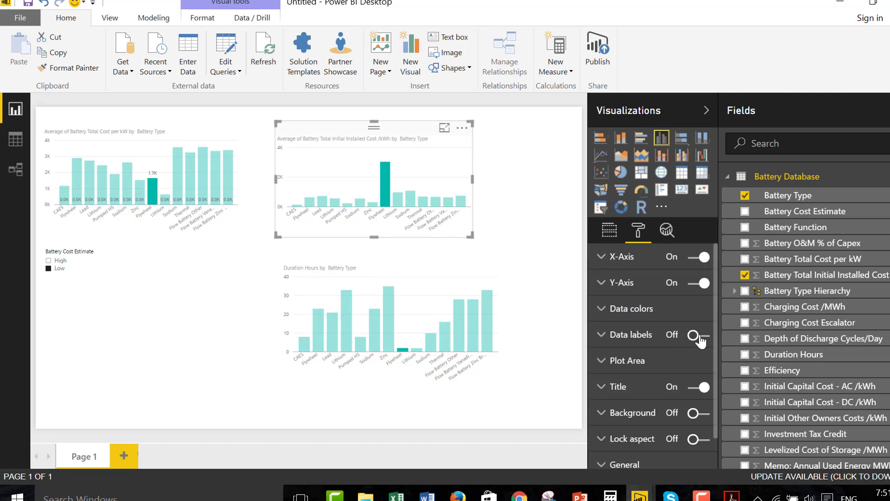
click(696, 335)
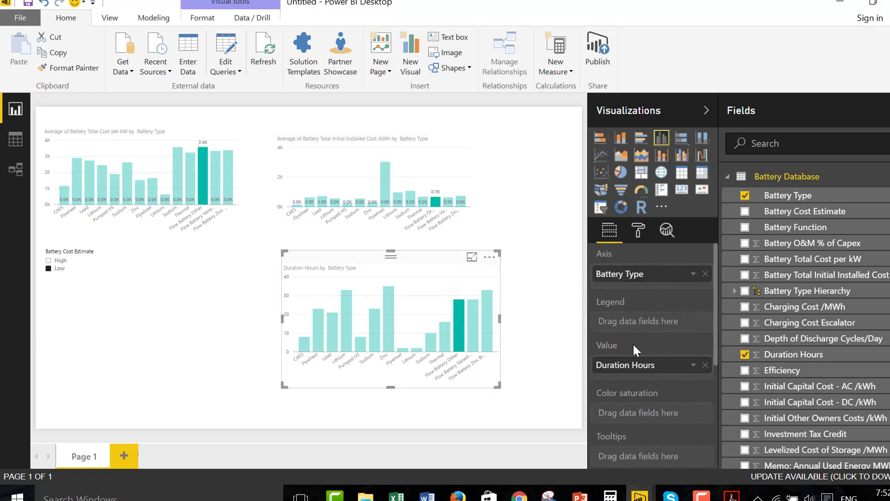
click(638, 230)
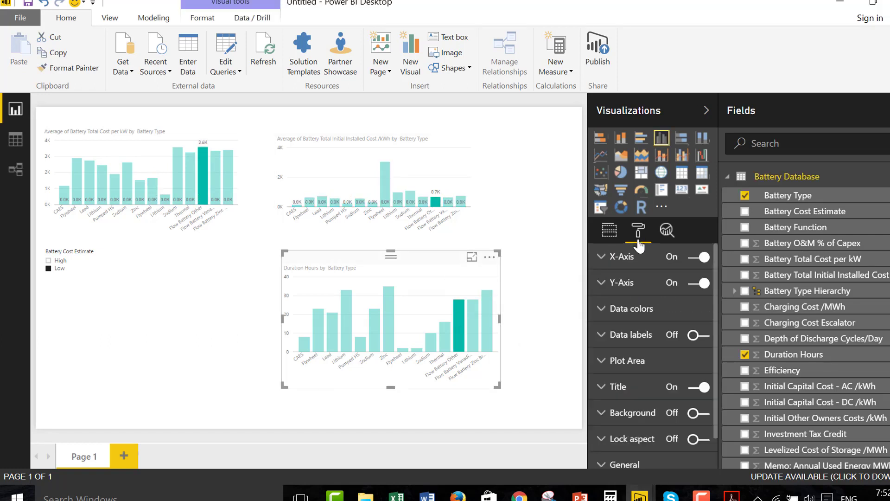
click(697, 335)
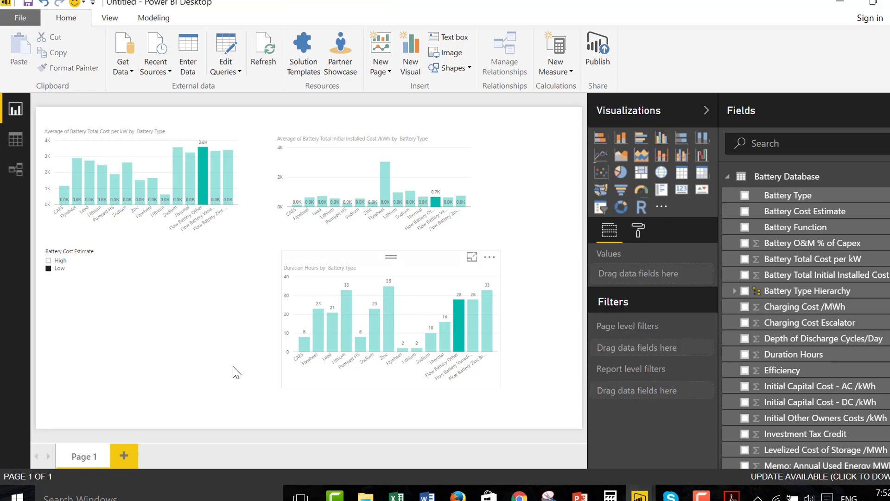
mouse_move(426, 311)
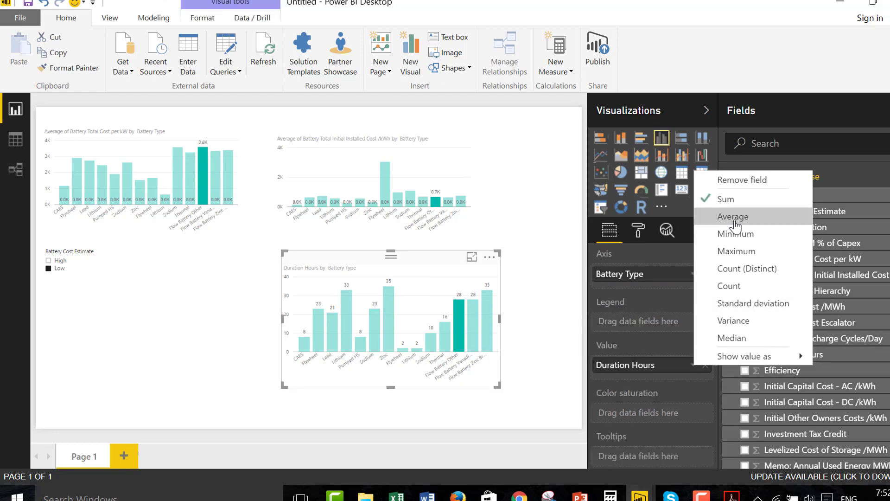
- Summarize Duration Hours as Average instead of Sum
click(733, 217)
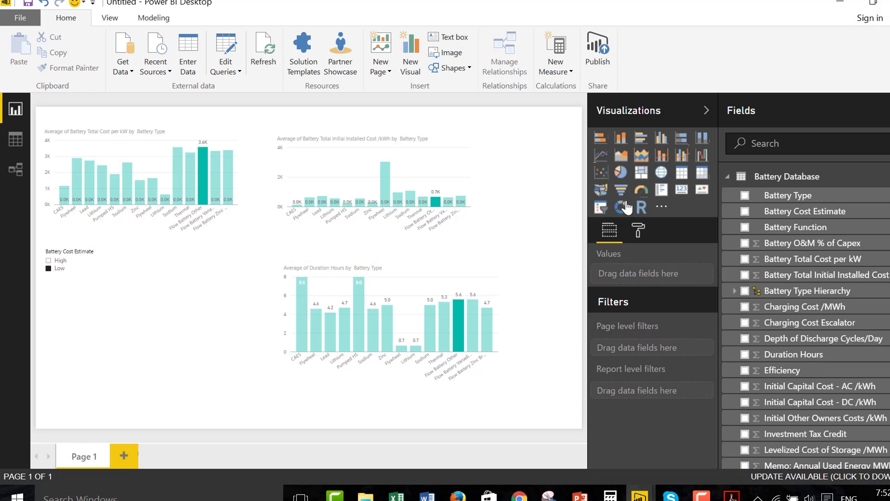
- Add a Battery Function slicer and filter the report to C and I
click(601, 206)
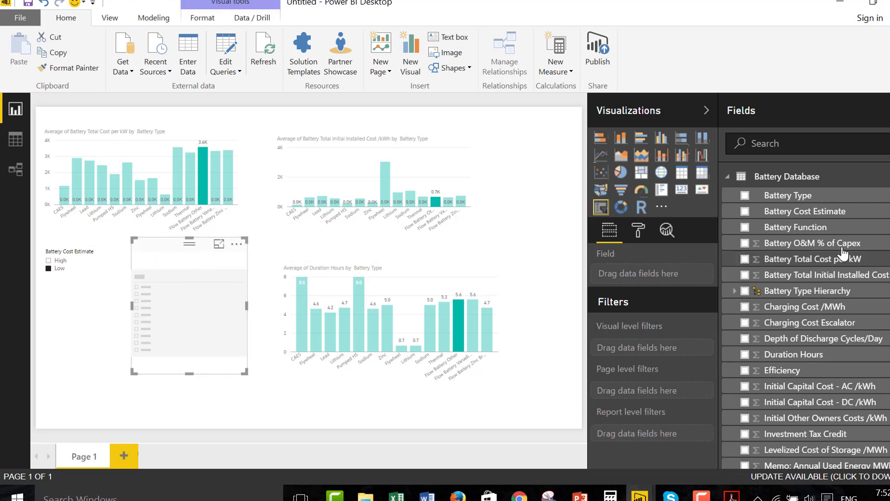
mouse_move(806, 223)
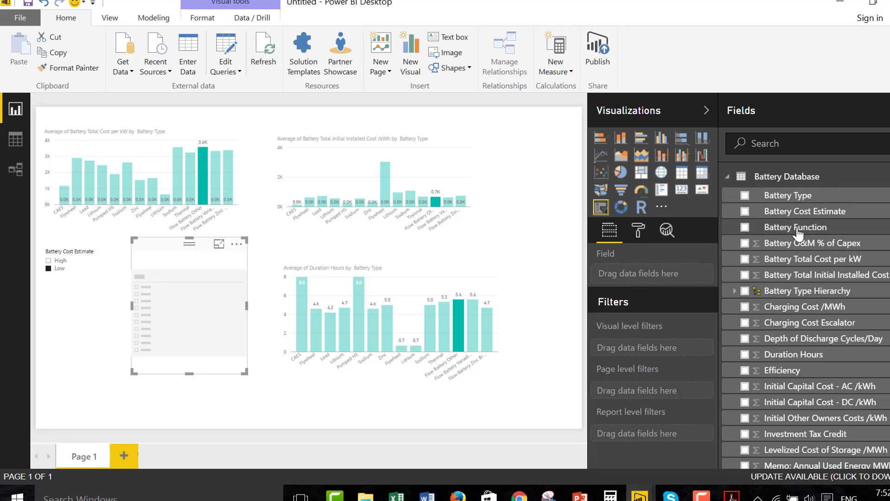
click(746, 226)
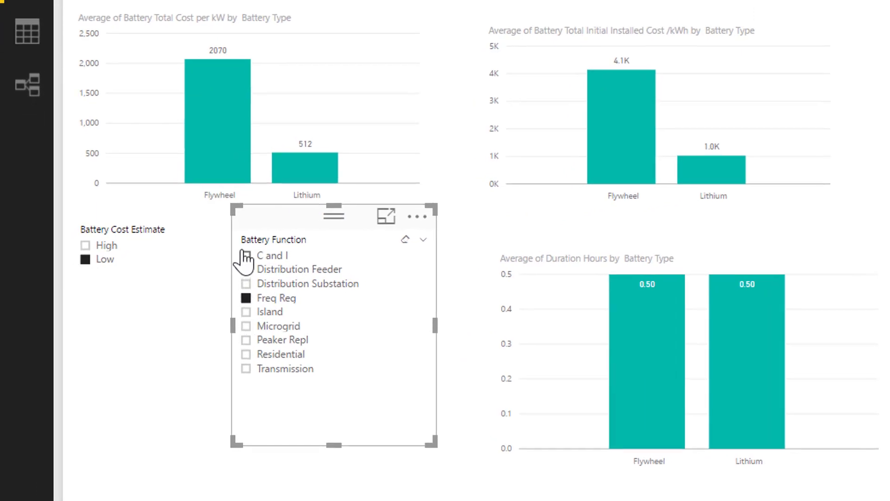
click(246, 256)
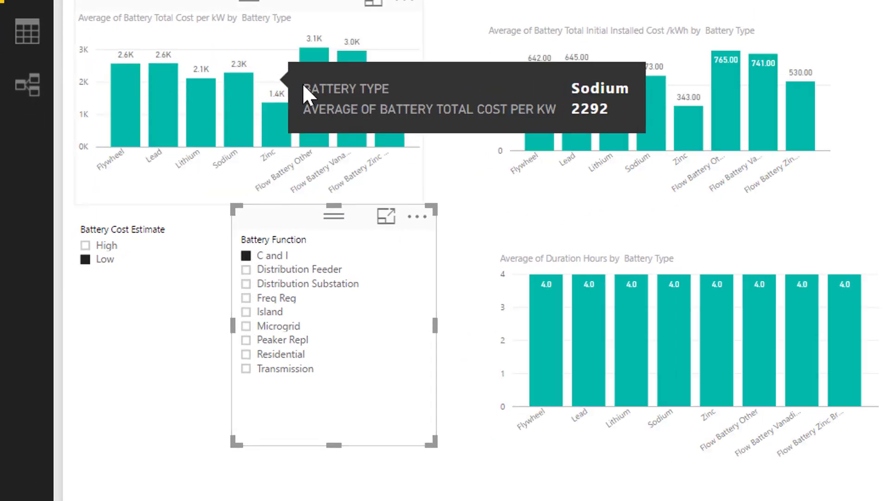
mouse_move(609, 91)
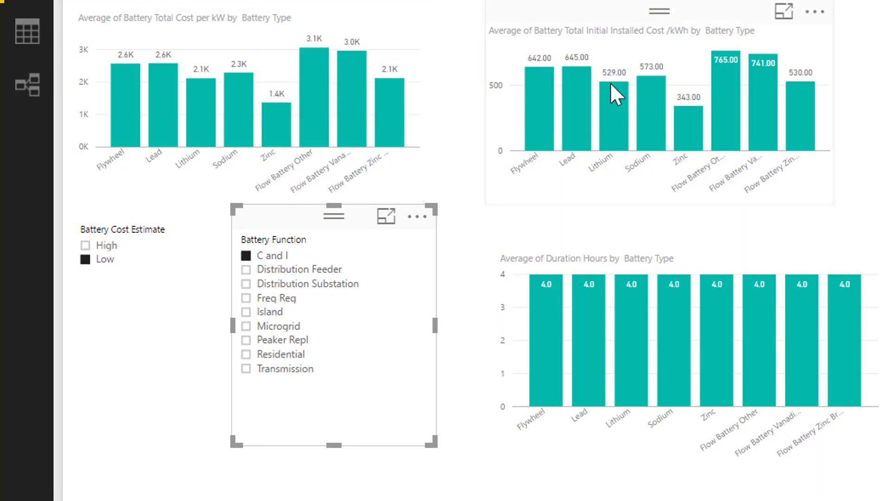
mouse_move(782, 357)
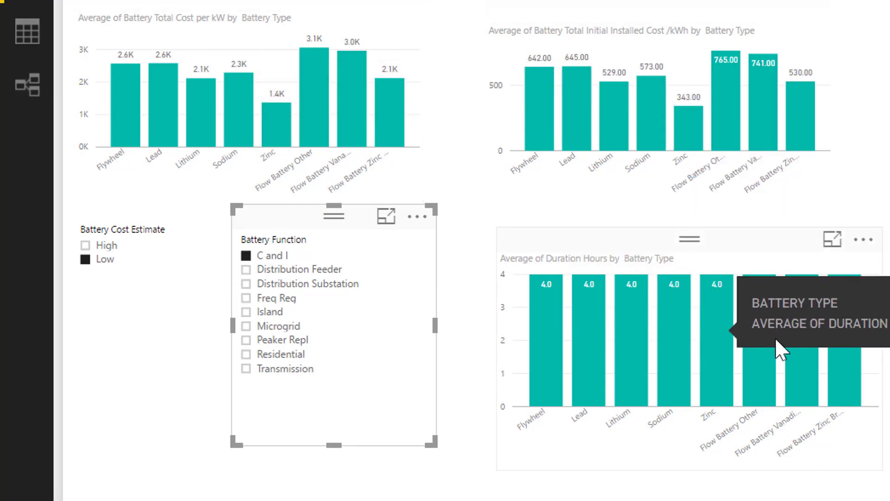
mouse_move(303, 100)
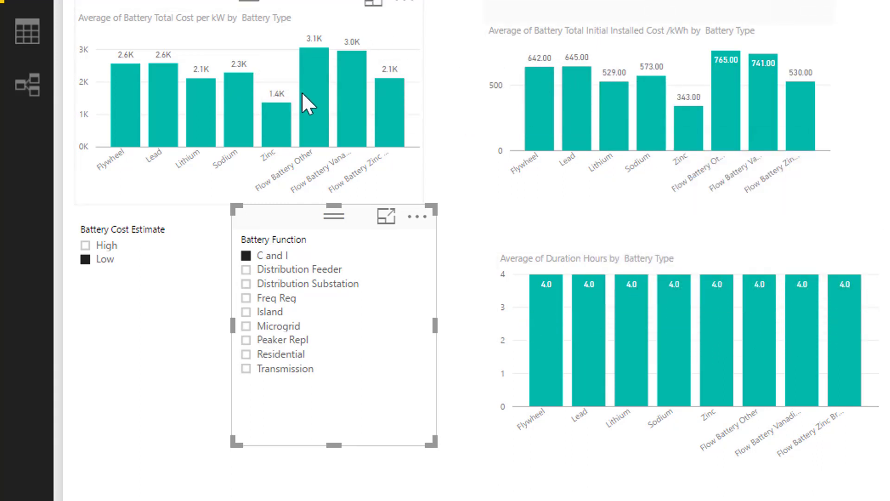
mouse_move(131, 122)
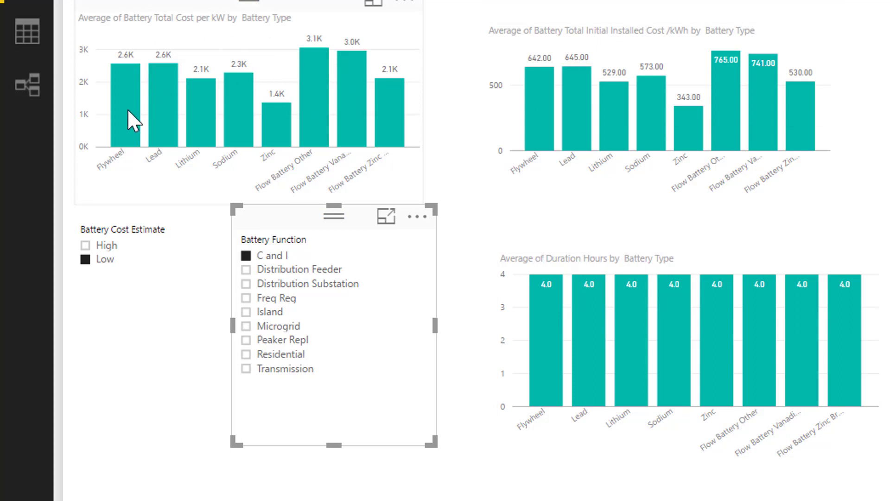
mouse_move(396, 204)
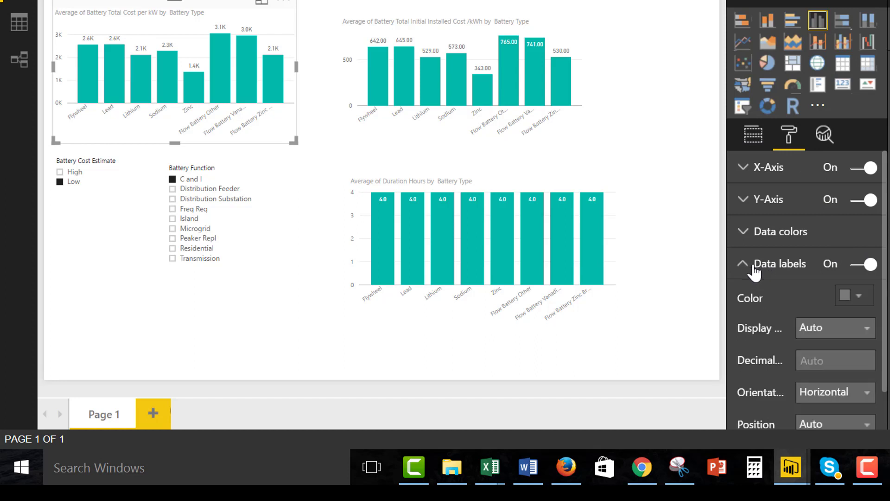
mouse_move(857, 361)
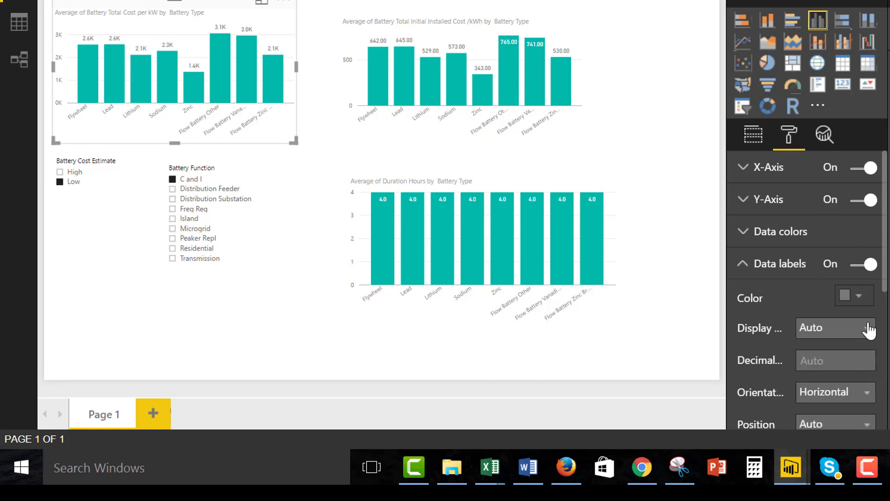
- Set the cost chart's data label display units to Thousands, then to None for full numbers
click(836, 328)
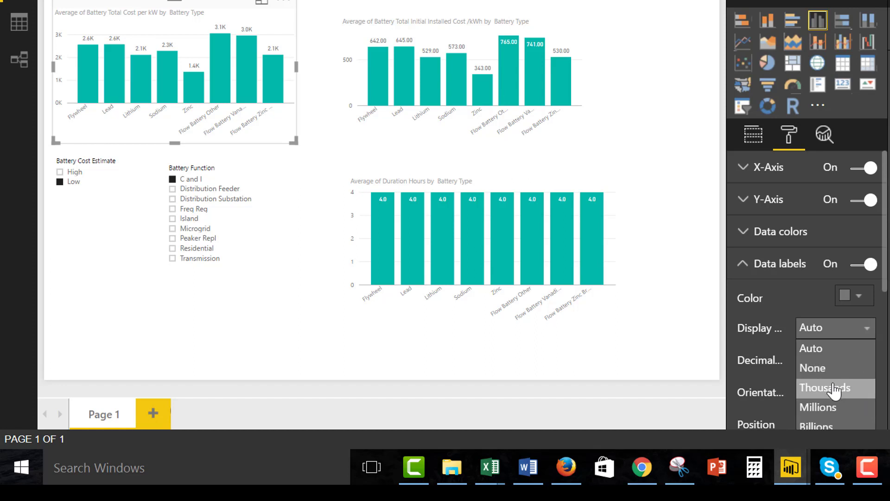
click(825, 387)
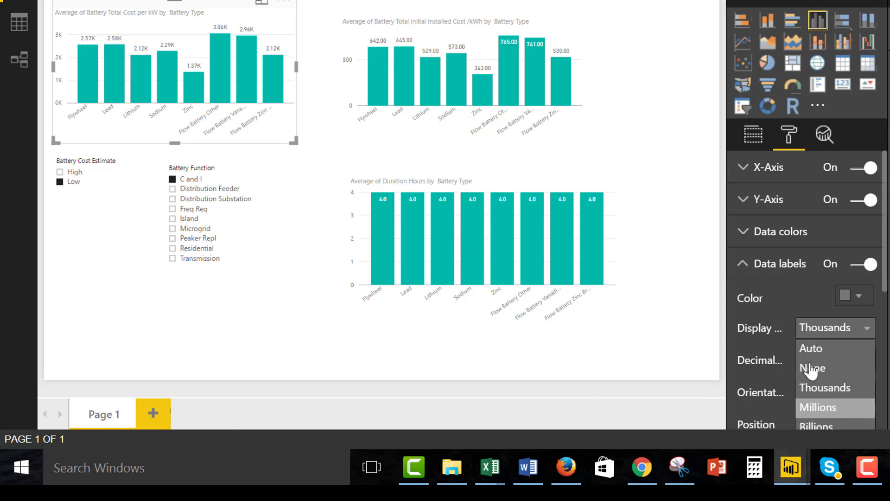
click(812, 368)
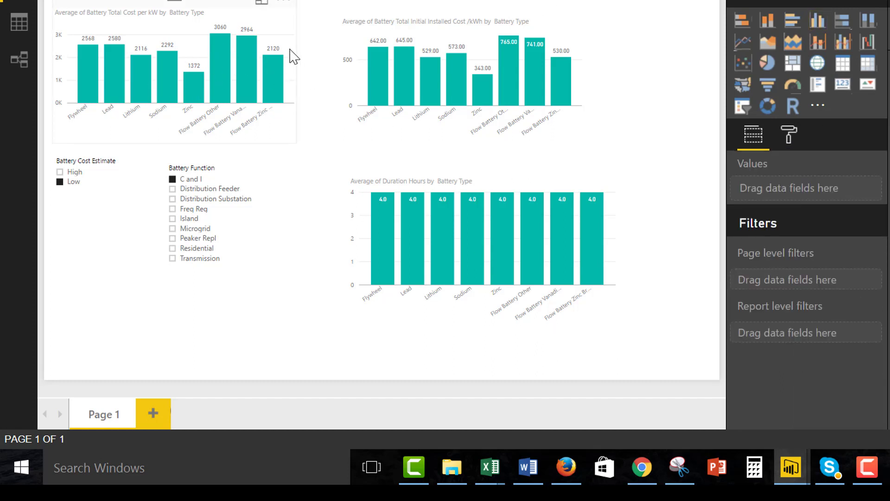
mouse_move(287, 87)
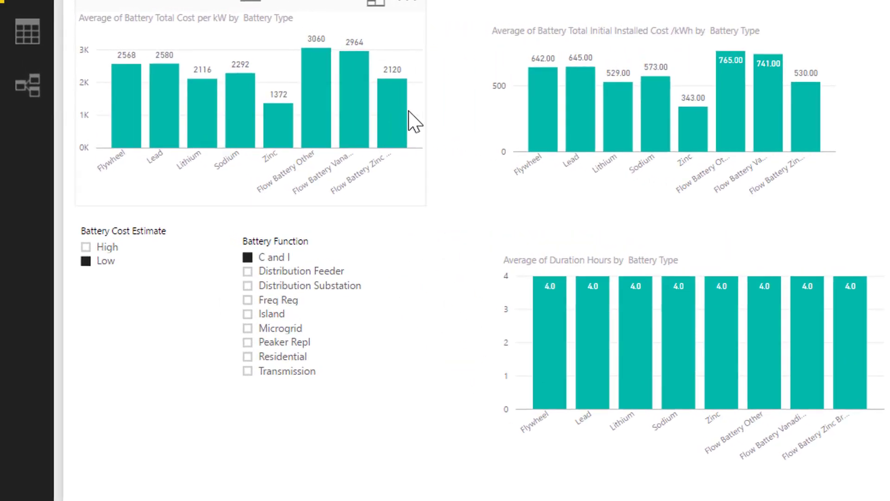
mouse_move(259, 291)
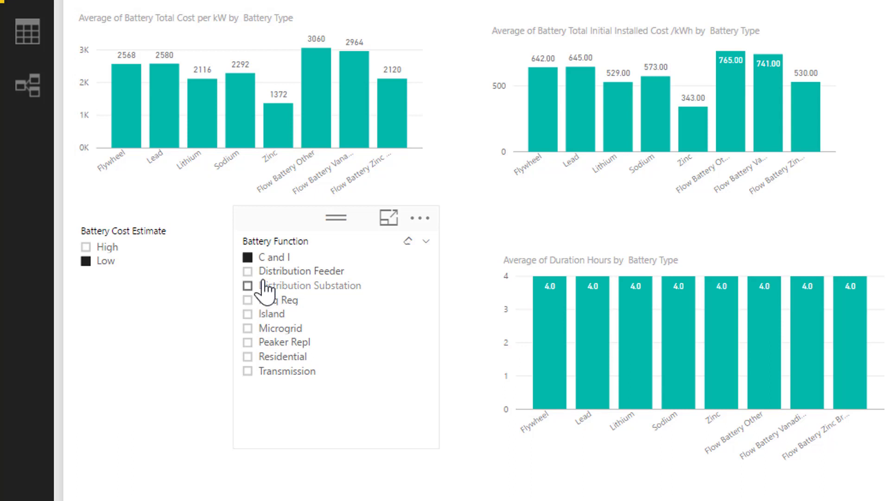
- Step the Battery Function slicer through each function, ending with Island selected
click(247, 271)
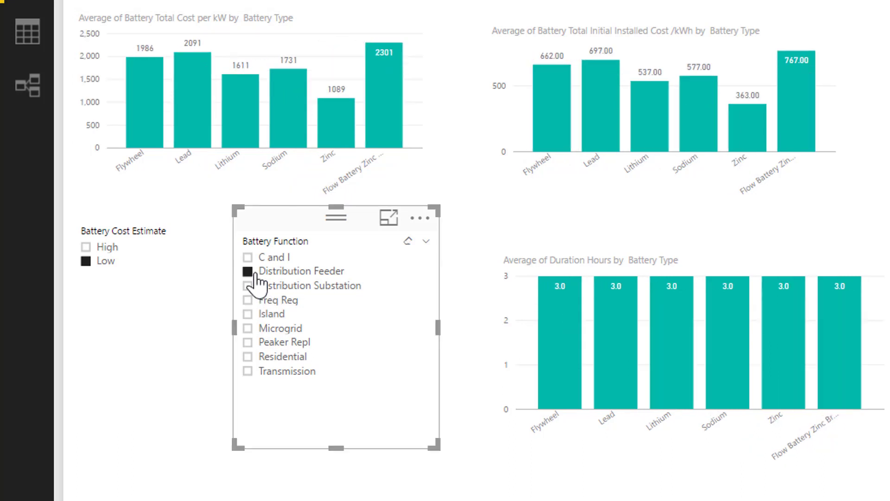
click(248, 285)
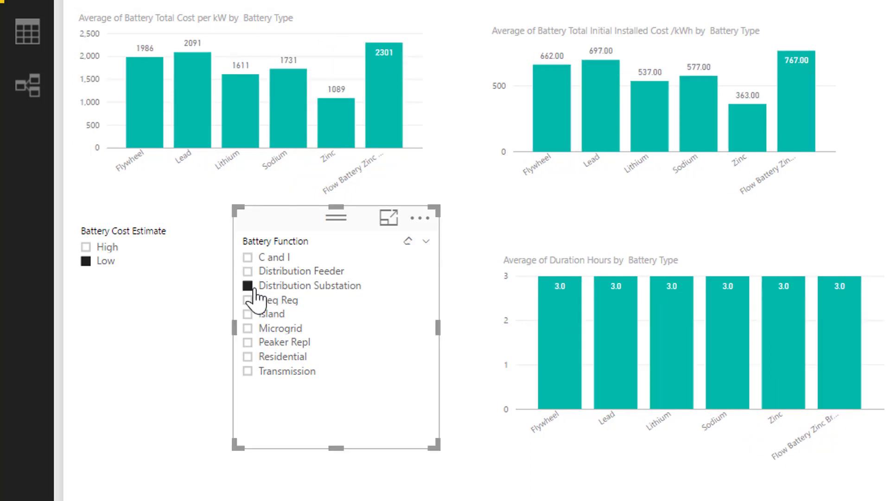
click(248, 300)
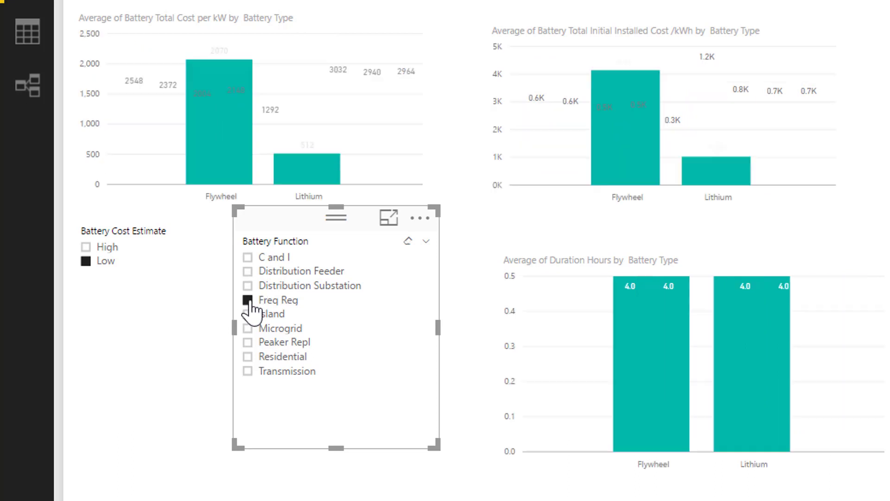
click(249, 300)
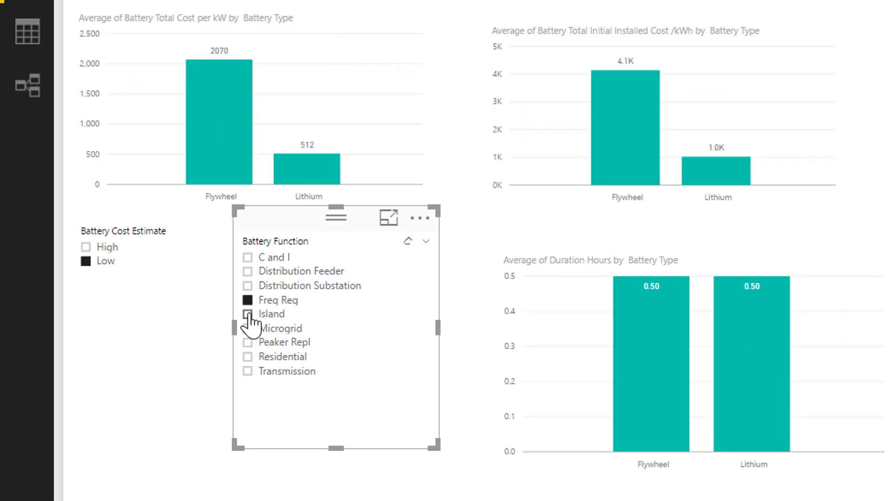
click(248, 314)
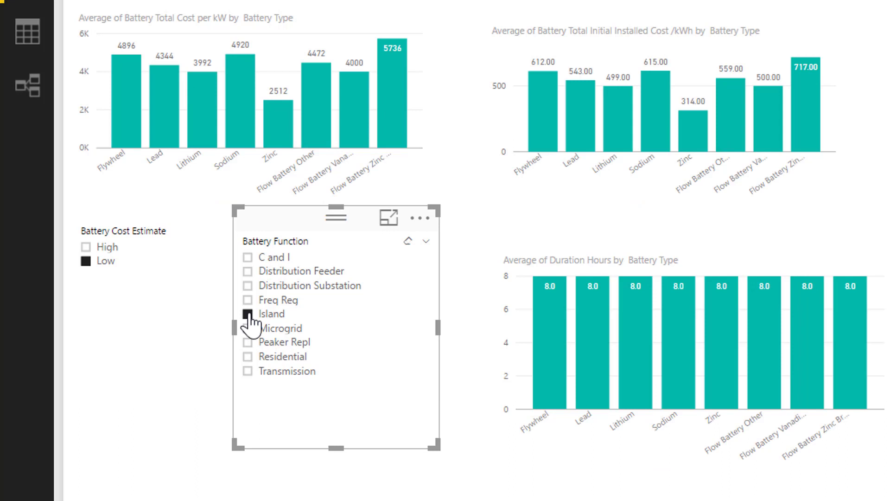
mouse_move(251, 340)
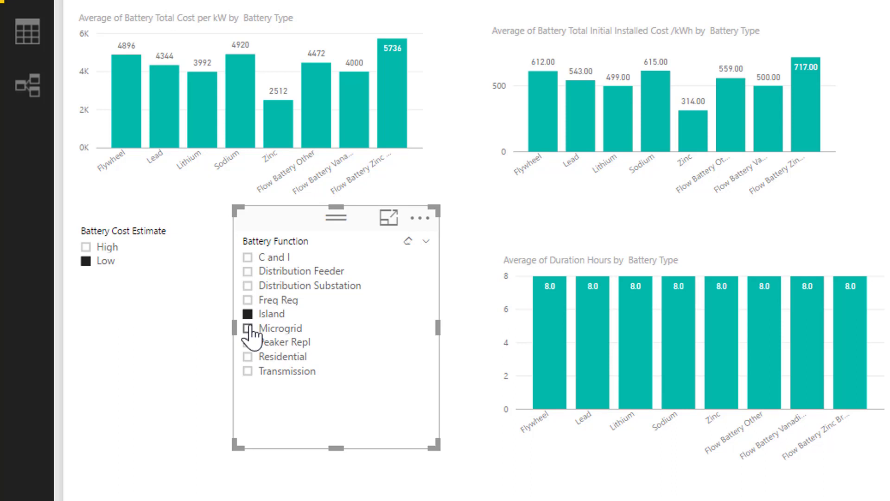
click(246, 329)
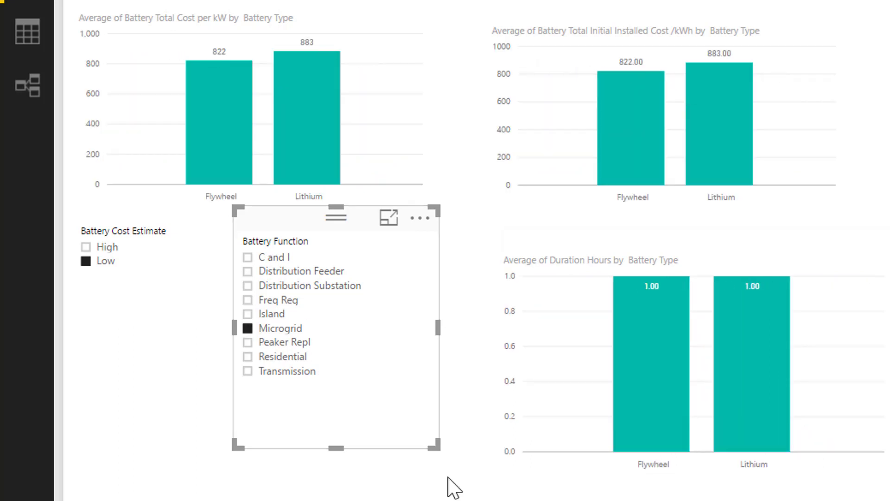
mouse_move(671, 323)
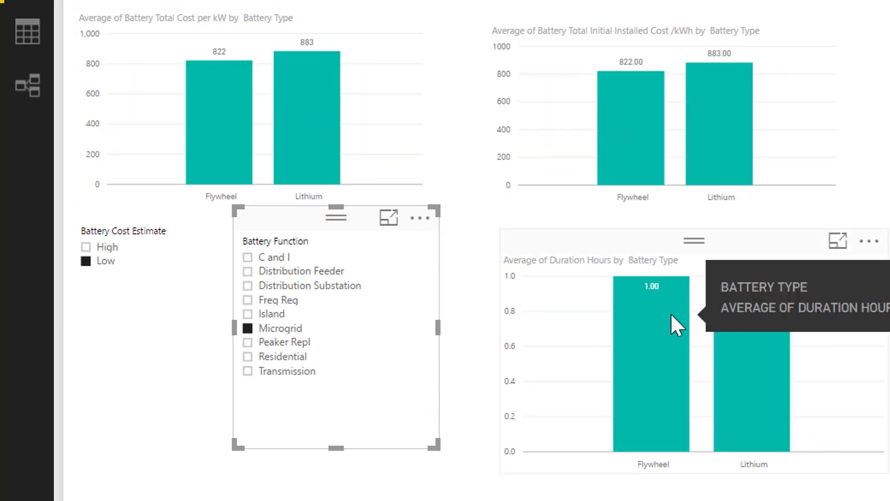
mouse_move(297, 110)
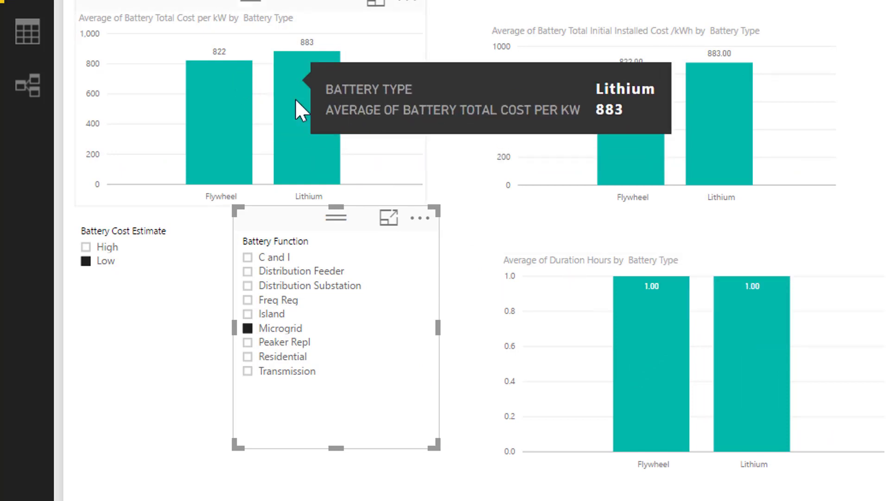
mouse_move(255, 232)
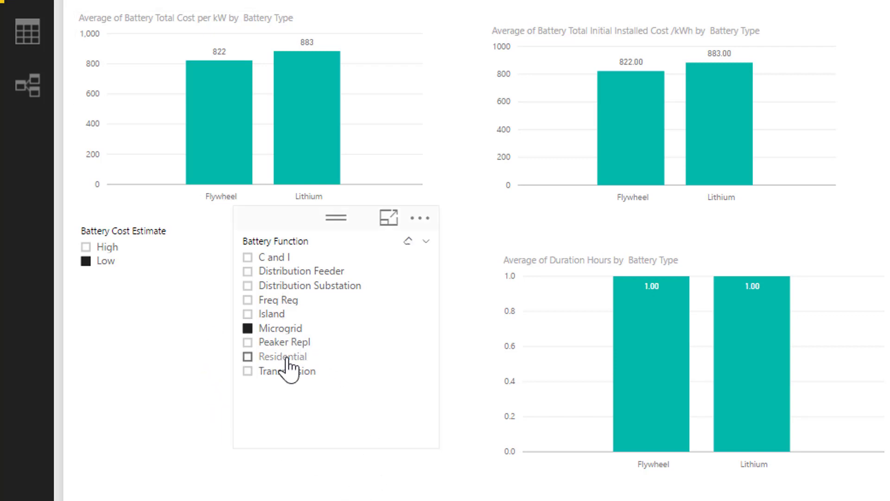
click(273, 341)
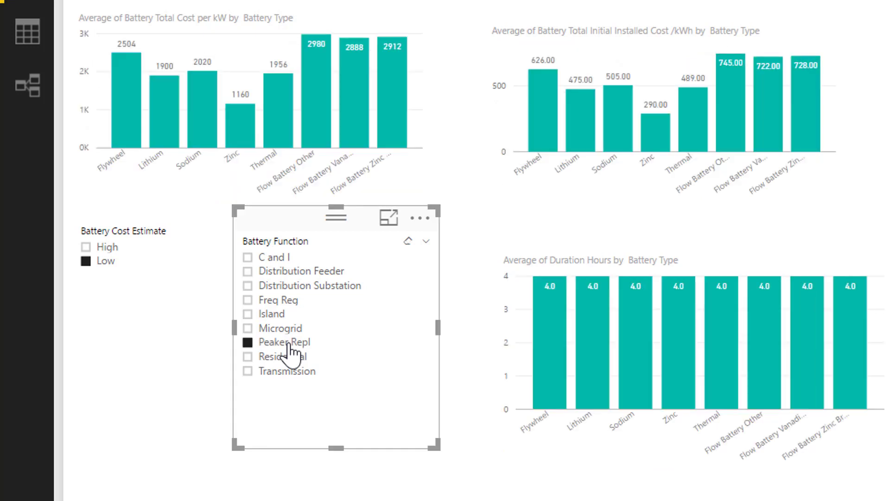
mouse_move(290, 360)
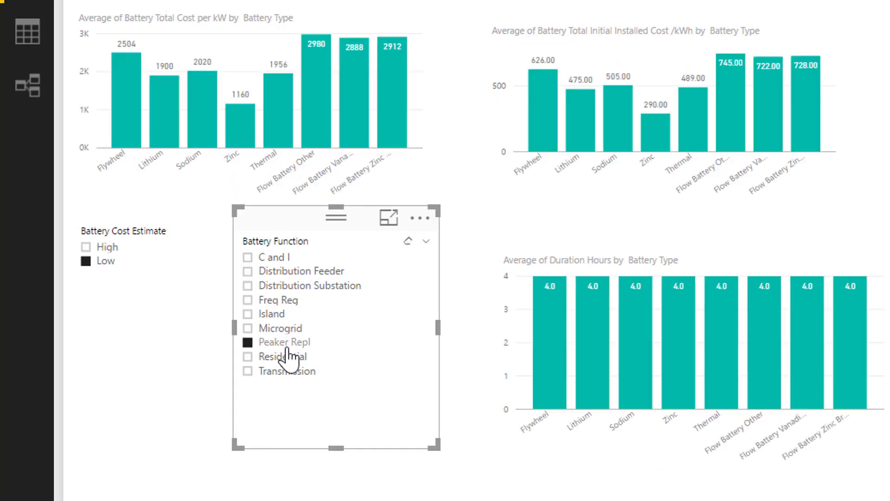
click(248, 357)
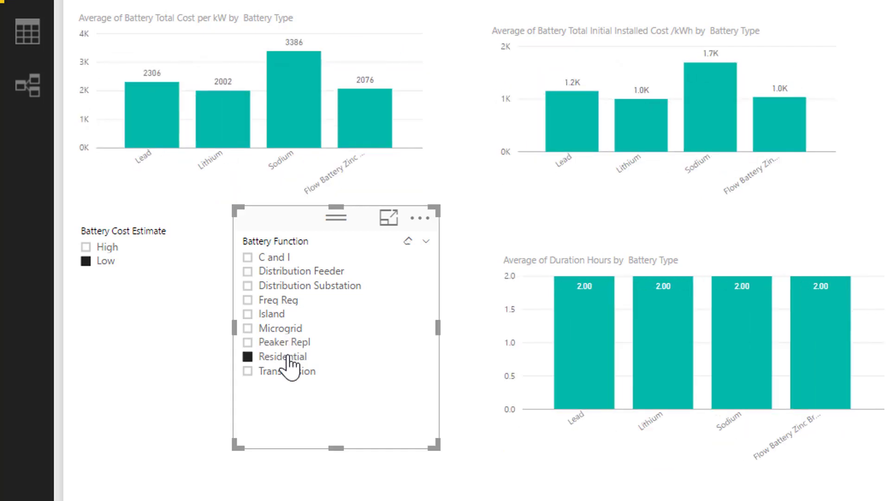
click(249, 371)
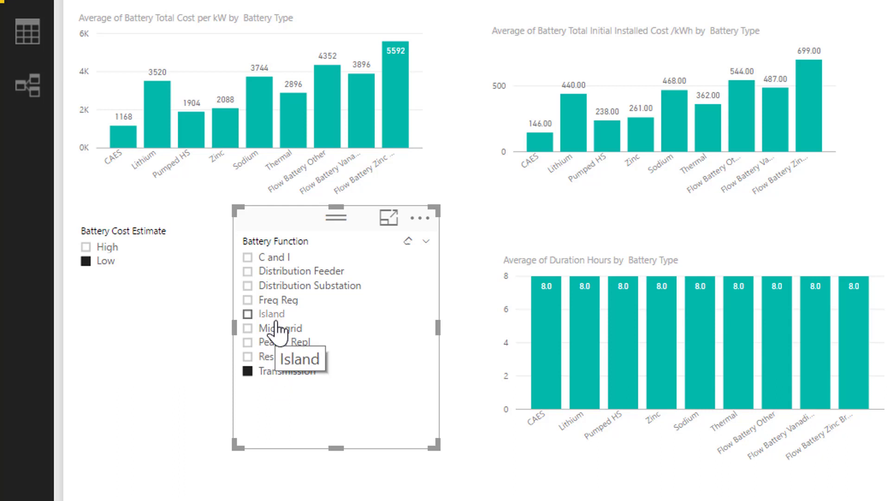
click(248, 329)
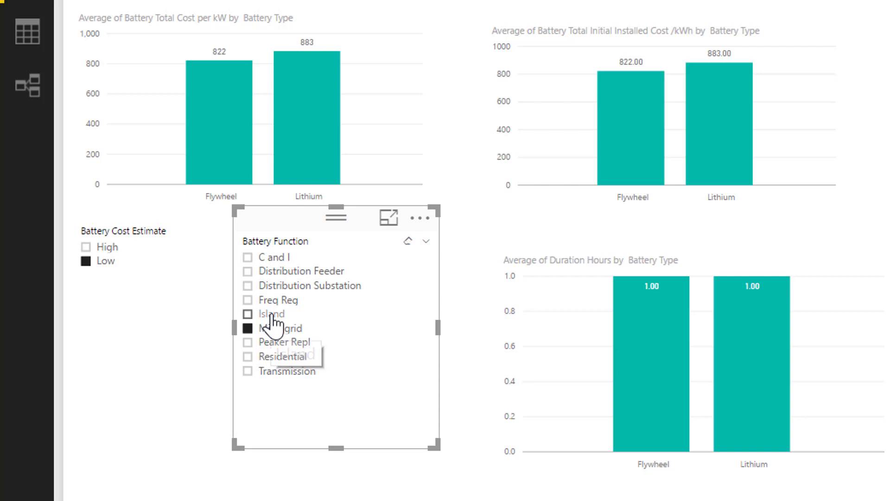
click(248, 313)
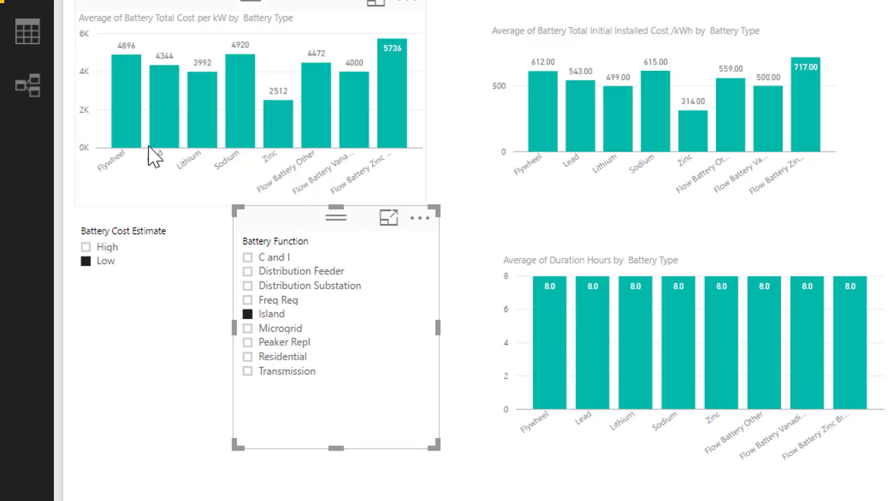
mouse_move(199, 79)
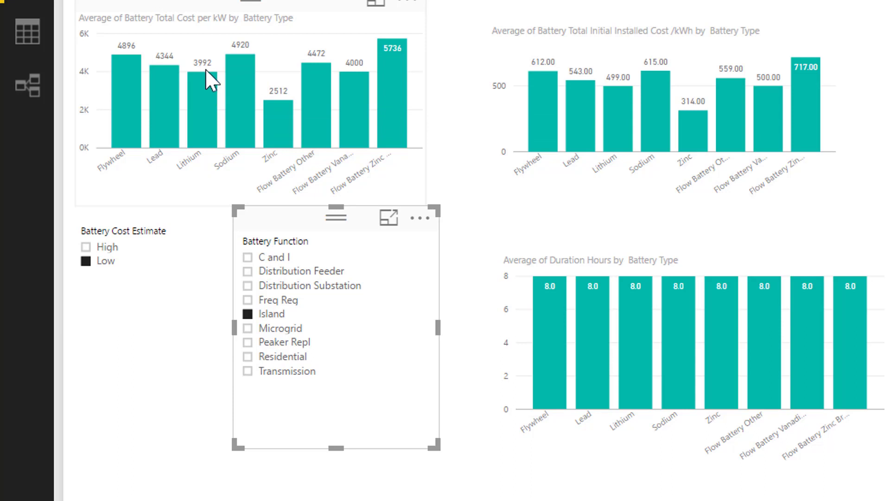
mouse_move(634, 354)
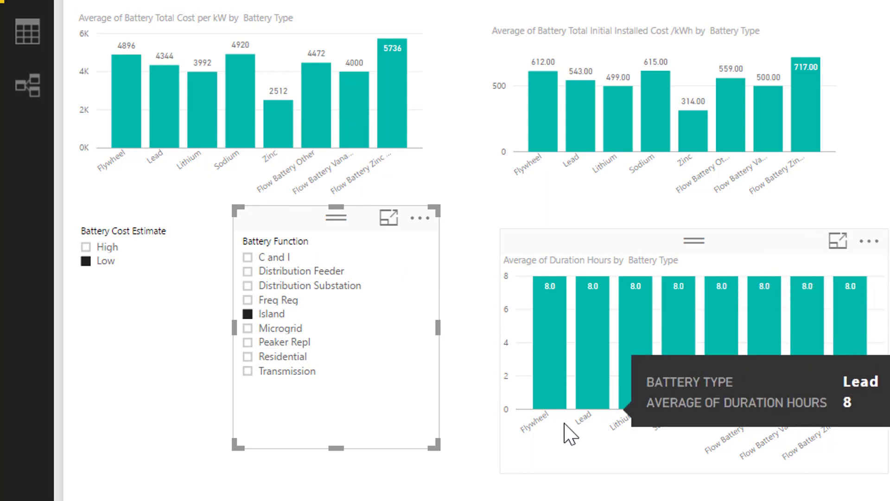
mouse_move(802, 225)
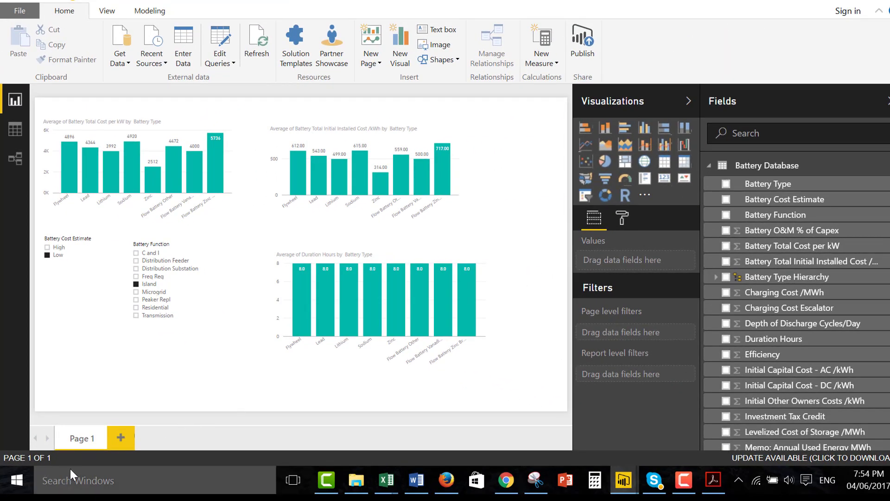
mouse_move(147, 405)
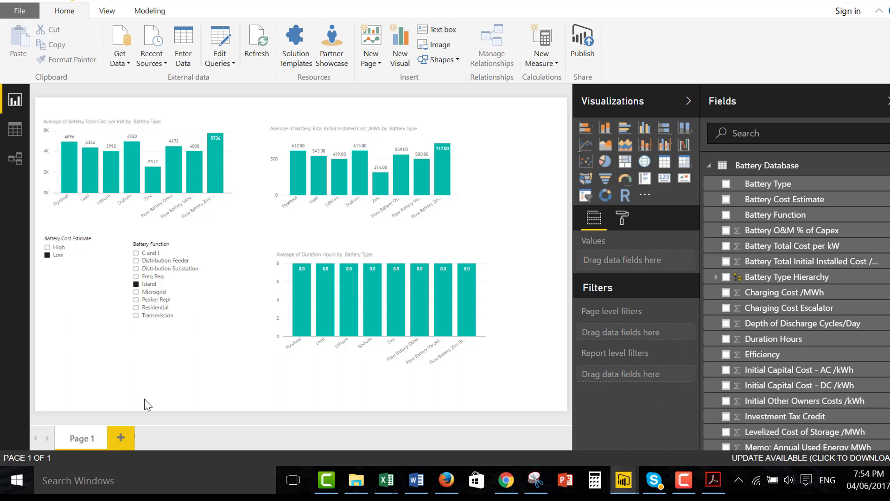
- Add Page 2 with a column chart of average Battery O&M % of Capex by Battery Type
click(119, 438)
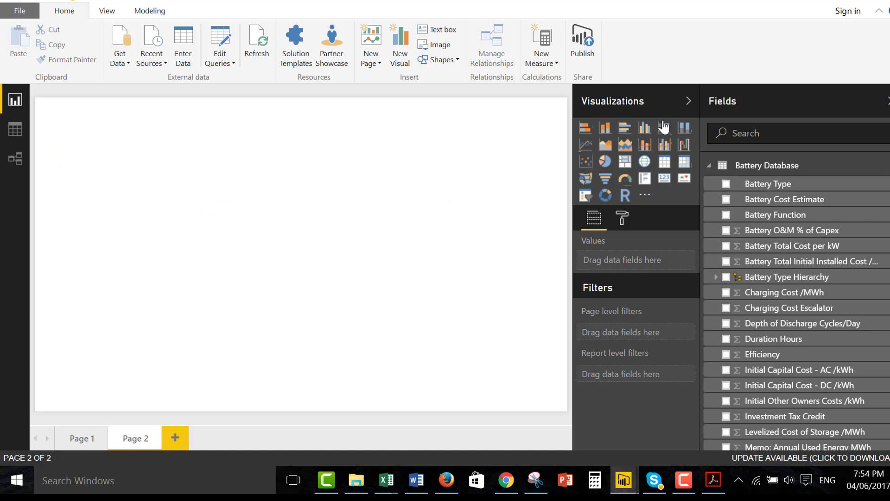
click(644, 127)
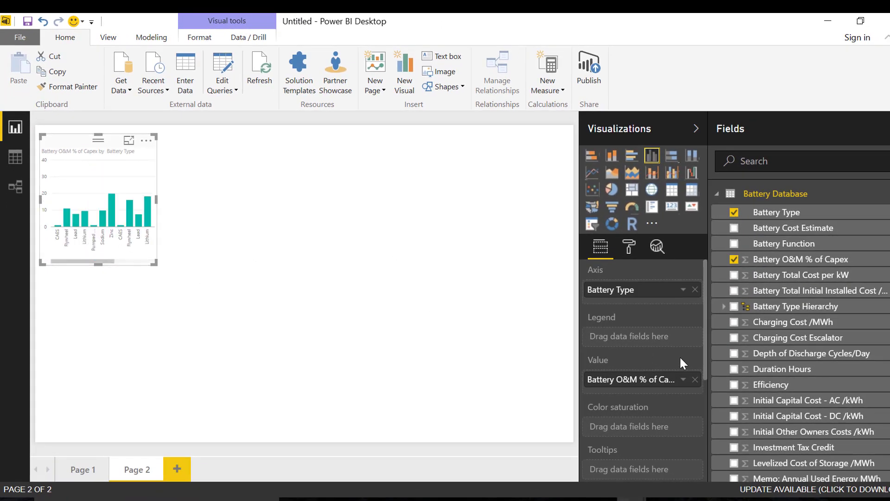
click(683, 379)
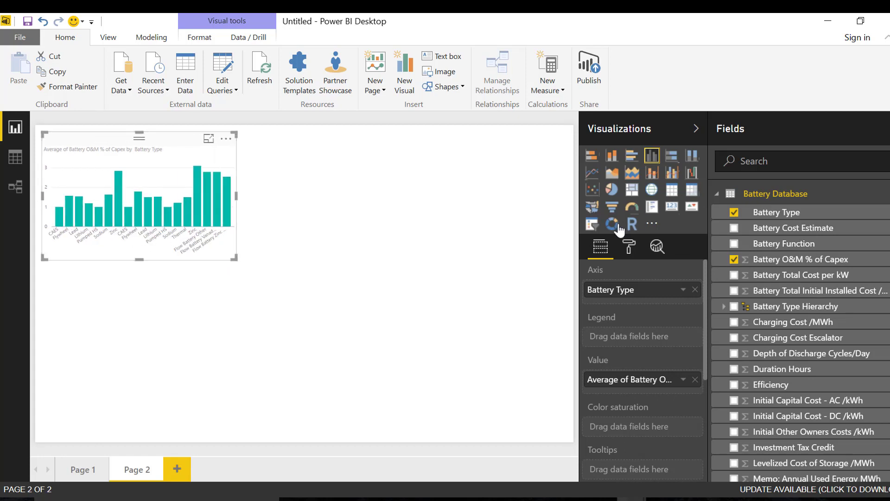
click(592, 224)
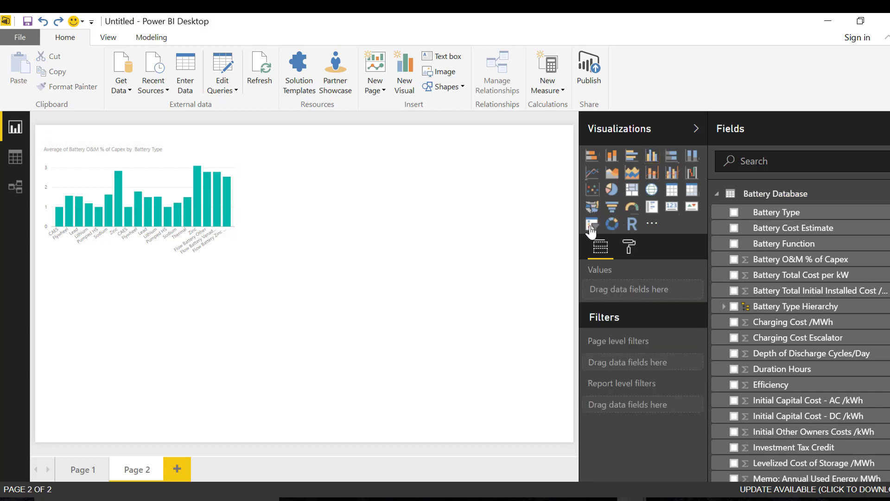
click(592, 223)
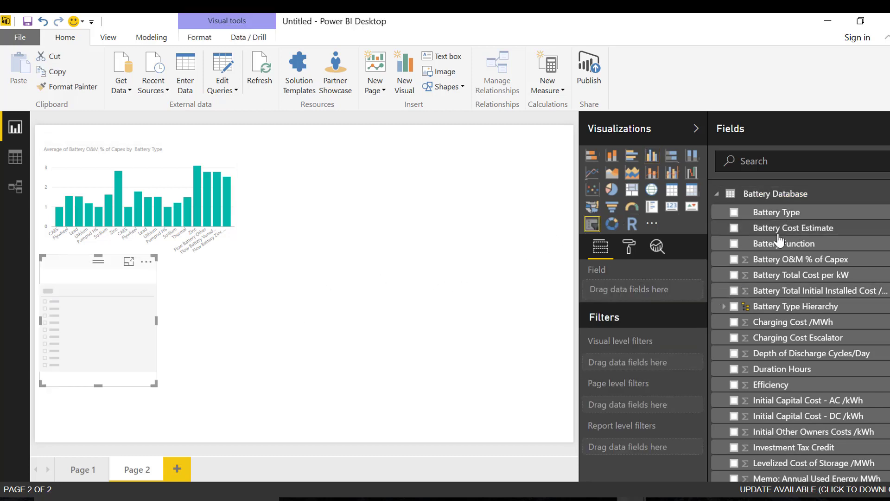
click(734, 228)
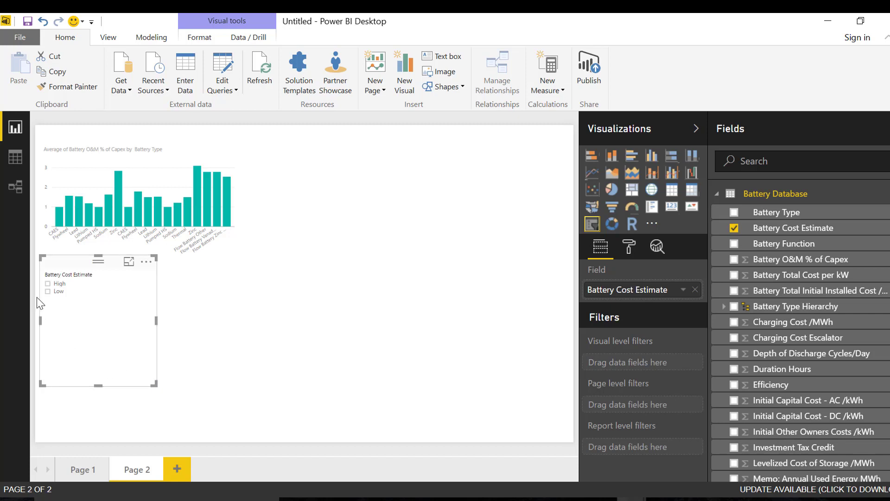
click(47, 292)
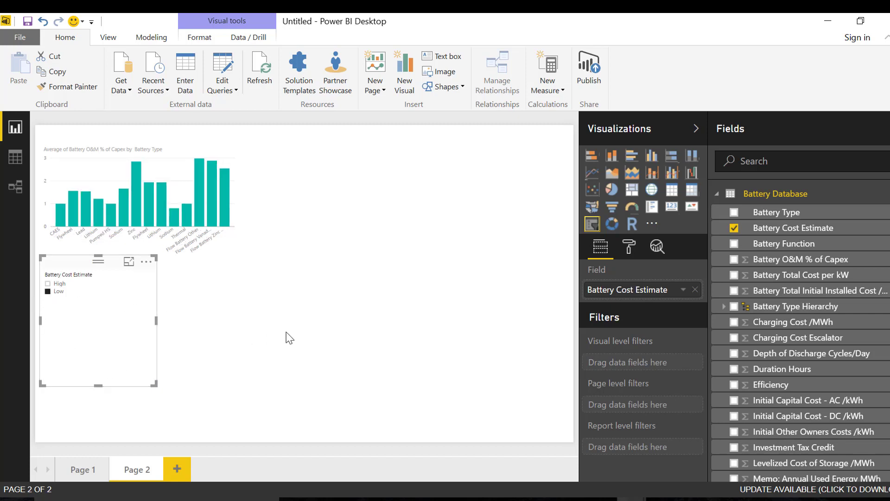
mouse_move(432, 340)
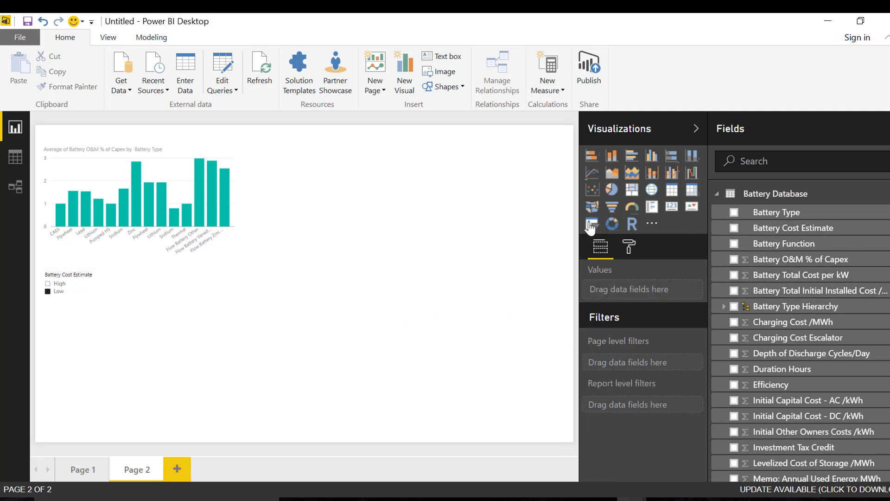
click(591, 223)
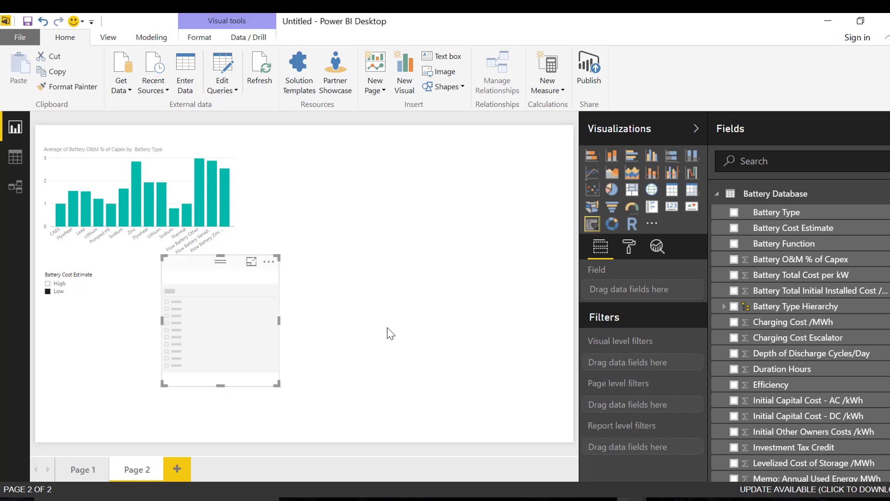
mouse_move(459, 236)
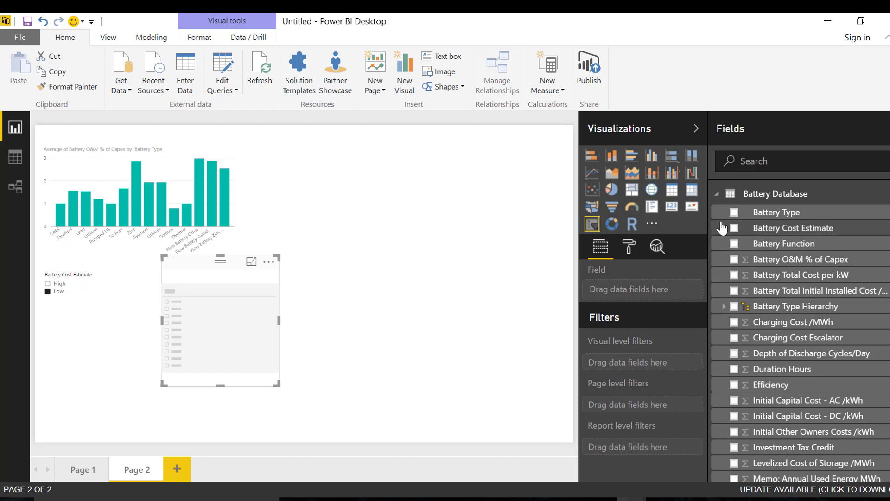
mouse_move(750, 273)
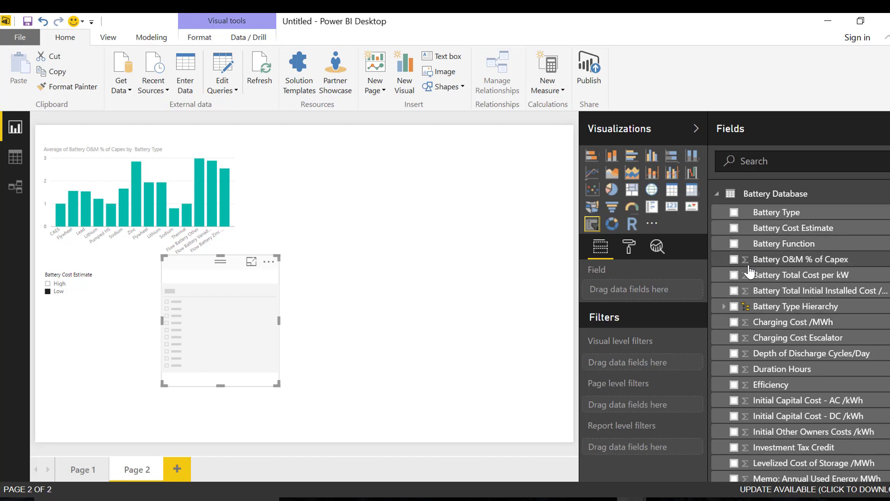
mouse_move(767, 233)
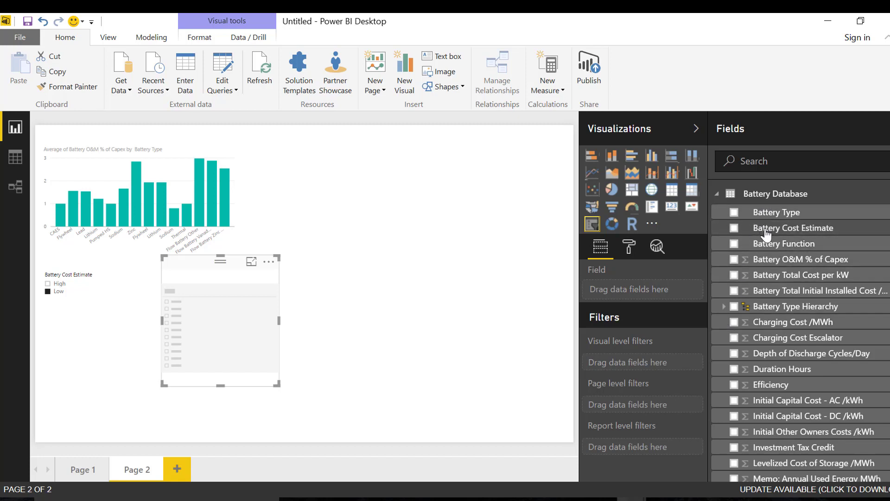
click(734, 243)
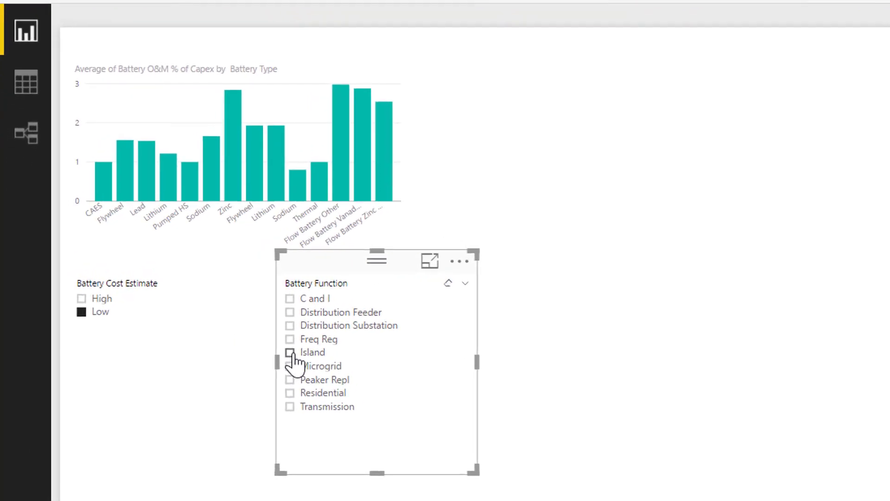
click(290, 352)
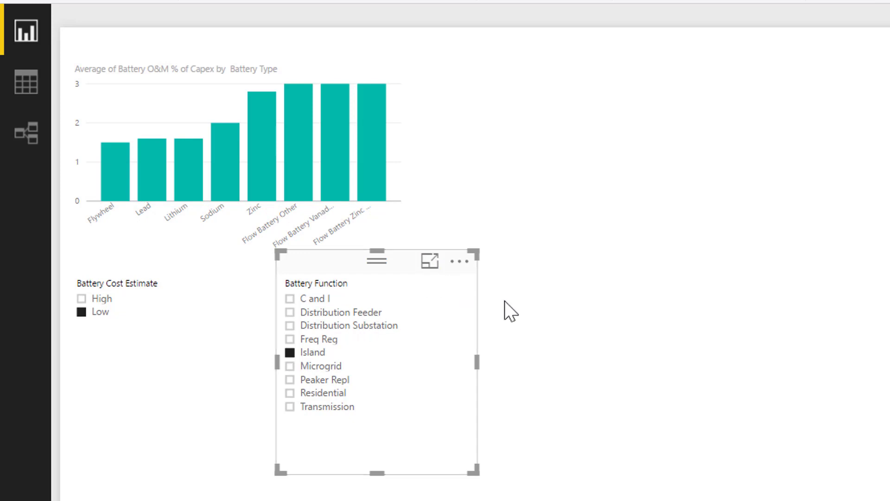
mouse_move(547, 384)
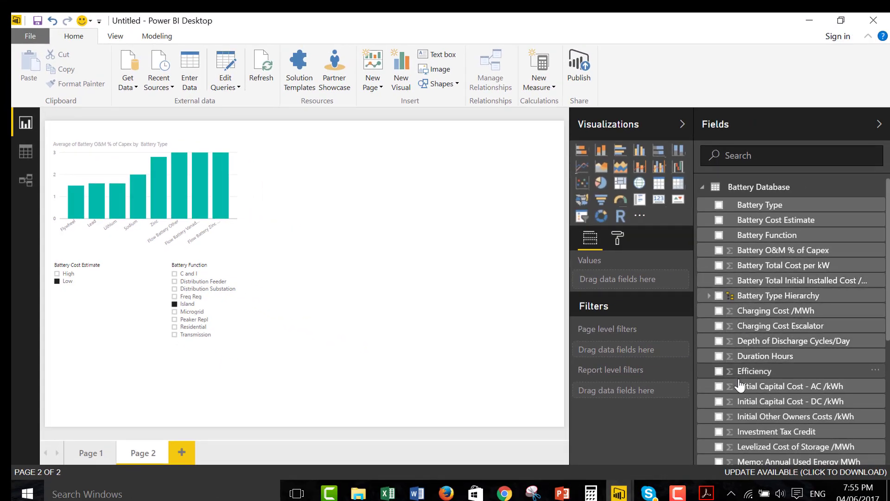
mouse_move(751, 378)
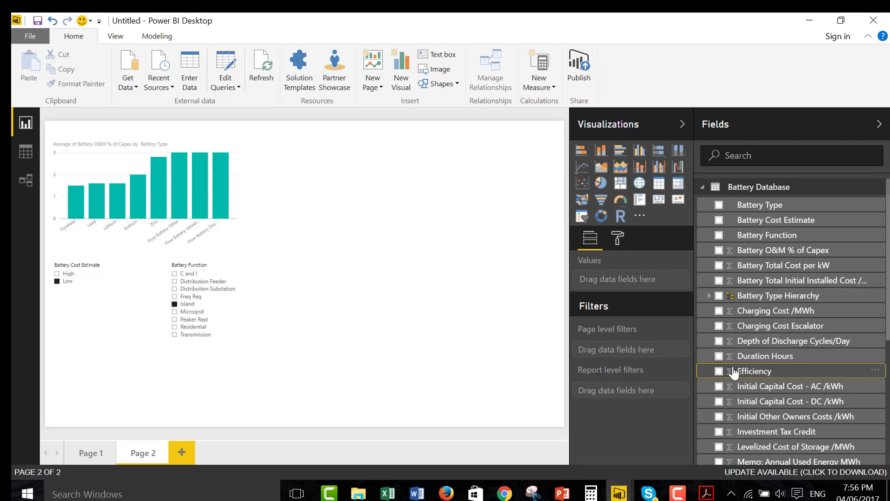
- Create a column chart of average Efficiency by Battery Type
click(719, 371)
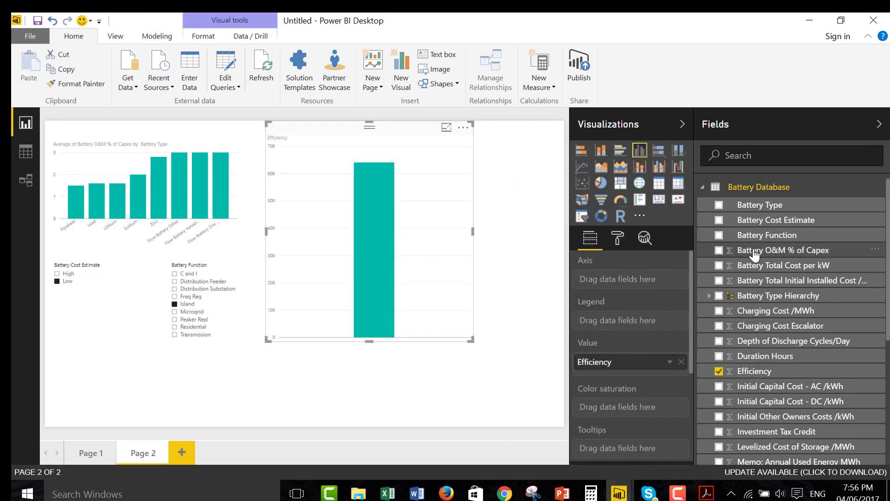
click(719, 204)
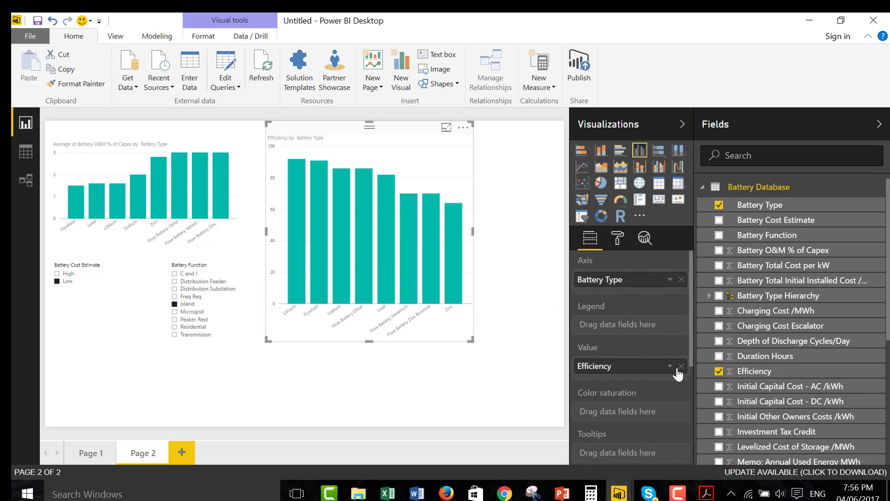
click(671, 366)
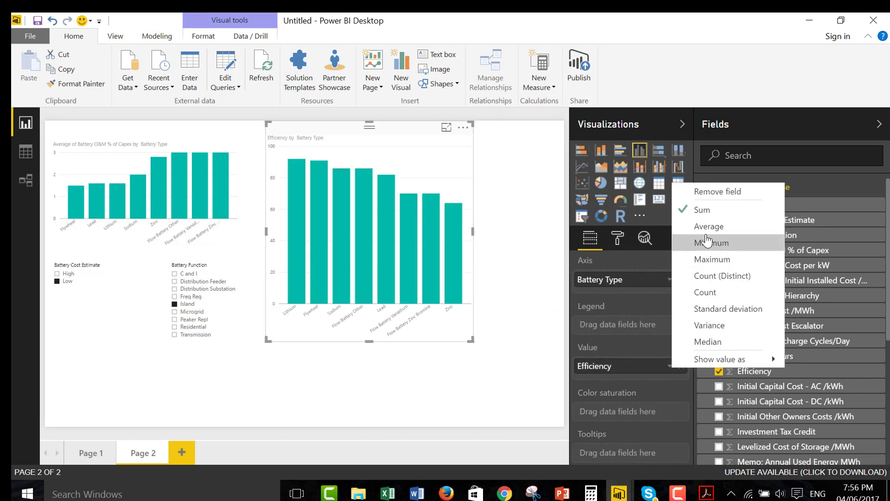
click(709, 227)
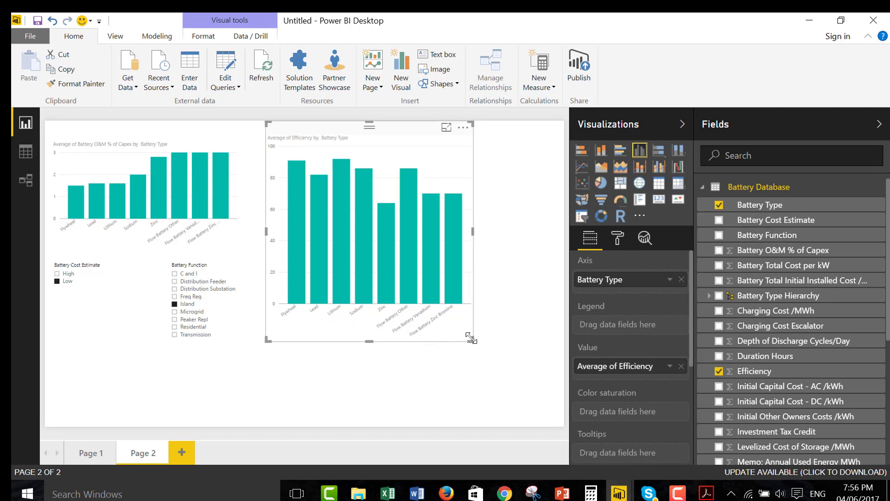
- Resize the efficiency chart wider and compare with Page 1 before returning to Page 2
drag(472, 340, 505, 257)
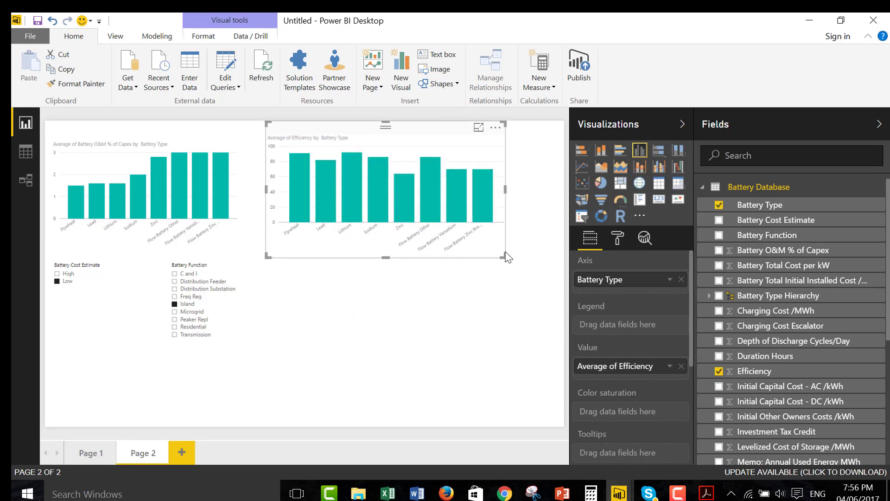
click(466, 356)
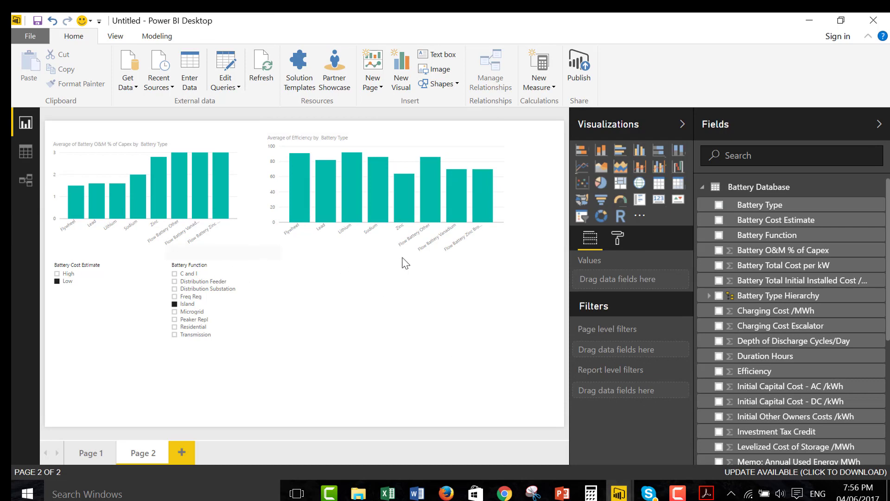
click(91, 453)
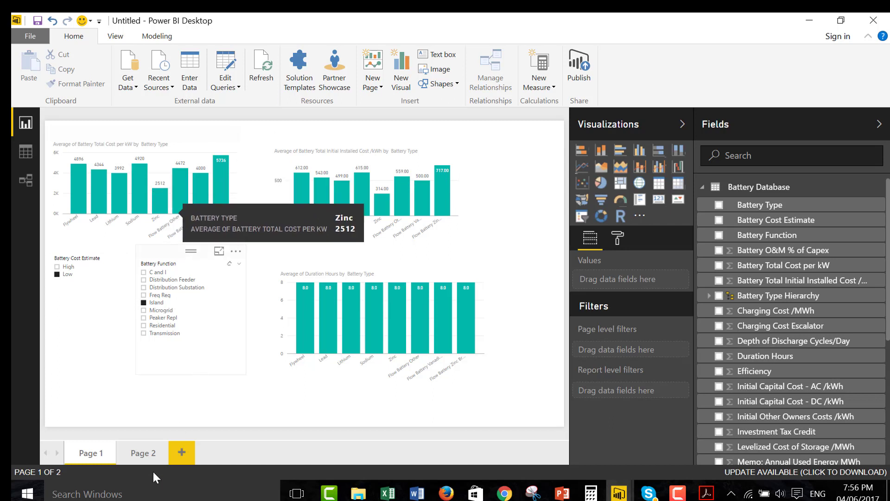
click(143, 453)
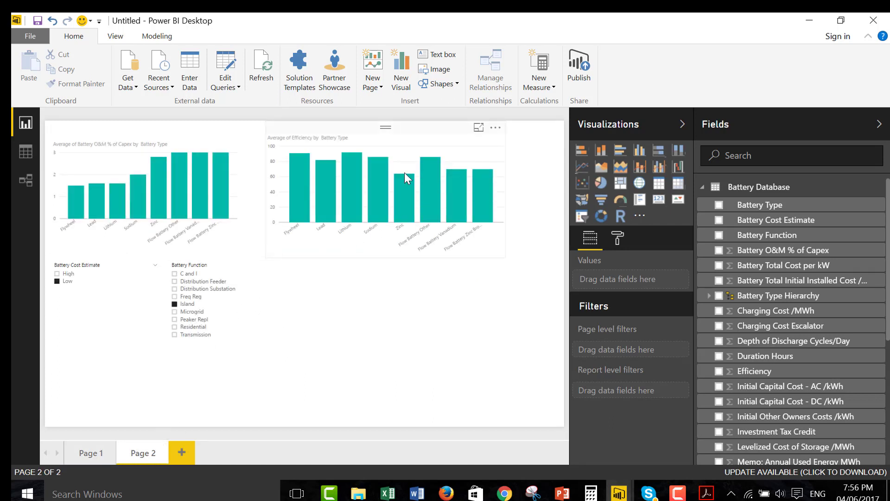
mouse_move(162, 176)
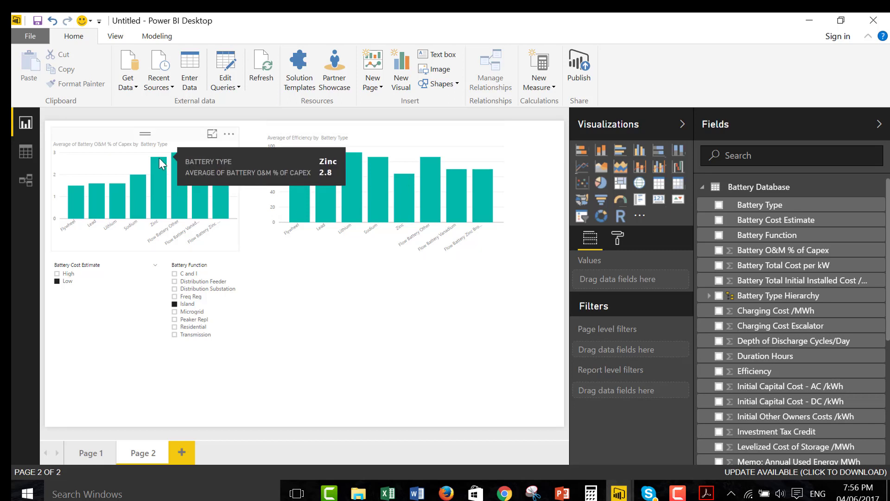
mouse_move(377, 345)
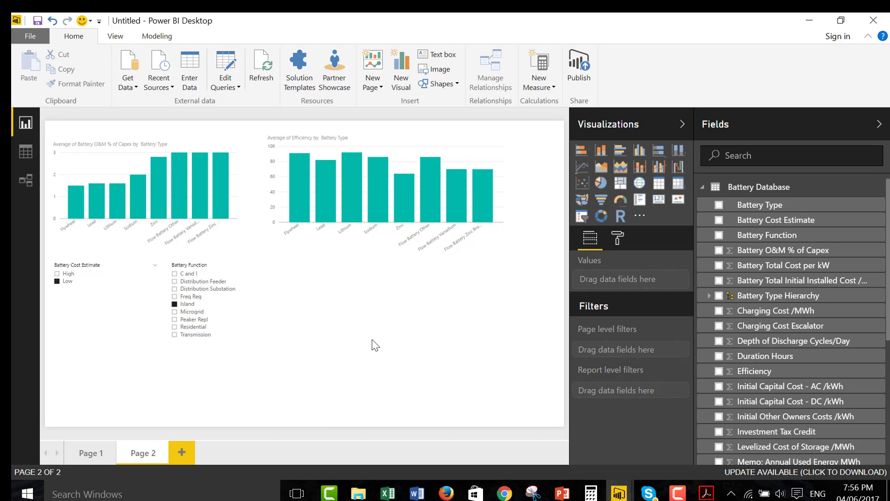
mouse_move(771, 376)
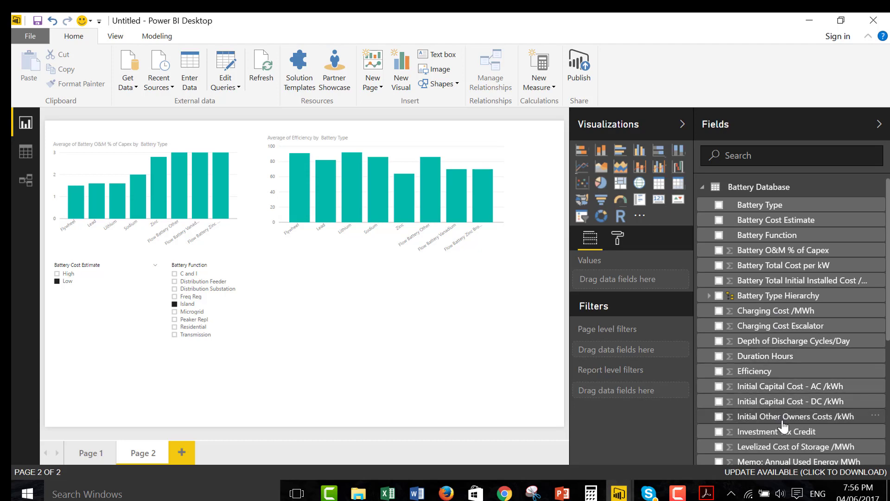
scroll(down, 3)
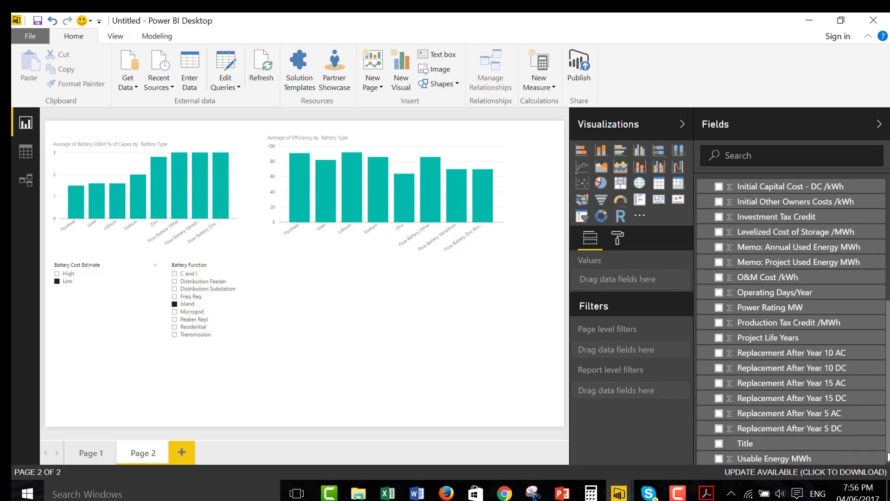
mouse_move(770, 373)
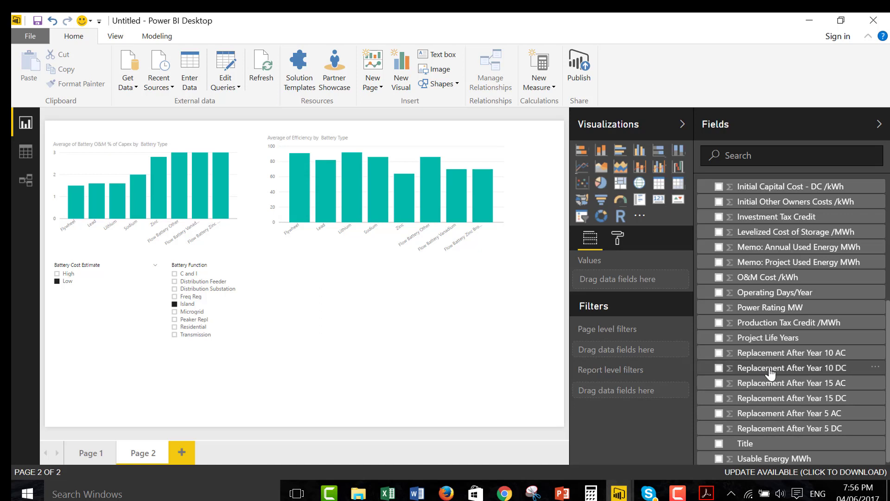
mouse_move(462, 331)
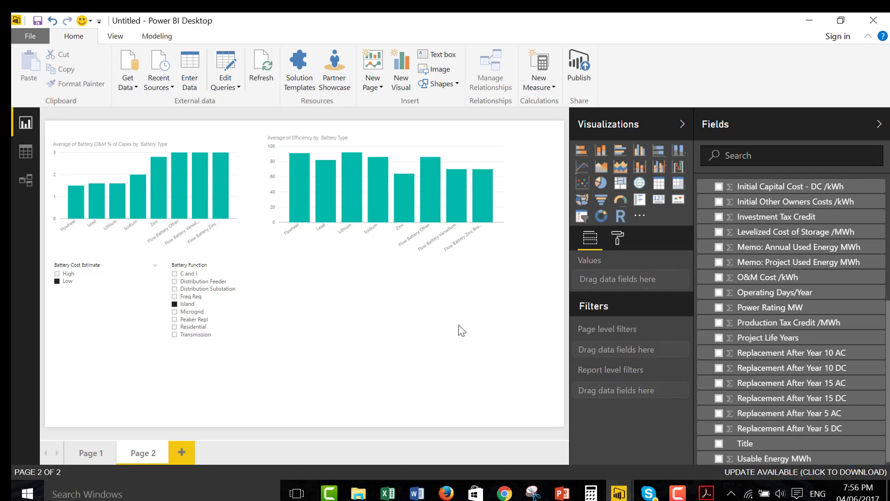
mouse_move(432, 325)
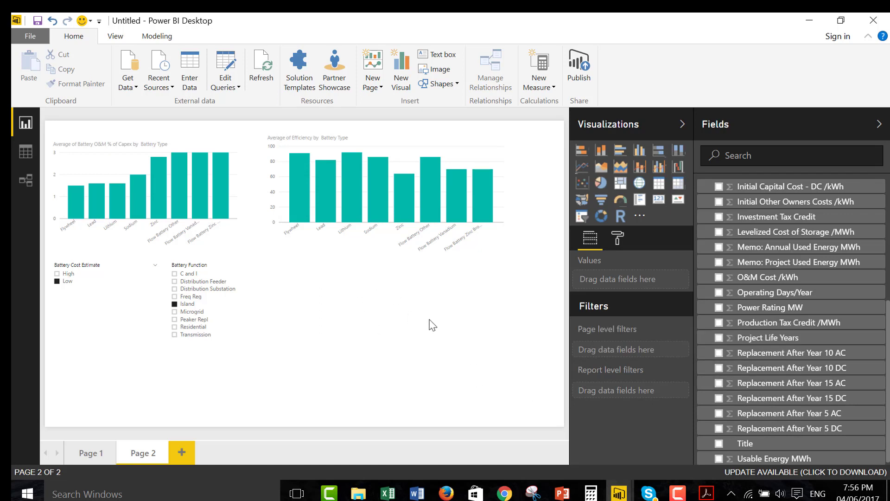
mouse_move(640, 158)
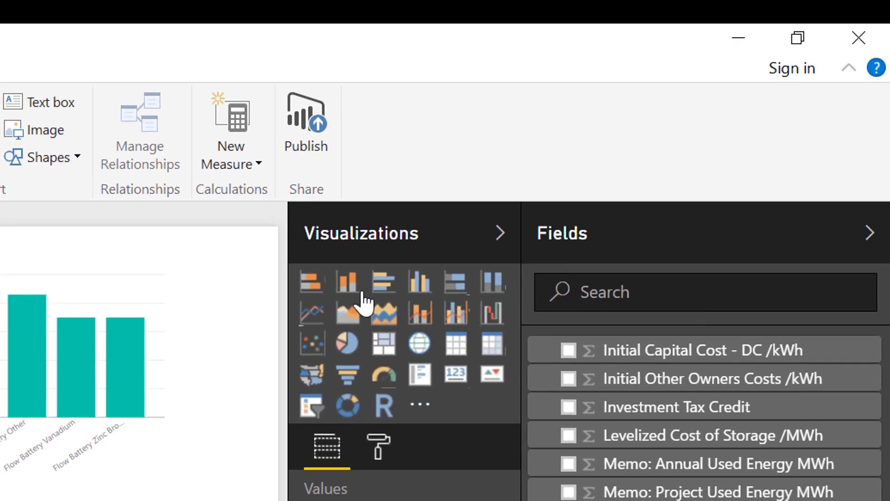
- Add a stacked column chart of the replacement-cost fields split by Battery Function
click(346, 281)
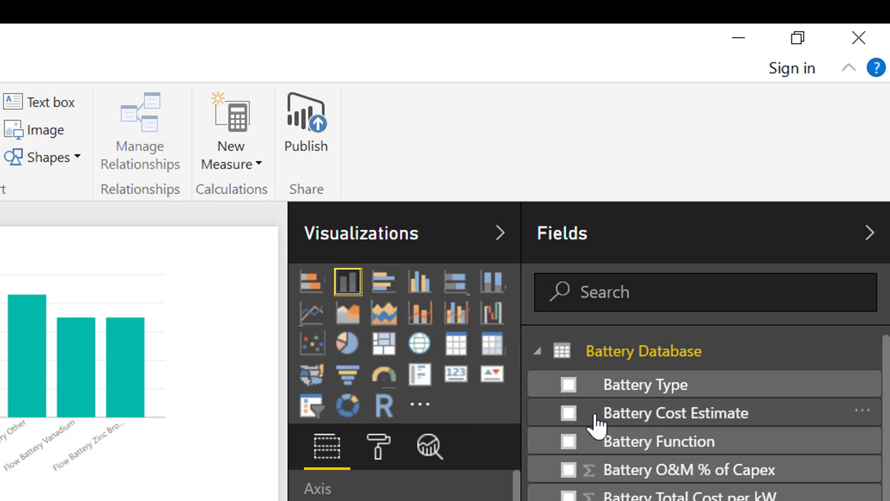
click(570, 384)
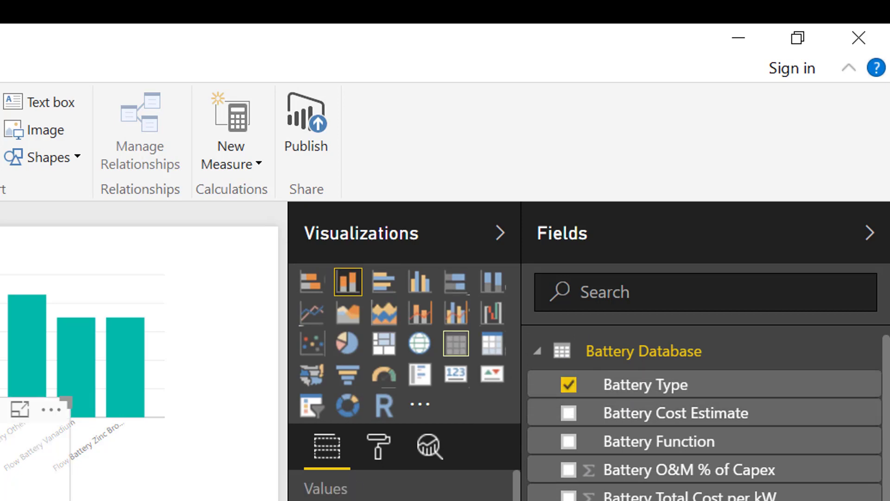
click(456, 343)
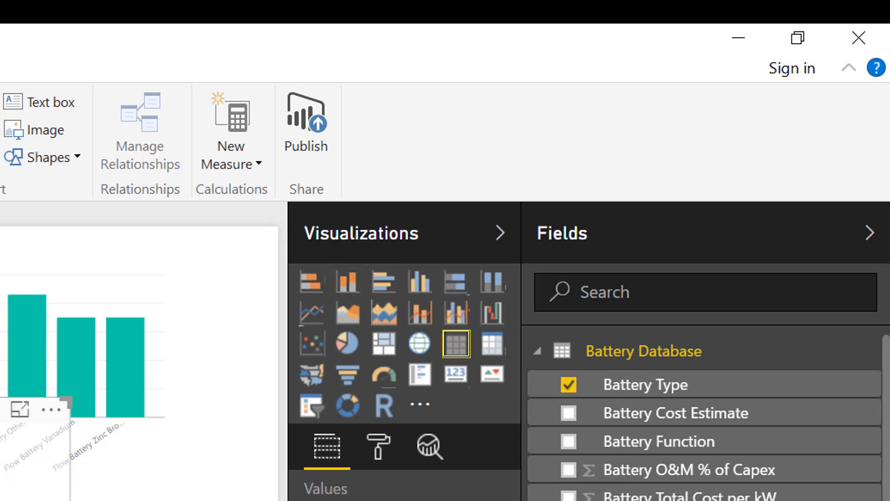
click(347, 281)
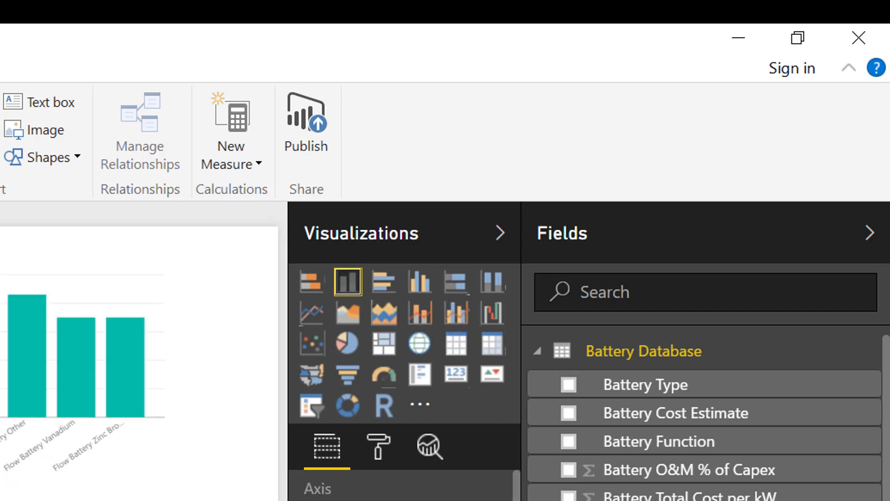
mouse_move(595, 408)
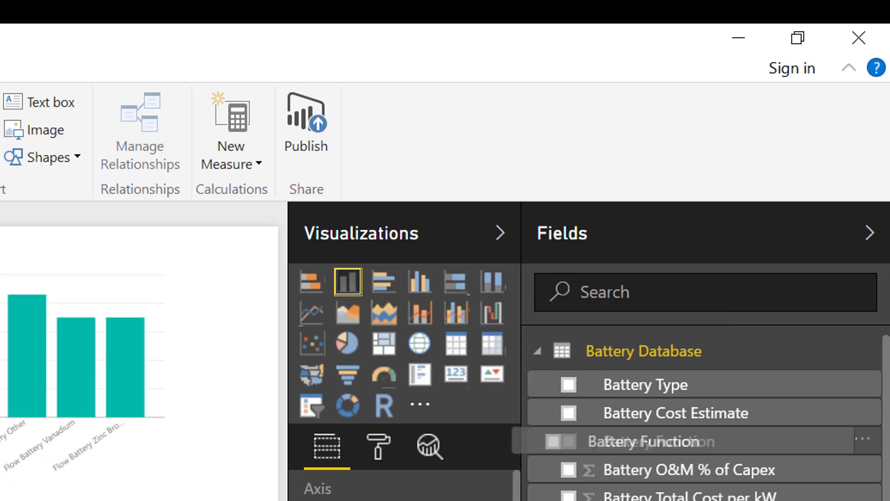
click(569, 441)
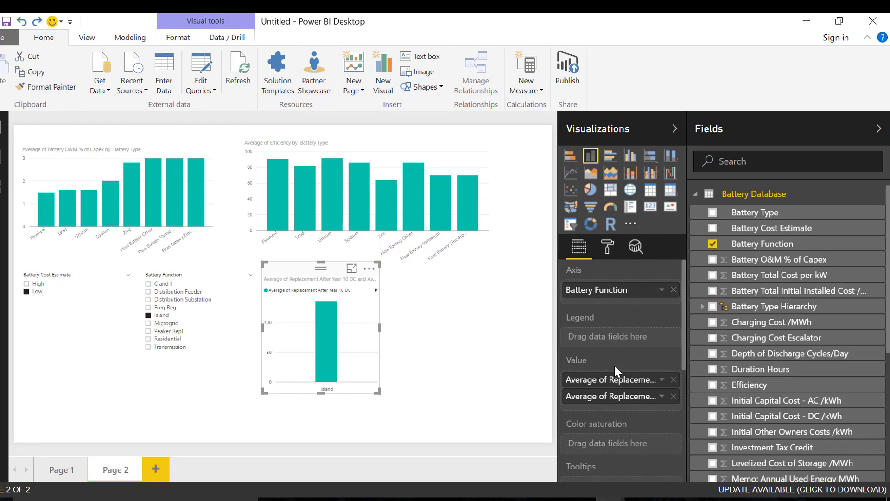
mouse_move(388, 399)
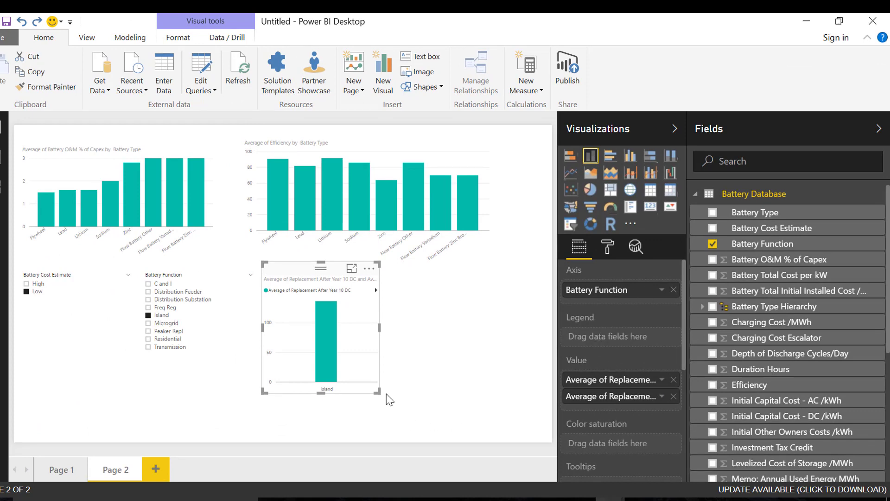
mouse_move(402, 394)
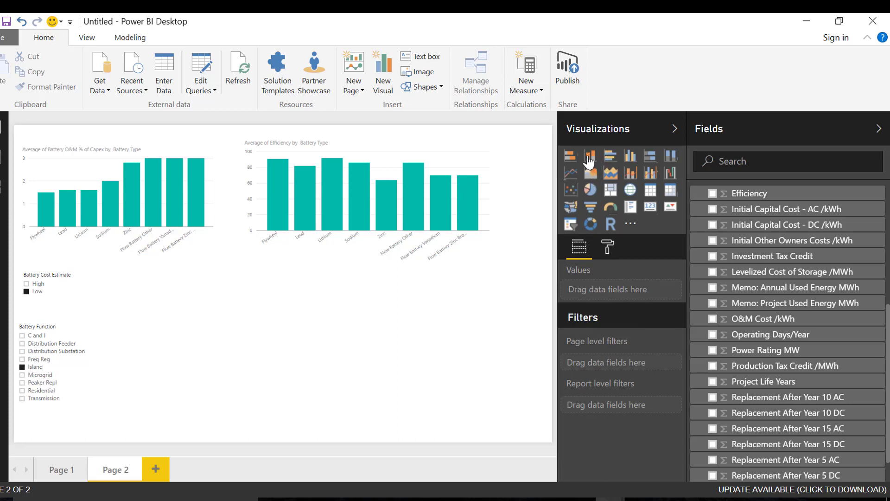
mouse_move(590, 156)
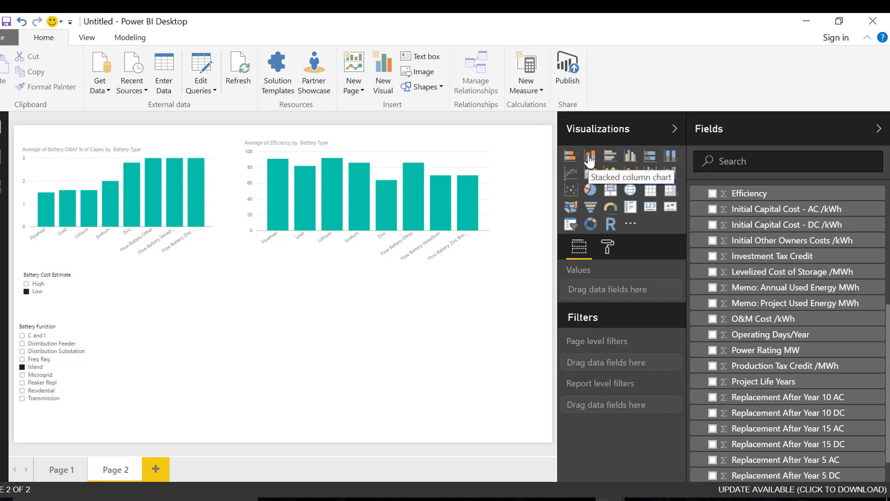
- Plot average Replacement After Year 10 AC and DC by Battery Type in the new chart
click(591, 156)
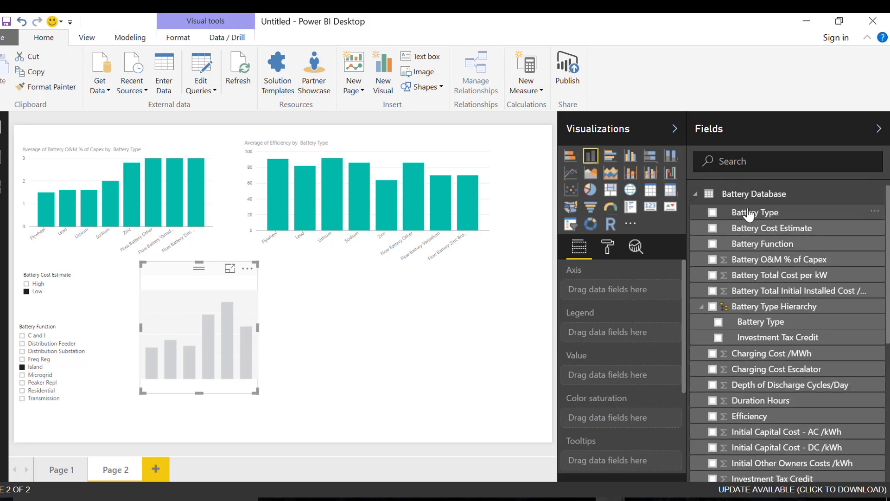
click(712, 211)
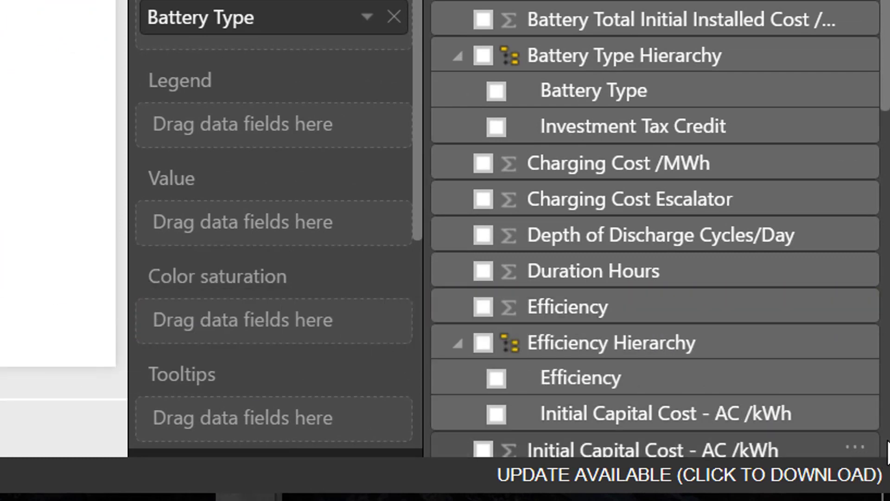
scroll(down, 3)
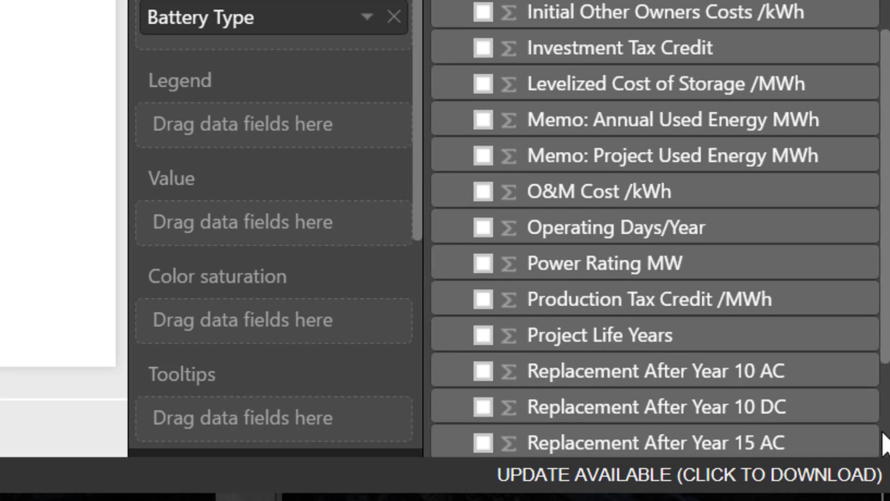
scroll(down, 3)
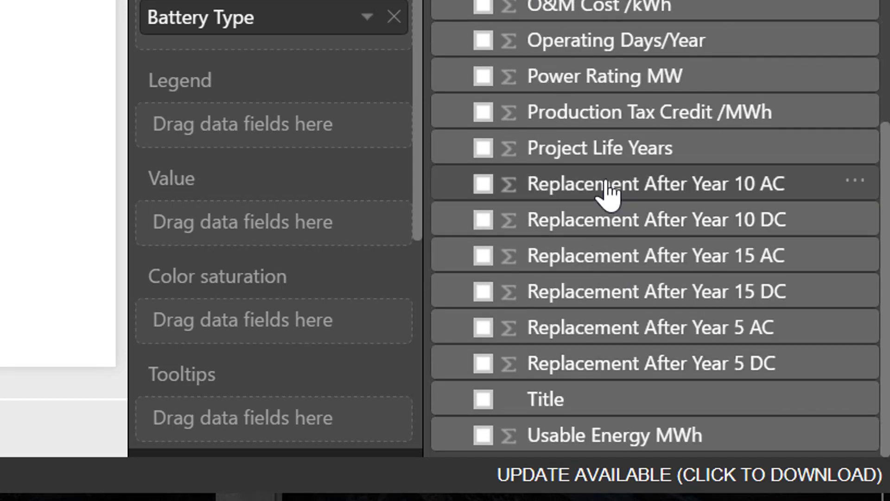
click(483, 183)
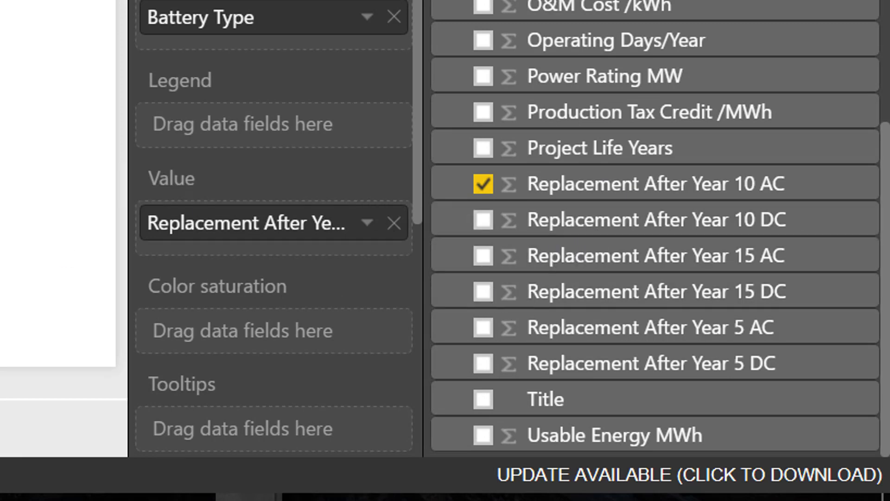
click(484, 219)
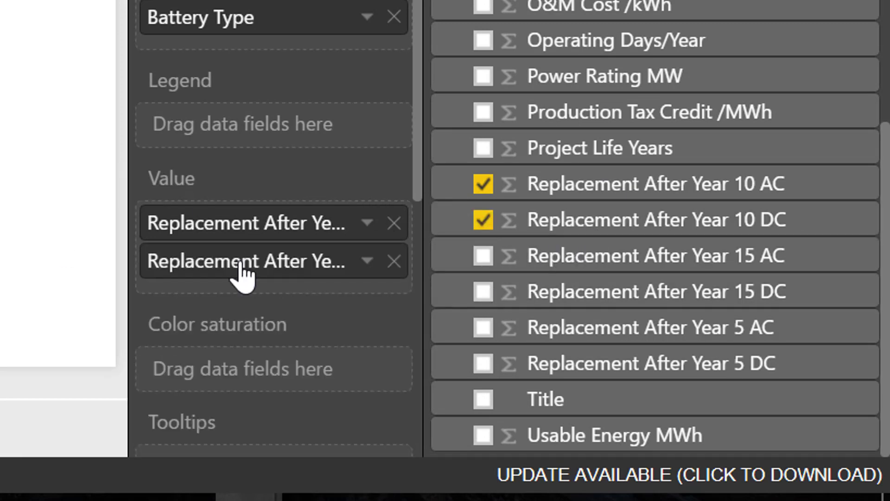
click(370, 222)
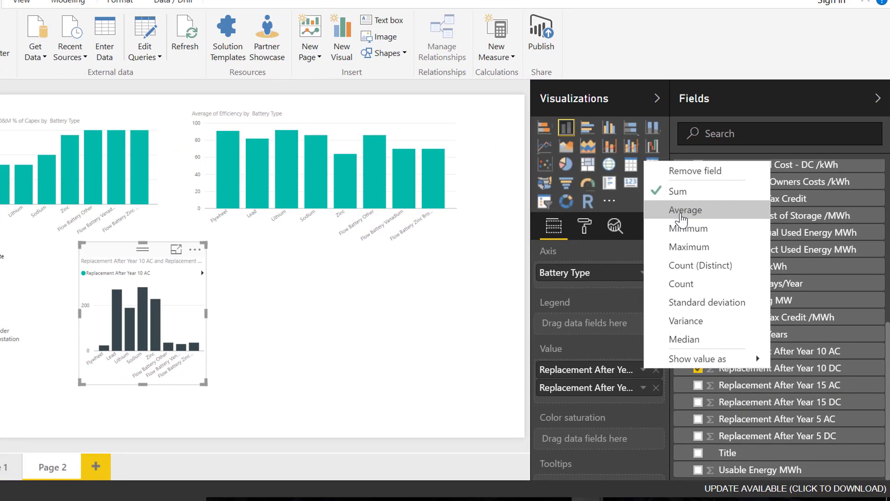
click(686, 210)
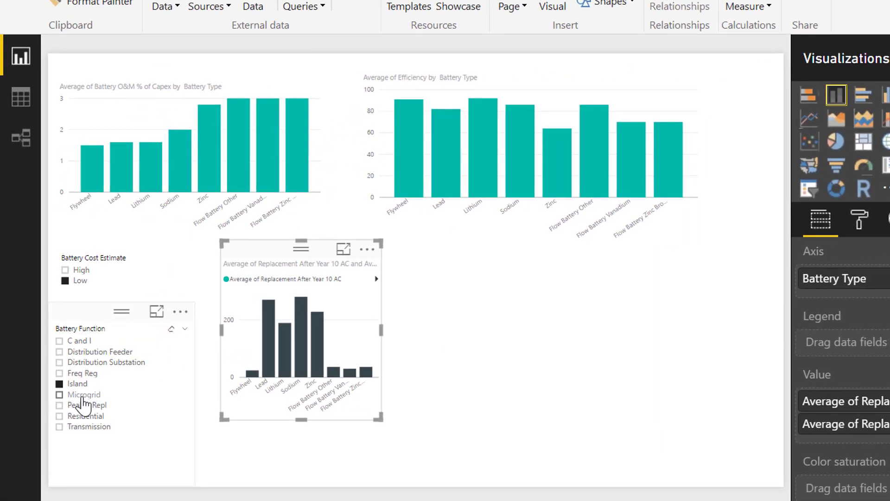
- Filter Page 2 to Microgrid (Flywheel and Lithium) and enlarge the replacement-cost chart
click(60, 395)
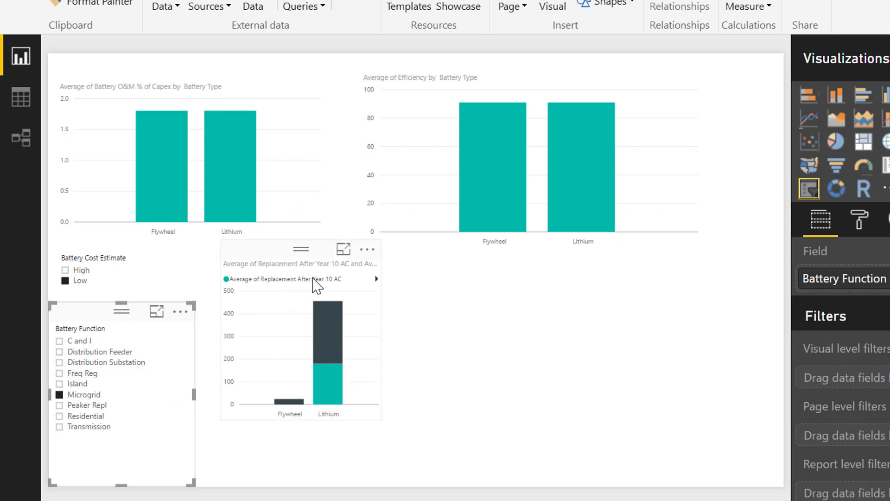
mouse_move(363, 301)
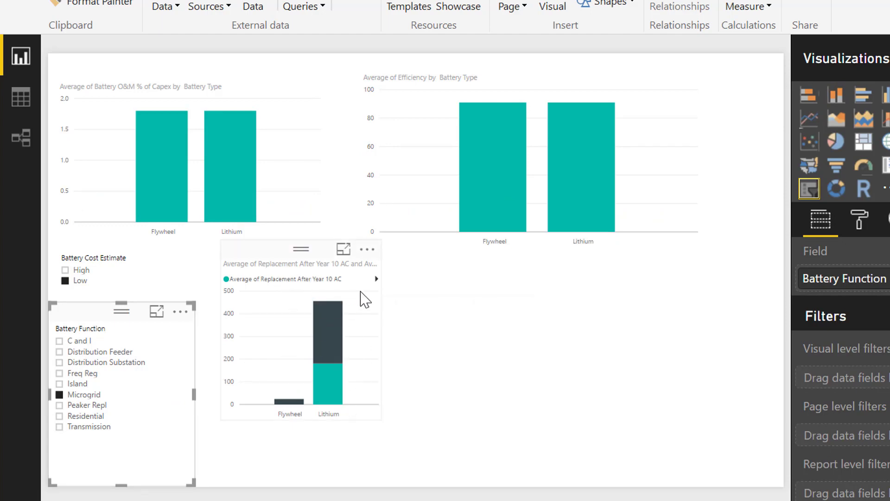
mouse_move(311, 457)
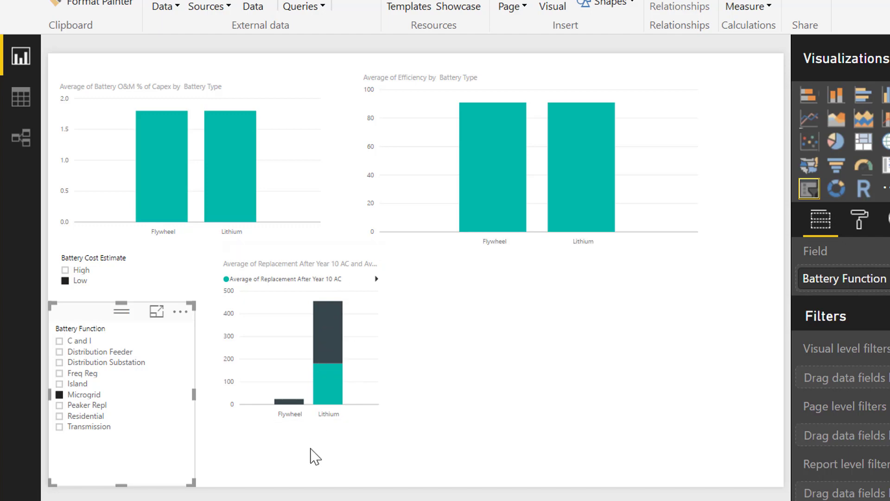
mouse_move(361, 300)
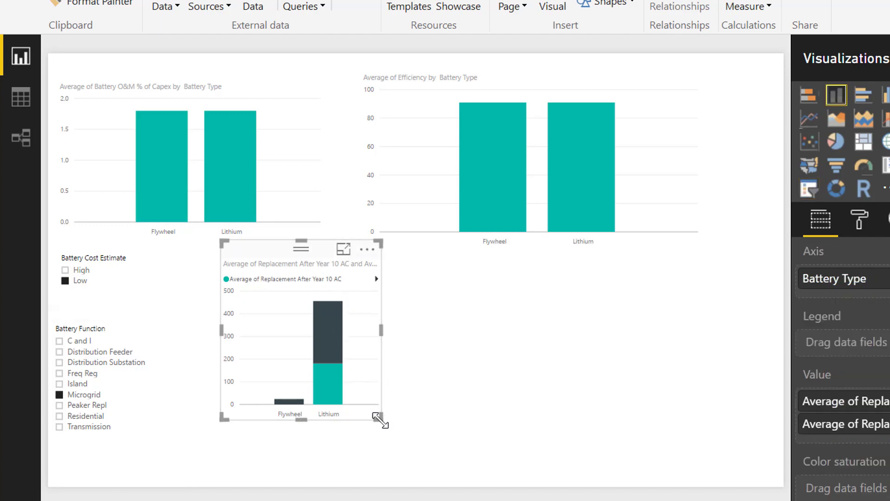
drag(379, 420, 449, 396)
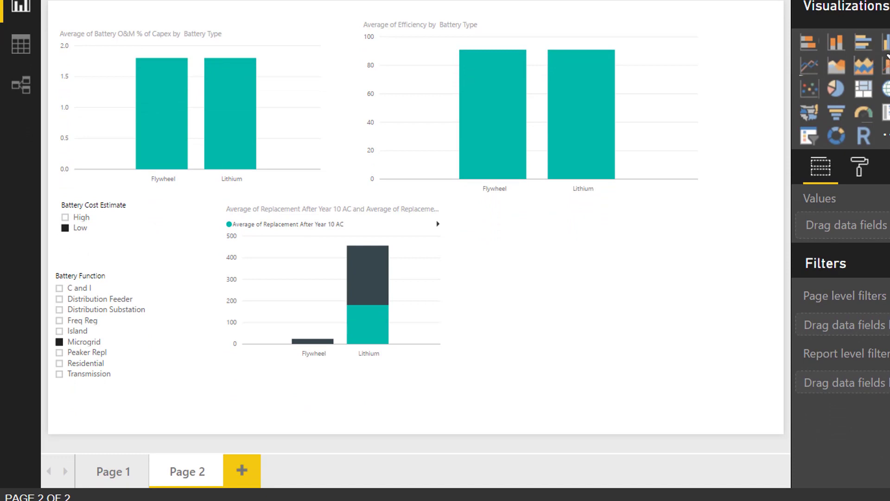
mouse_move(150, 479)
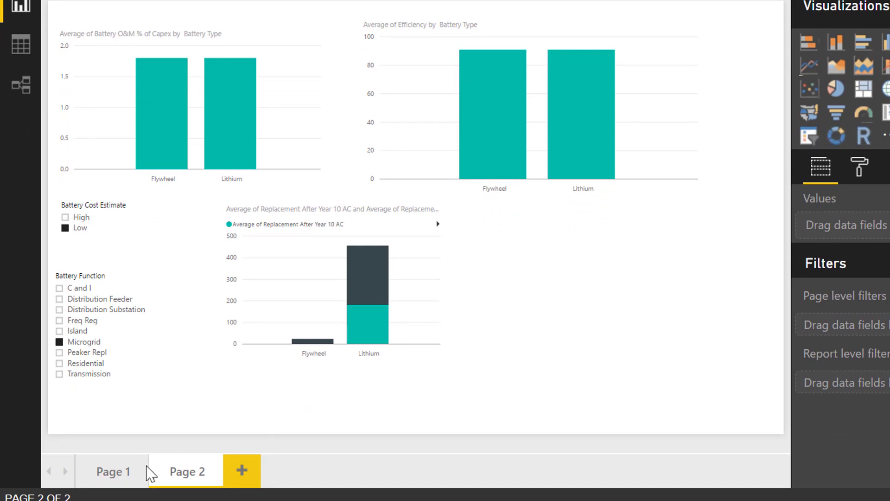
- Filter Page 1's Battery Function slicer to Microgrid, then return to Page 2
click(112, 471)
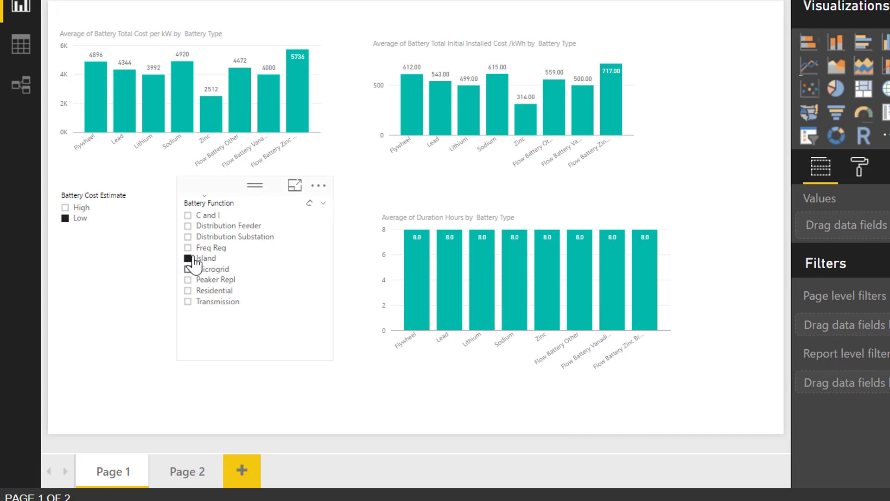
click(187, 269)
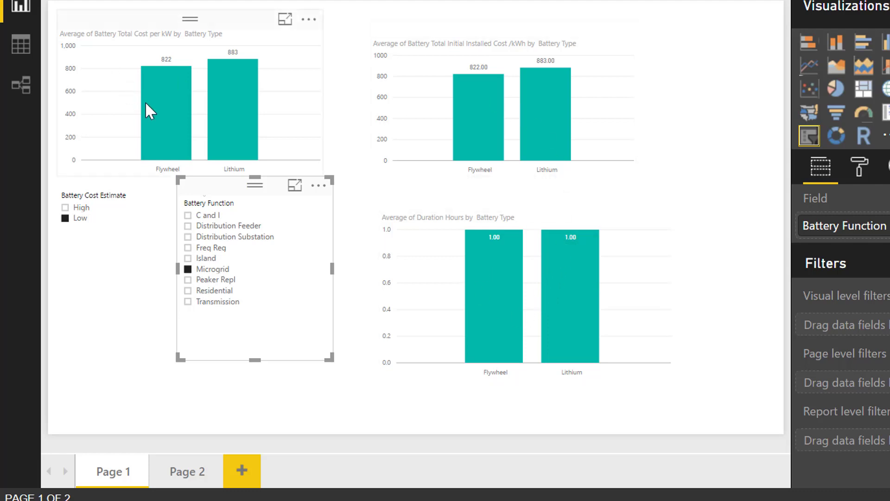
click(186, 471)
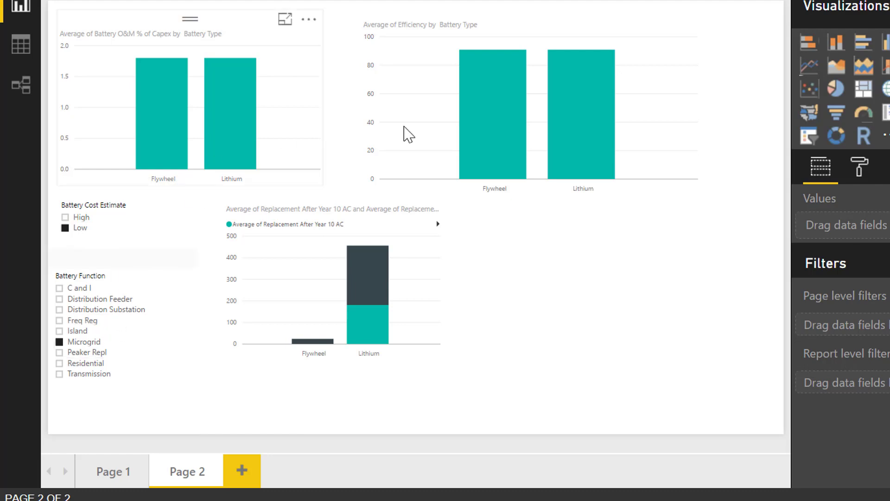
mouse_move(539, 112)
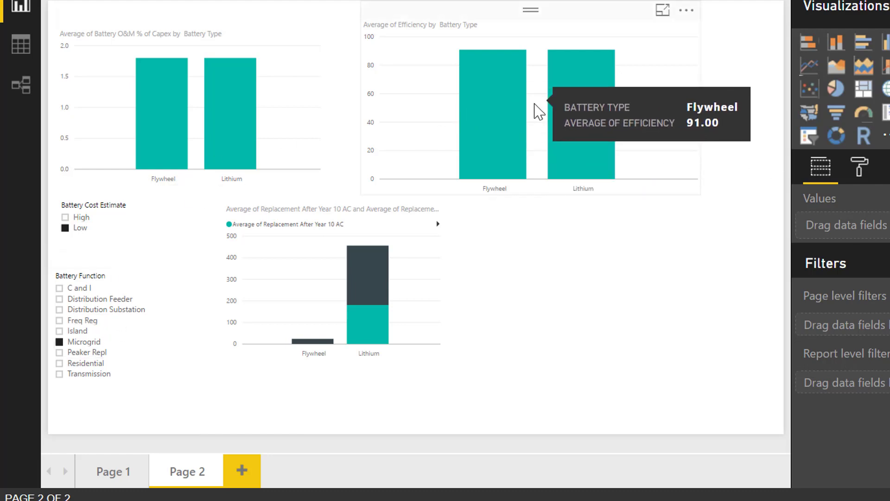
mouse_move(417, 86)
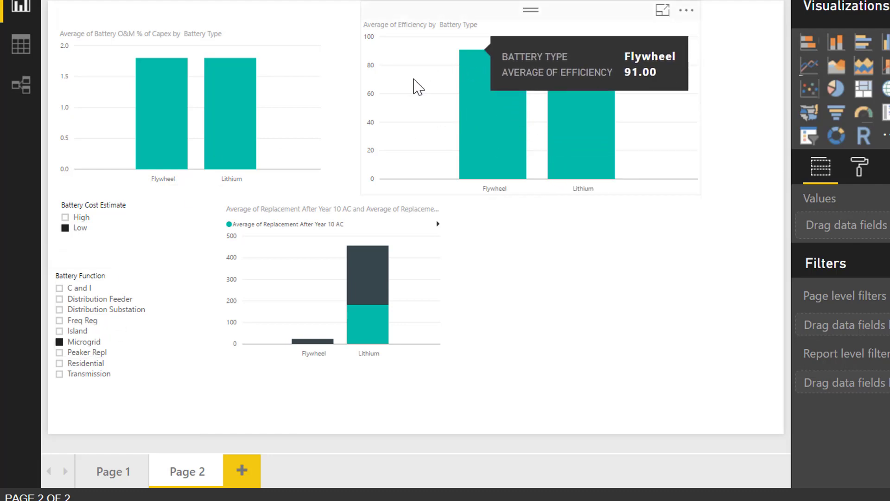
mouse_move(648, 390)
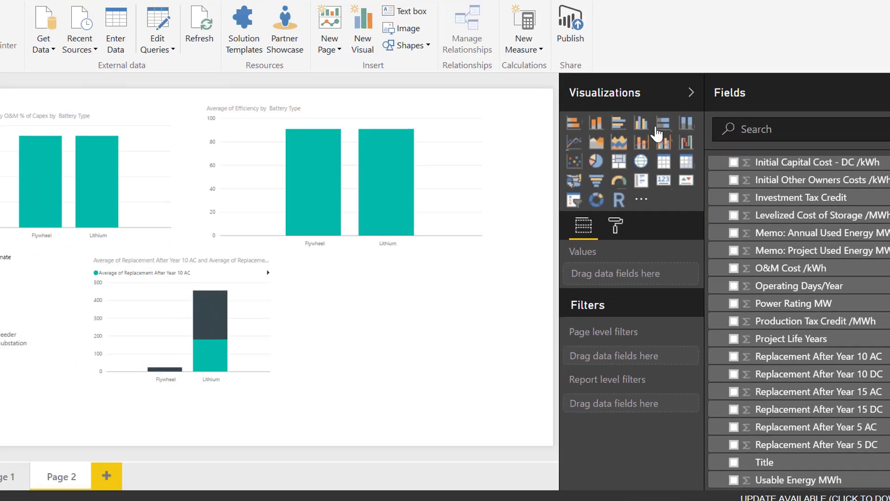
- Add a column chart of average Project Life Years by Battery Type
click(641, 122)
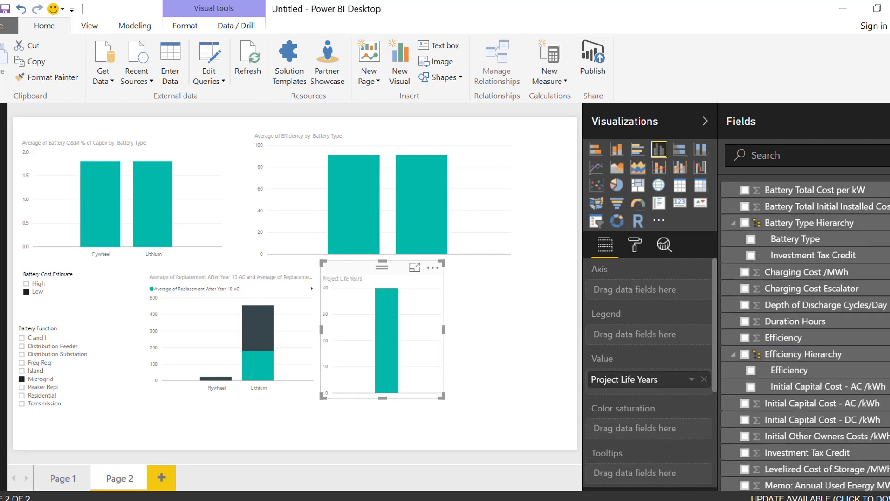
click(789, 189)
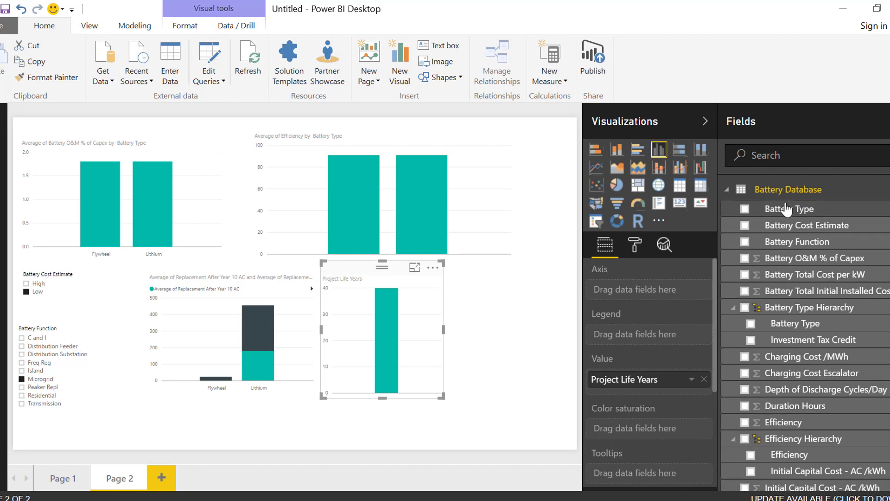
click(745, 209)
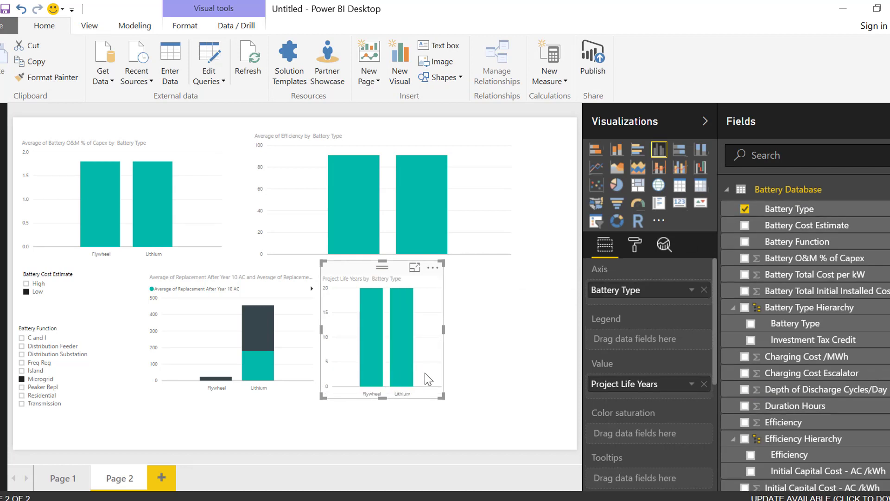
mouse_move(693, 399)
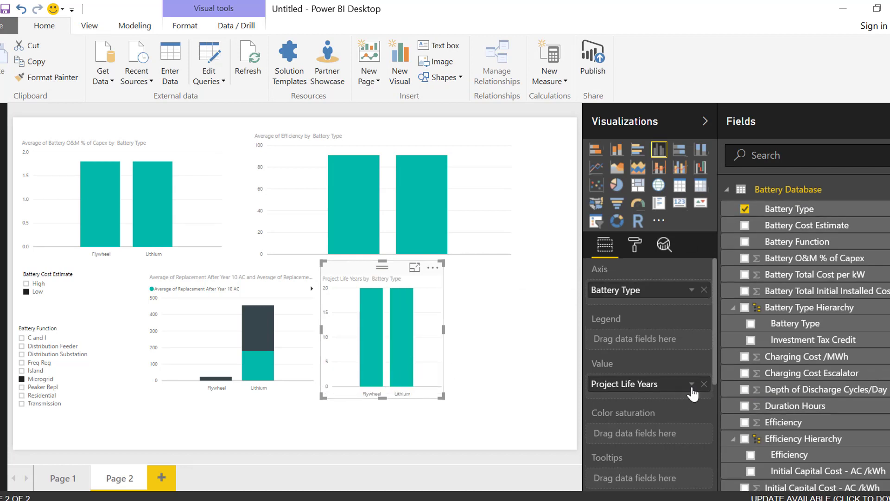
click(699, 384)
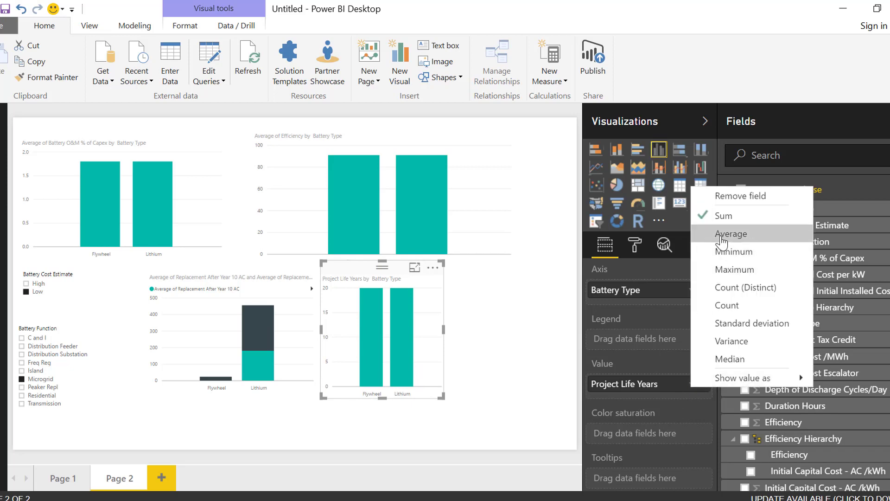
click(731, 234)
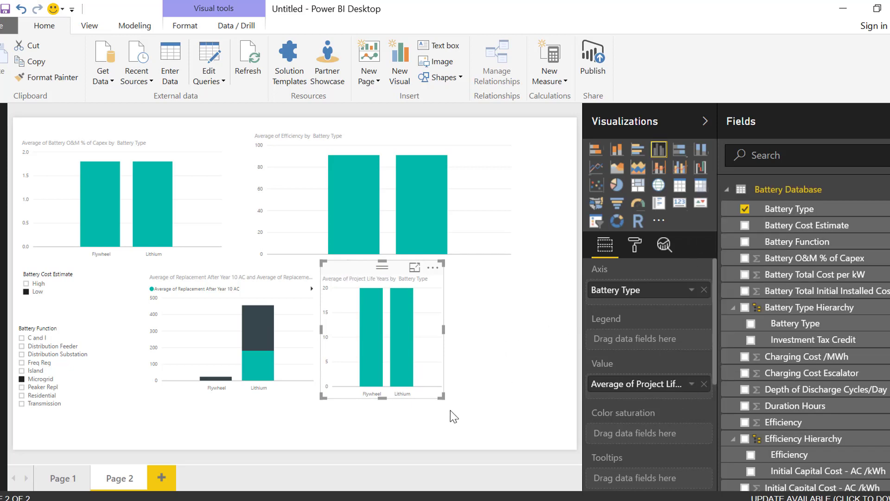